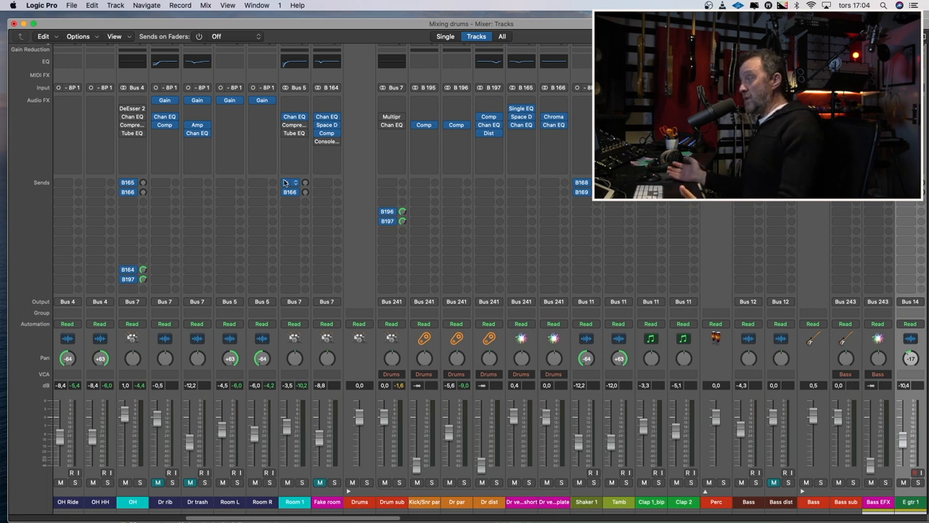
mouse_move(284, 182)
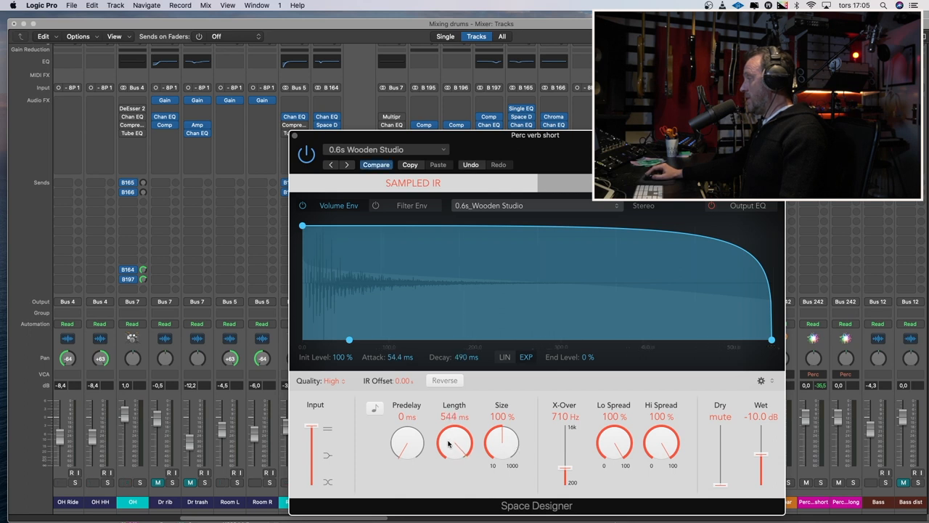
- Drag the Space Designer Length down from 544 ms to about 490 ms
left_click_drag(454, 443, 454, 450)
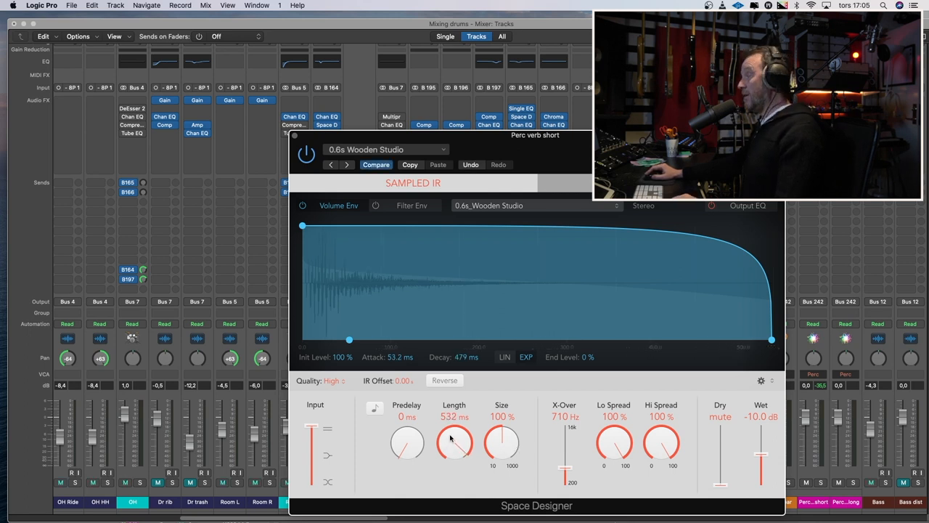
left_click_drag(454, 443, 454, 453)
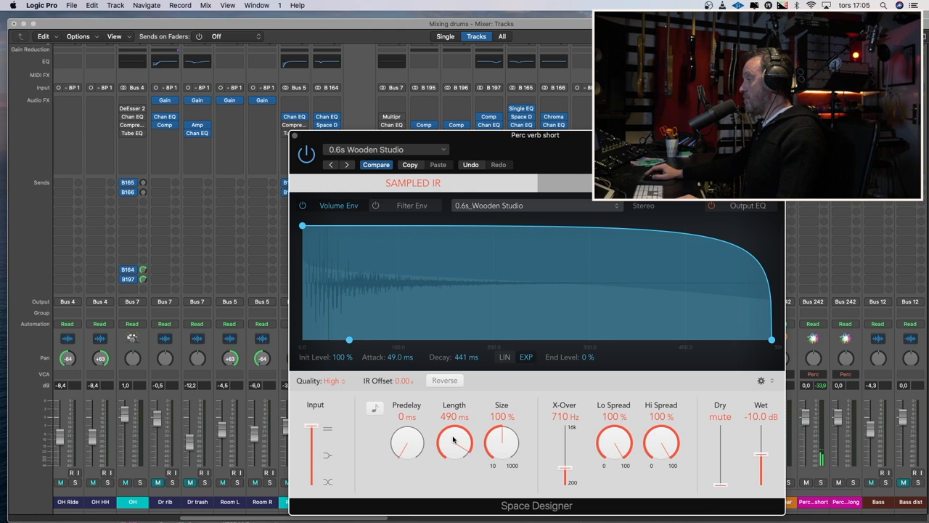
mouse_move(296, 136)
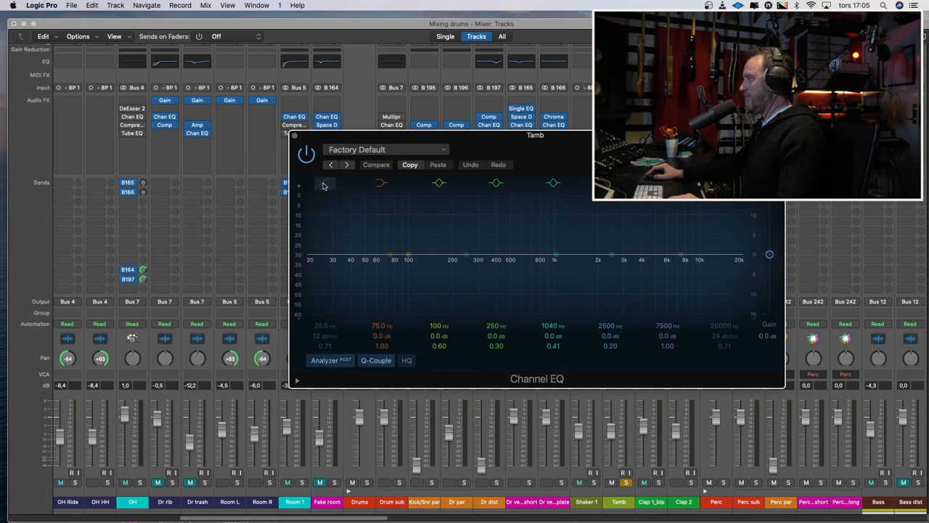
- Enable the Tamb Channel EQ low cut band and raise its frequency
left_click(325, 183)
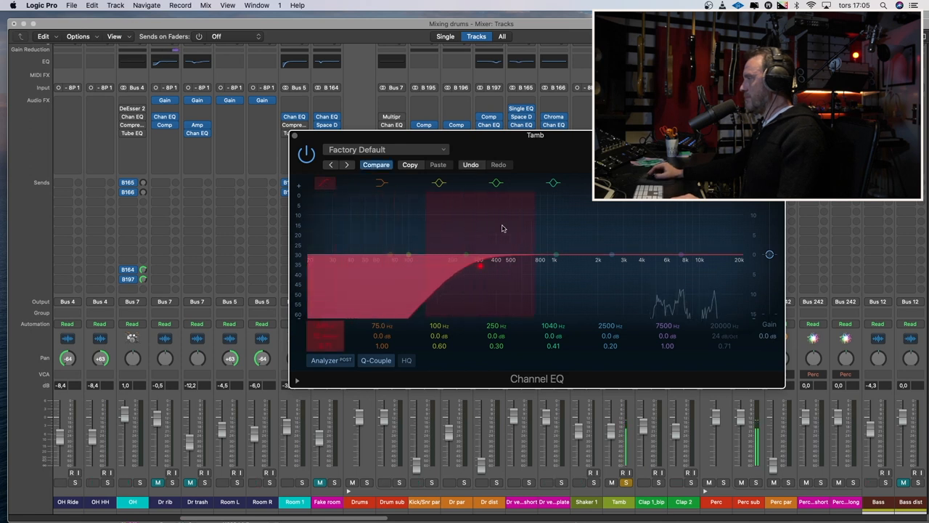
left_click_drag(481, 265, 555, 266)
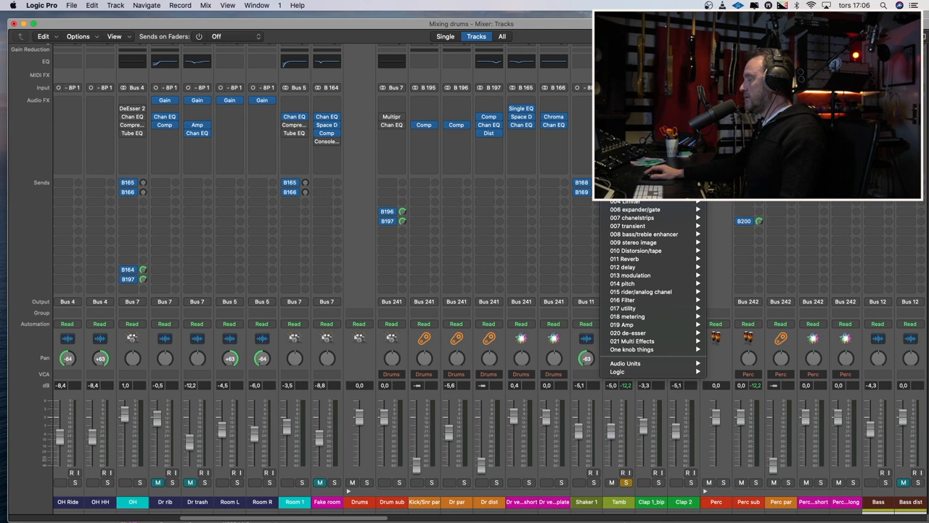
mouse_move(617, 371)
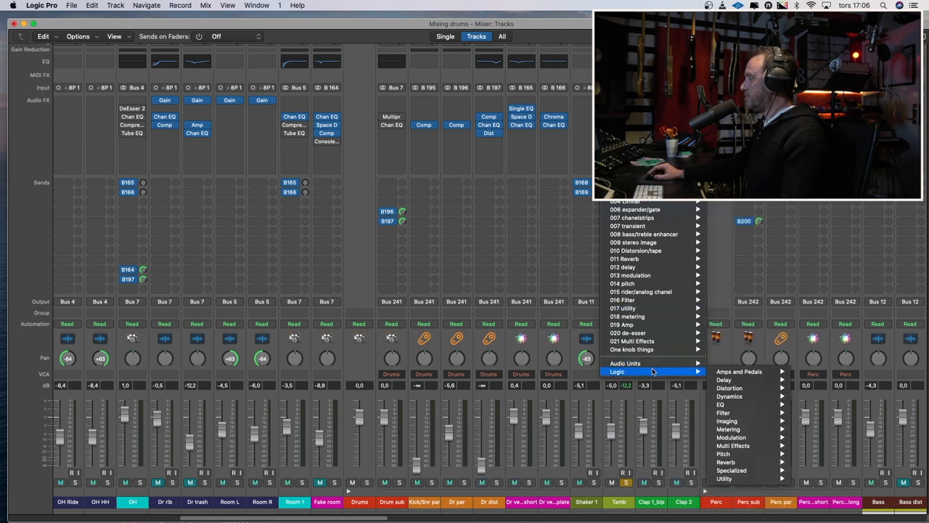
mouse_move(733, 444)
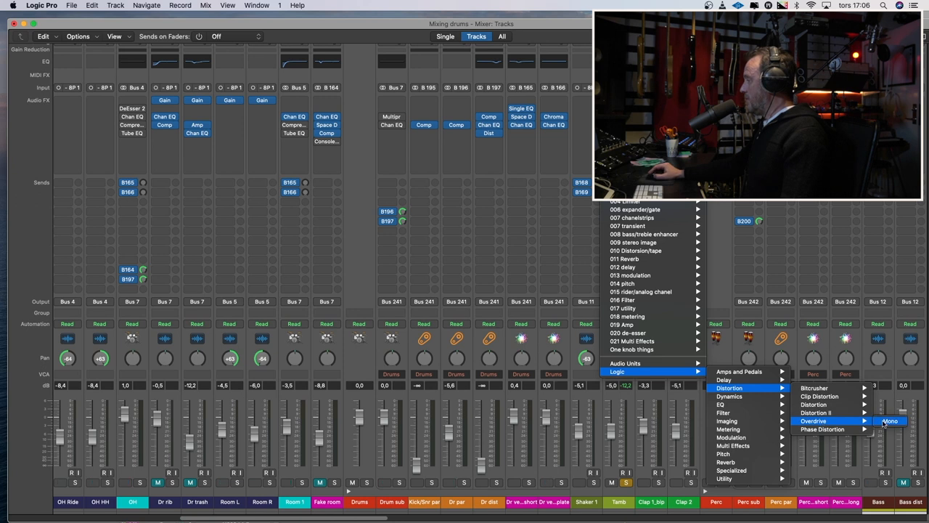
- Insert Overdrive on Tamb with Drive at 9 dB and Output at about -7 dB
left_click(890, 421)
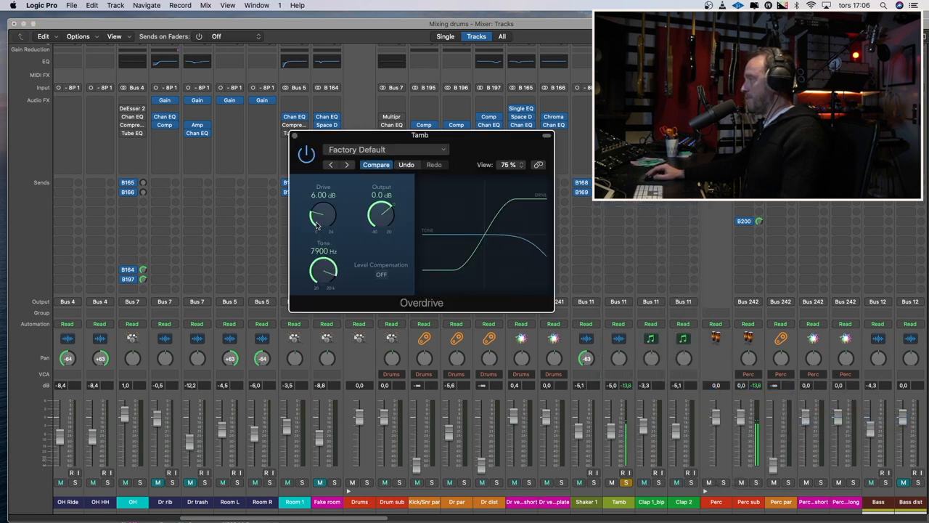
left_click_drag(322, 215, 325, 202)
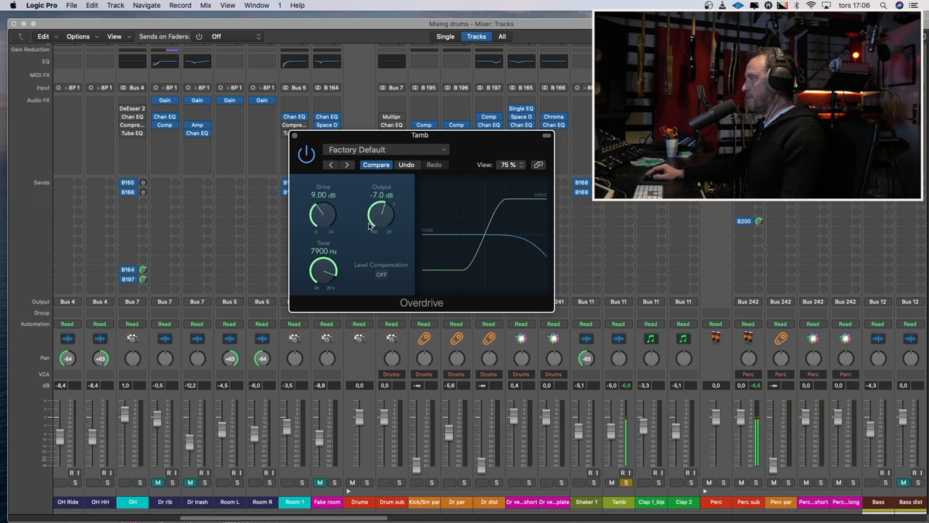
left_click_drag(322, 273, 326, 261)
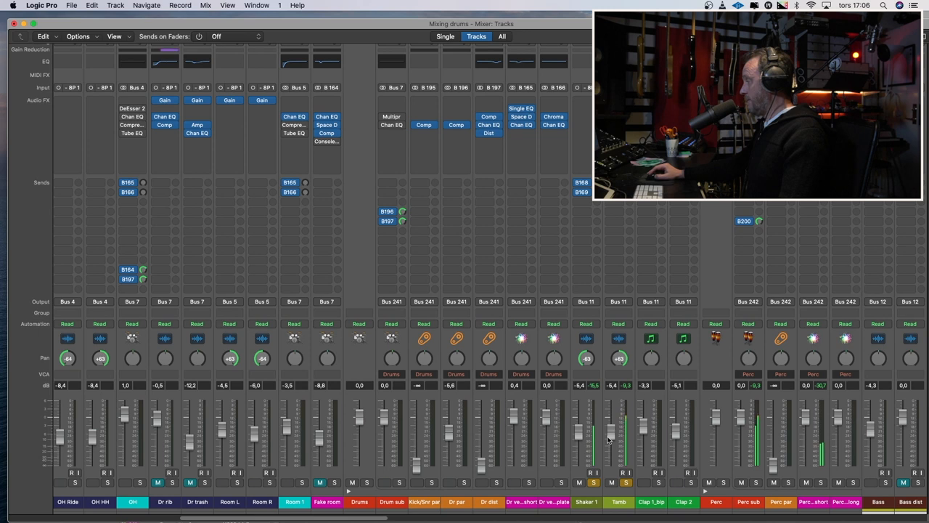
left_click(626, 482)
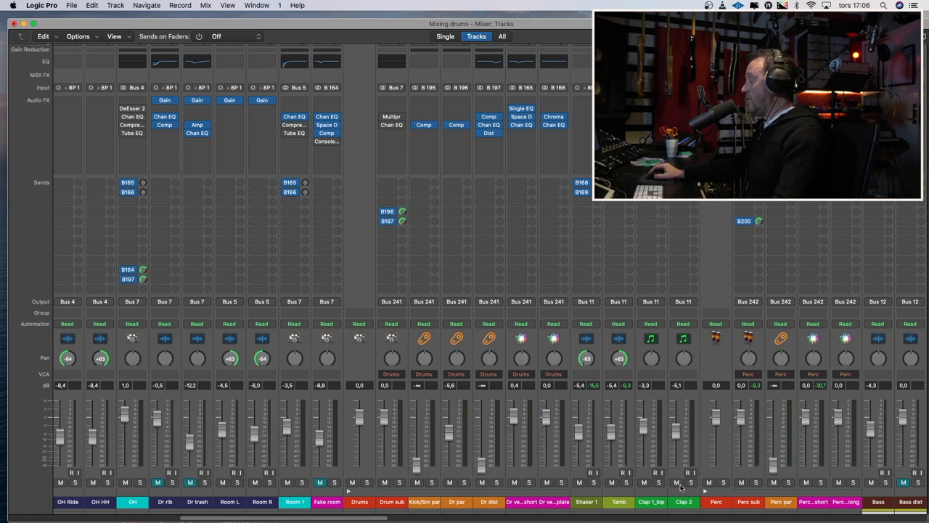
left_click(691, 482)
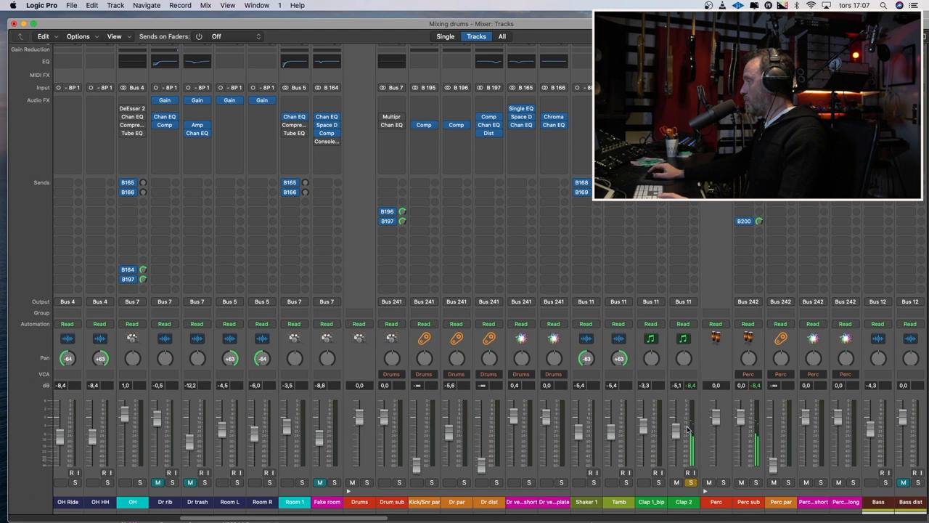
left_click_drag(675, 436, 675, 421)
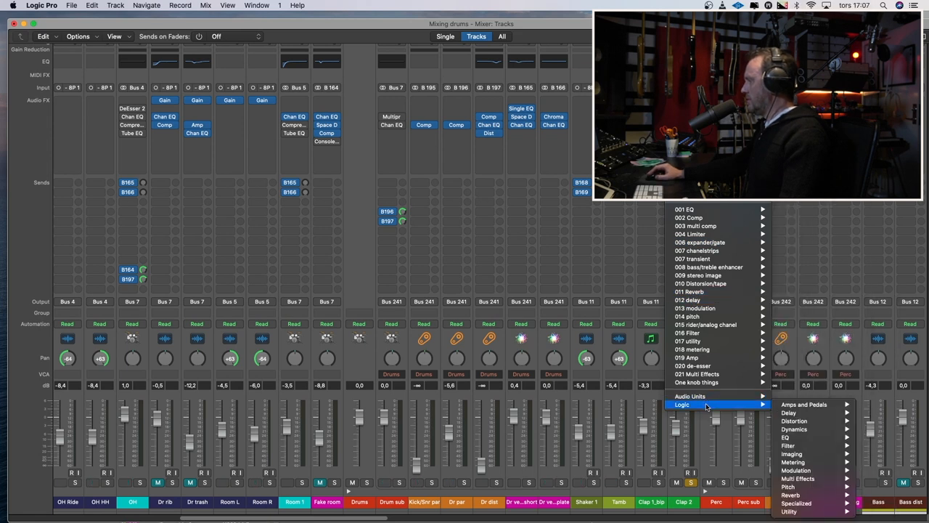
mouse_move(804, 403)
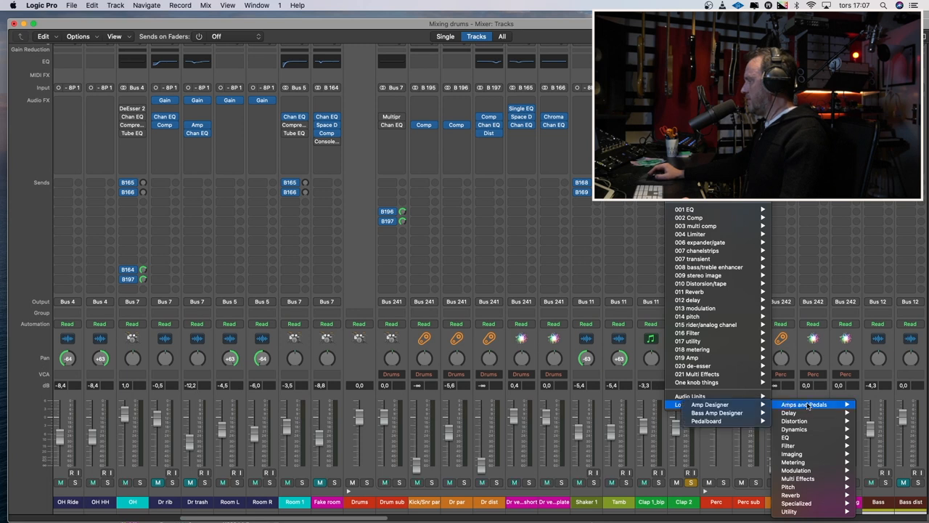
mouse_move(790, 494)
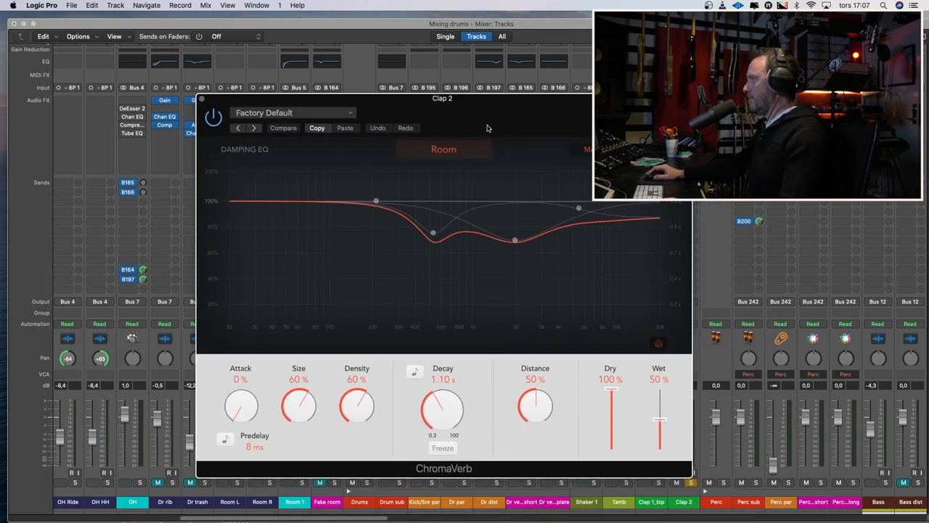
- Open the ChromaVerb preset list on Clap 2 to the Chambers category
left_click(294, 113)
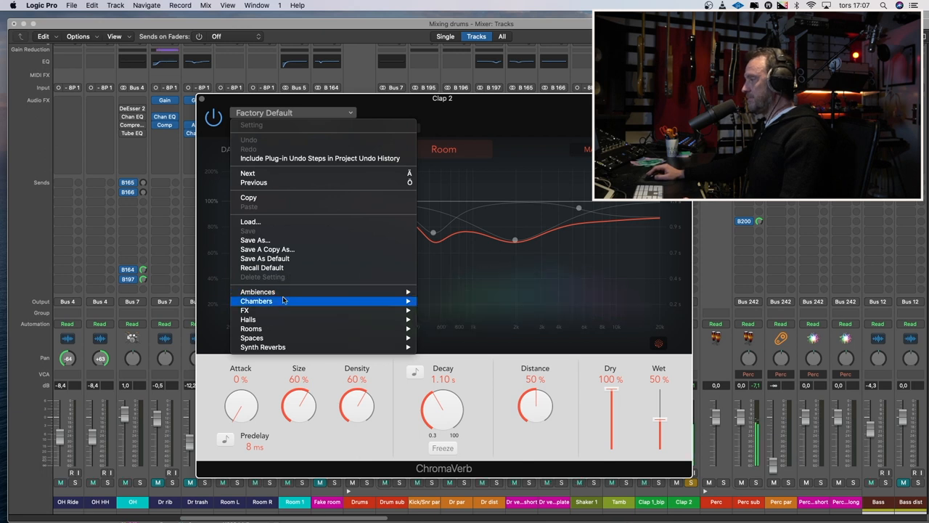
mouse_move(256, 300)
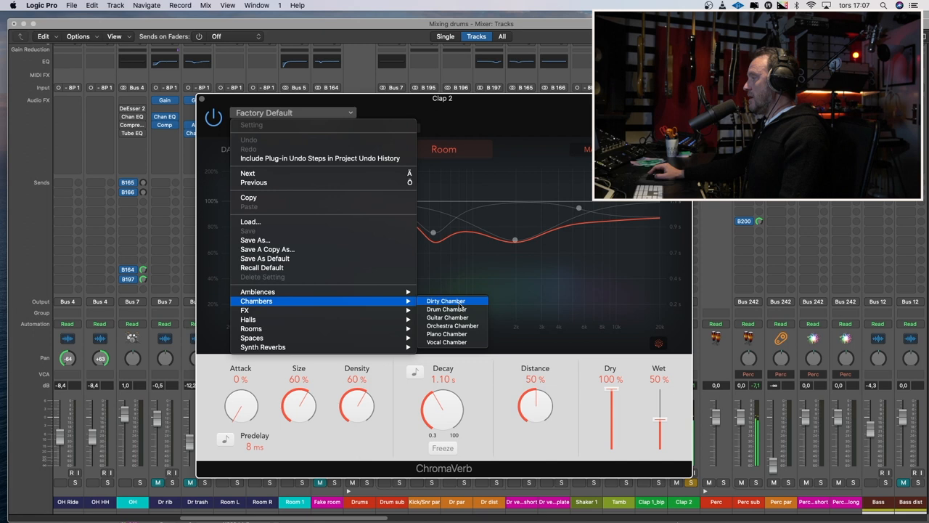
- Load Vocal Chamber, set decay to 2.30 s and reshape damping EQ near 960 Hz and 6300 Hz
left_click(447, 343)
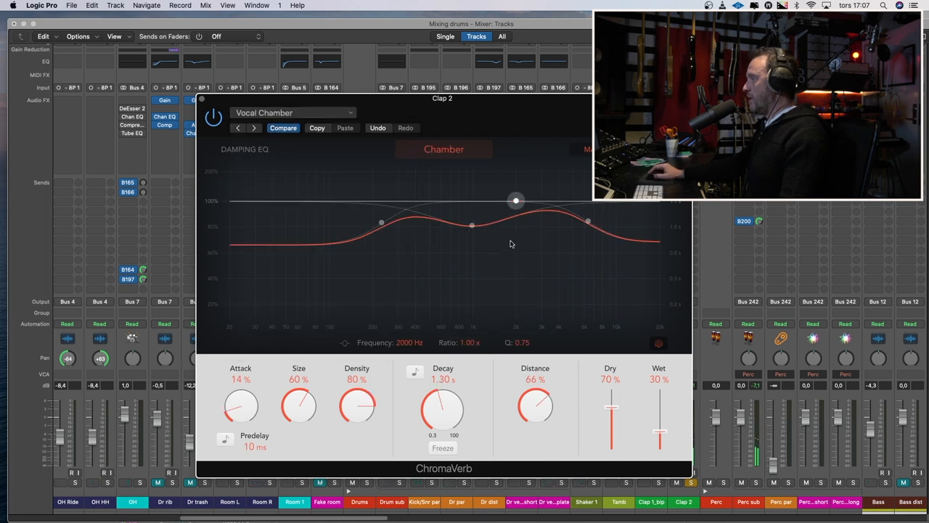
left_click_drag(515, 200, 472, 217)
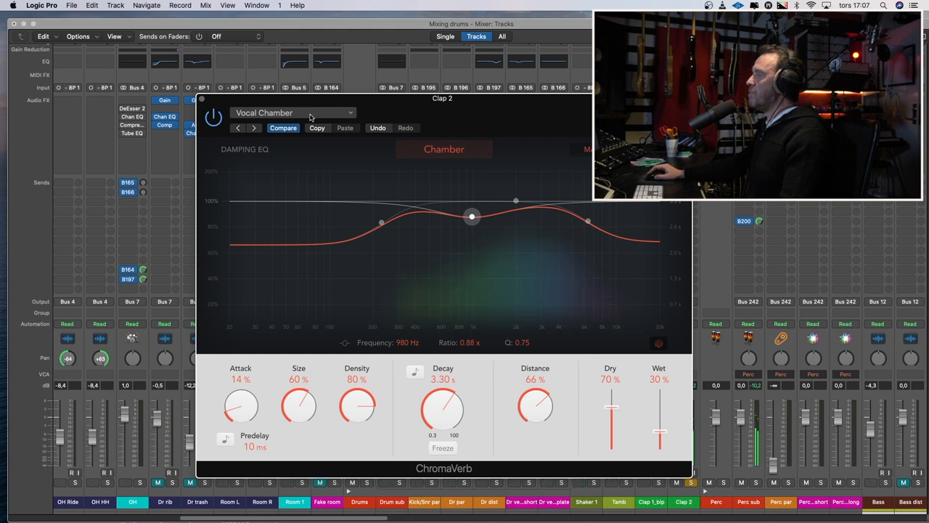
left_click_drag(443, 406, 435, 418)
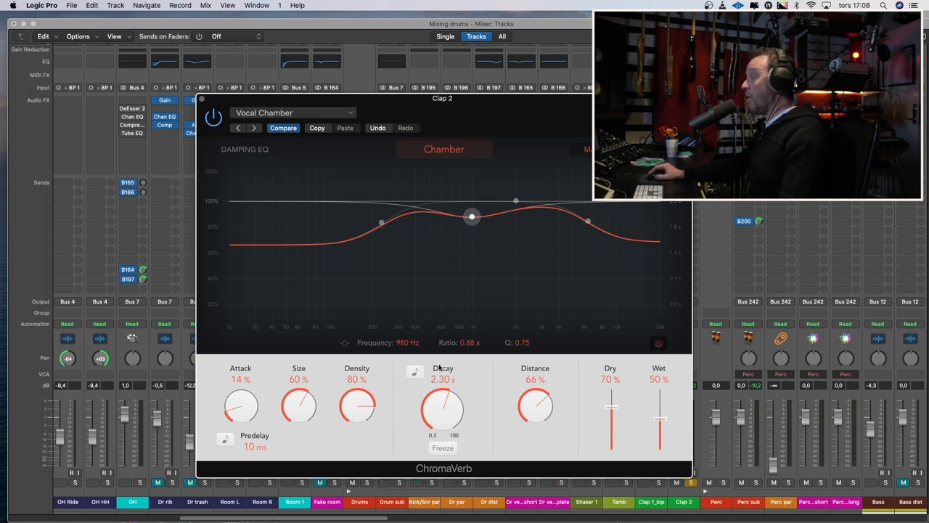
left_click_drag(659, 421, 659, 406)
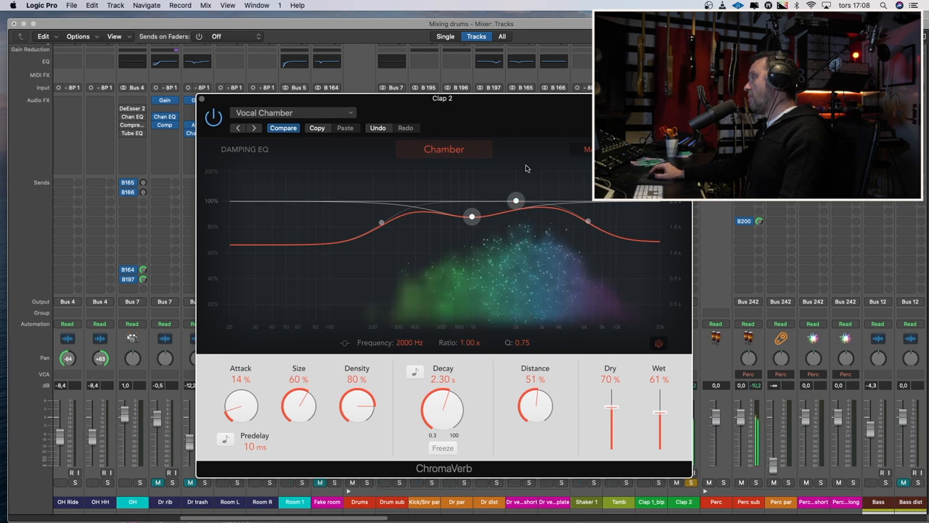
left_click_drag(588, 221, 588, 209)
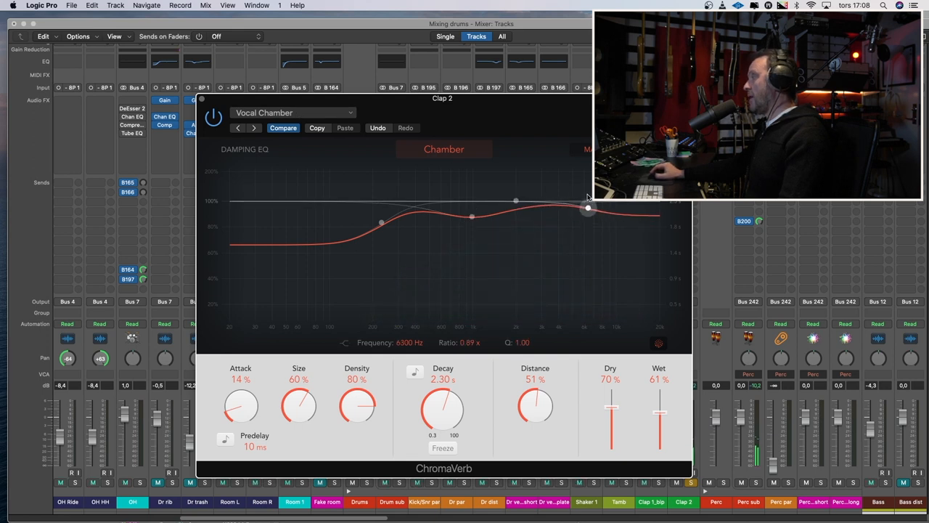
left_click_drag(588, 209, 515, 194)
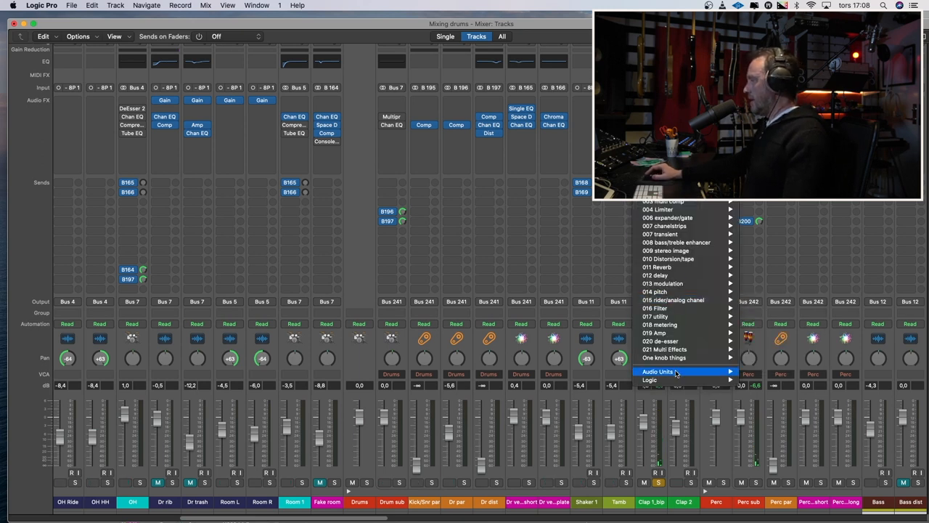
mouse_move(649, 380)
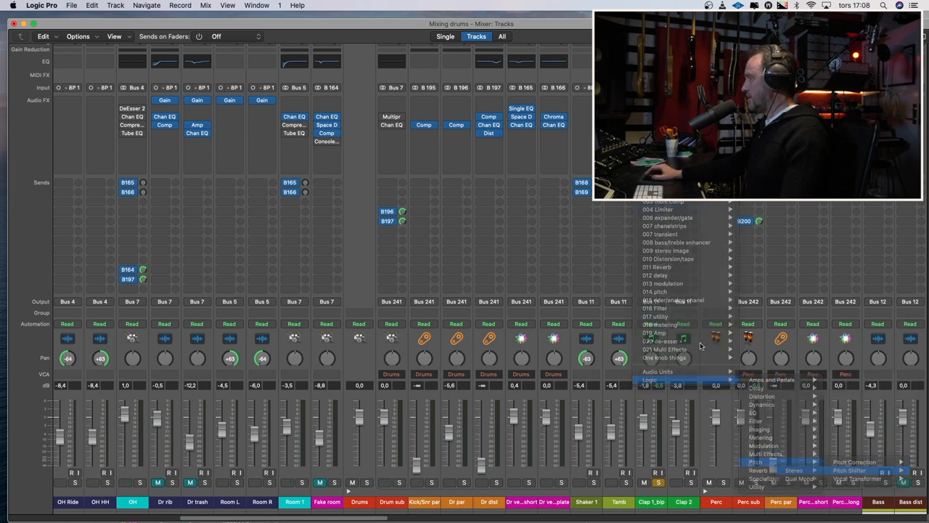
- Insert a Pitch Shifter on Clap 1_bip and raise its Mix from 25% to about 44%
left_click(850, 471)
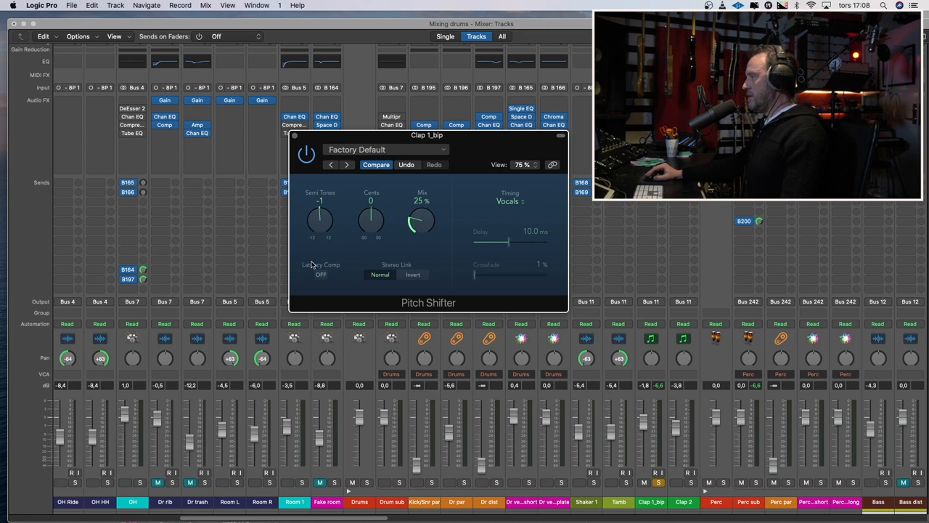
left_click_drag(320, 217, 319, 225)
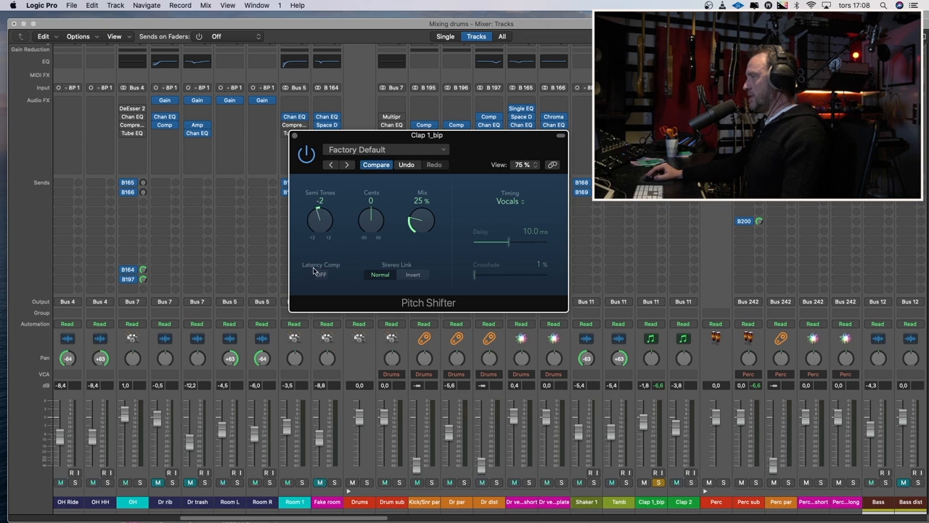
left_click_drag(421, 220, 422, 218)
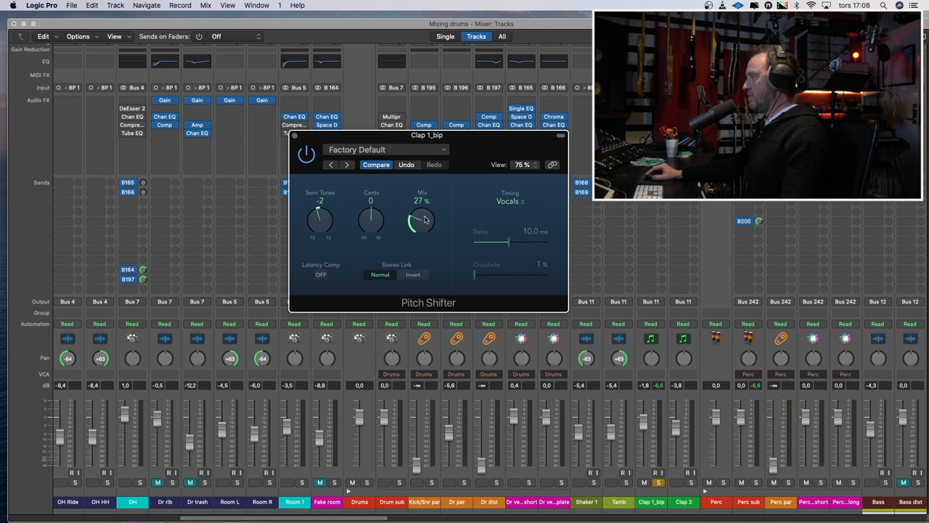
left_click_drag(421, 220, 421, 203)
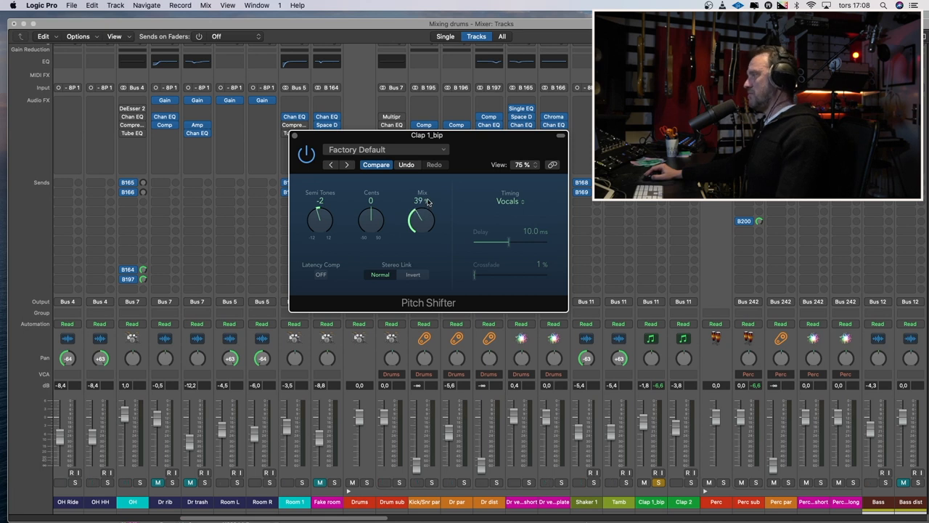
left_click_drag(421, 218, 421, 211)
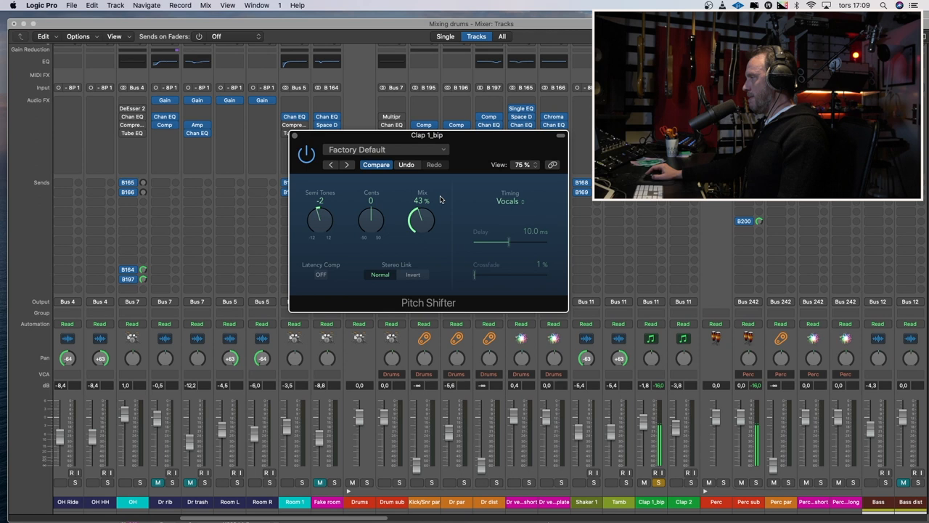
left_click_drag(421, 217, 424, 215)
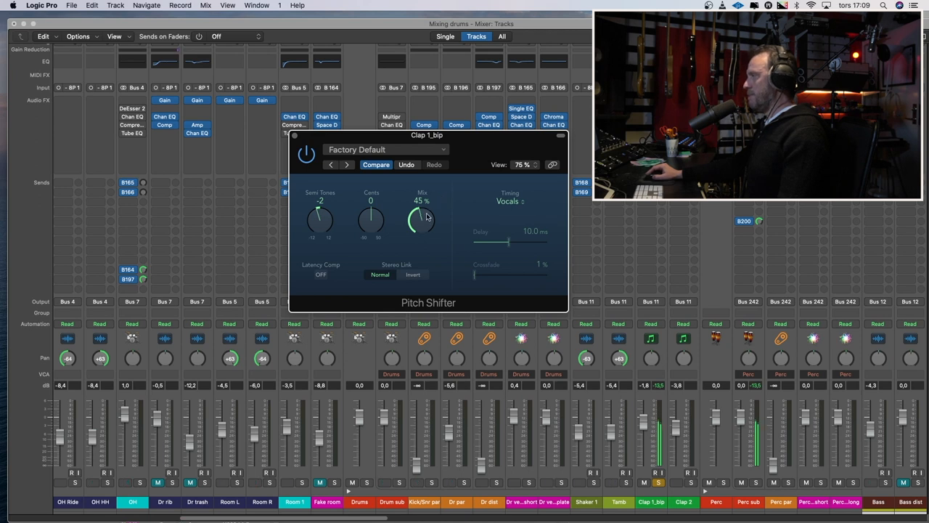
left_click_drag(421, 218, 421, 220)
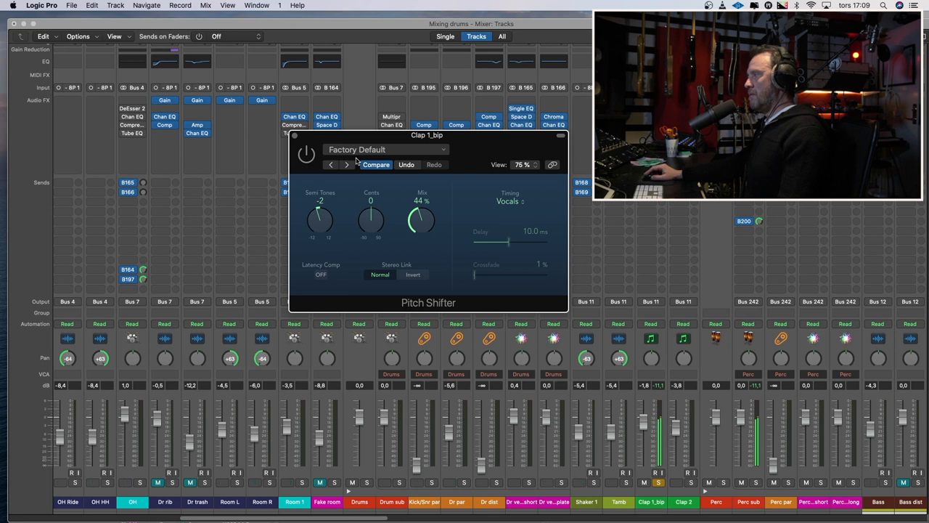
left_click_drag(421, 221, 421, 215)
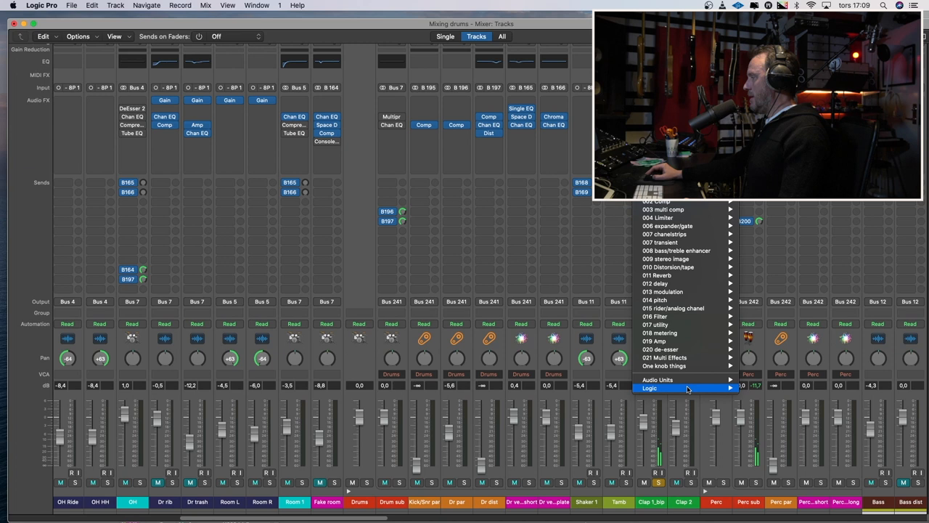
mouse_move(761, 444)
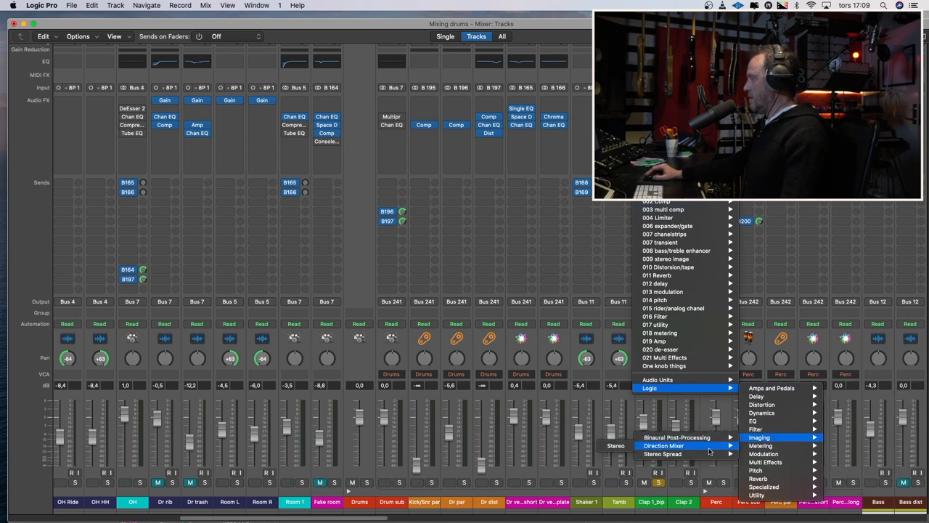
- Insert Stereo Spread on Clap 1_bip and set its lower frequency near 1300 Hz
left_click(662, 453)
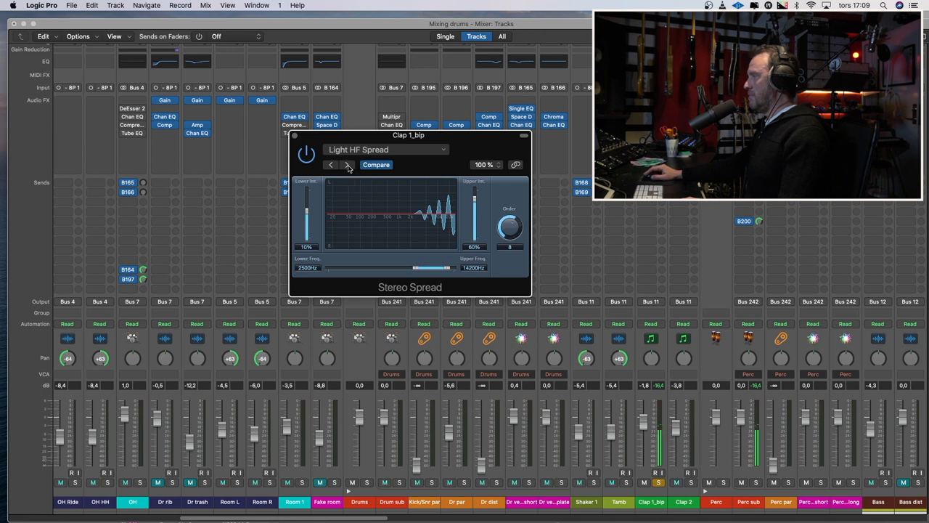
left_click_drag(473, 197, 473, 211)
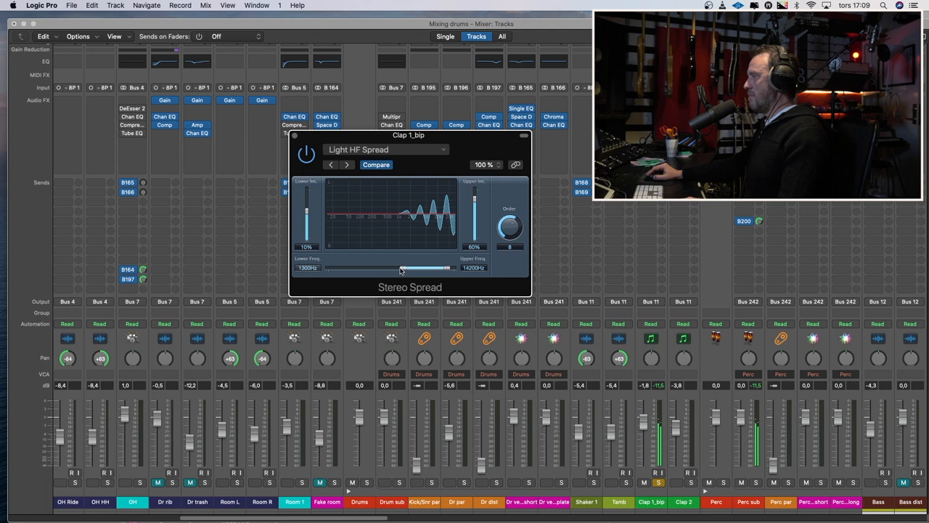
left_click_drag(398, 270, 386, 270)
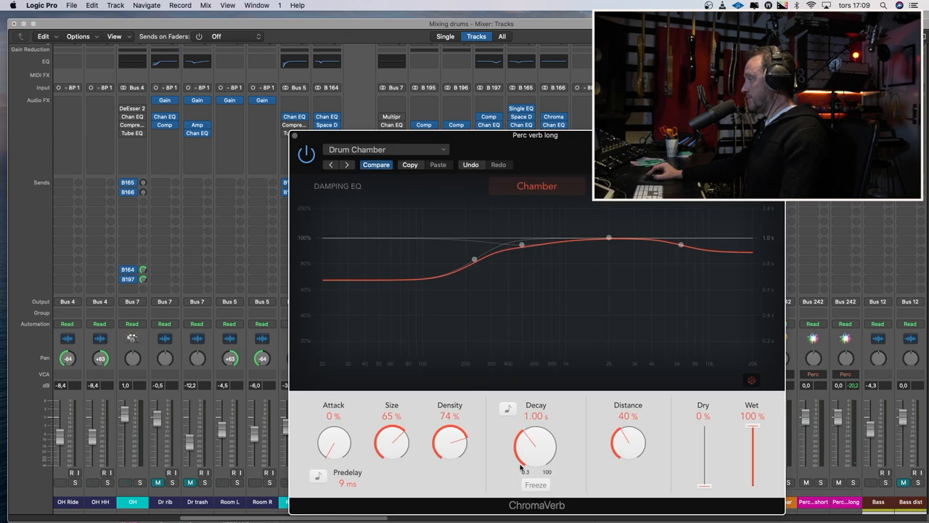
- Set Perc verb long ChromaVerb to 0.98 s decay, high damping near 6000 Hz, 16% attack and adjusted predelay
left_click_drag(681, 238, 679, 244)
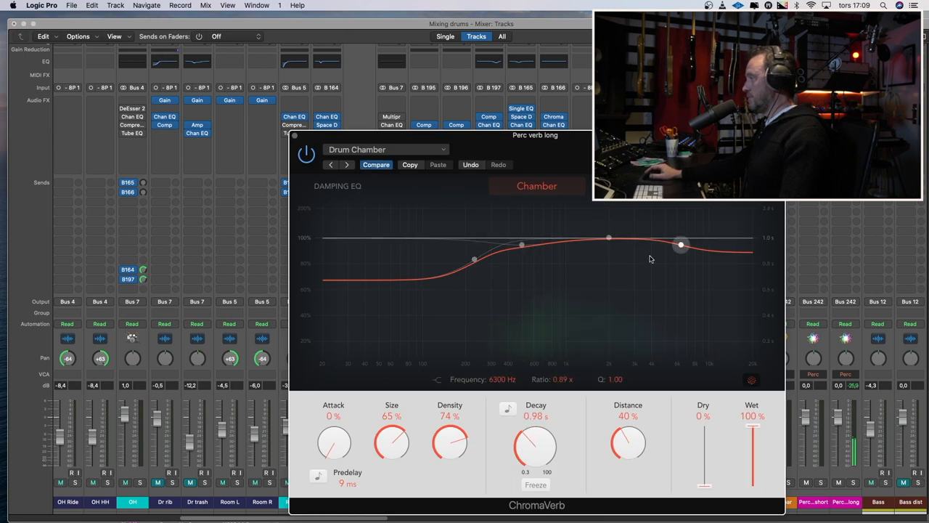
left_click_drag(679, 244, 676, 256)
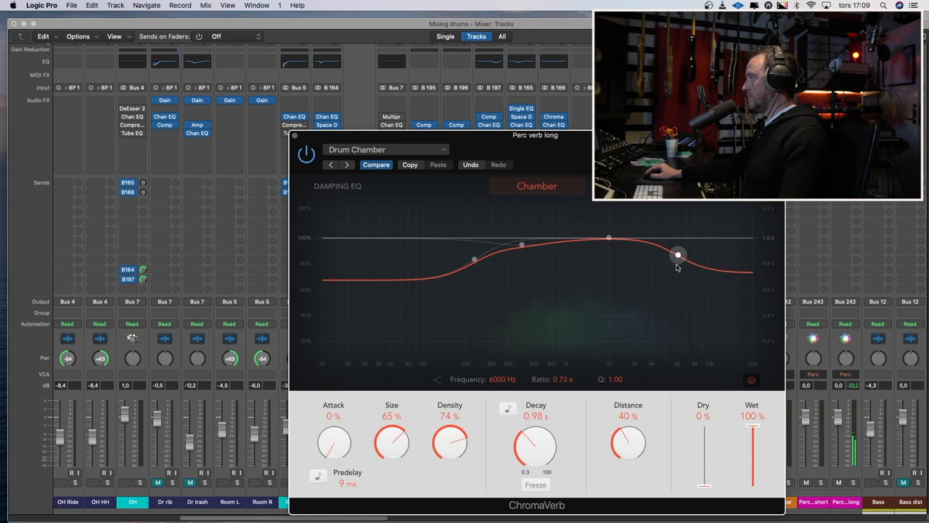
left_click_drag(678, 255, 678, 258)
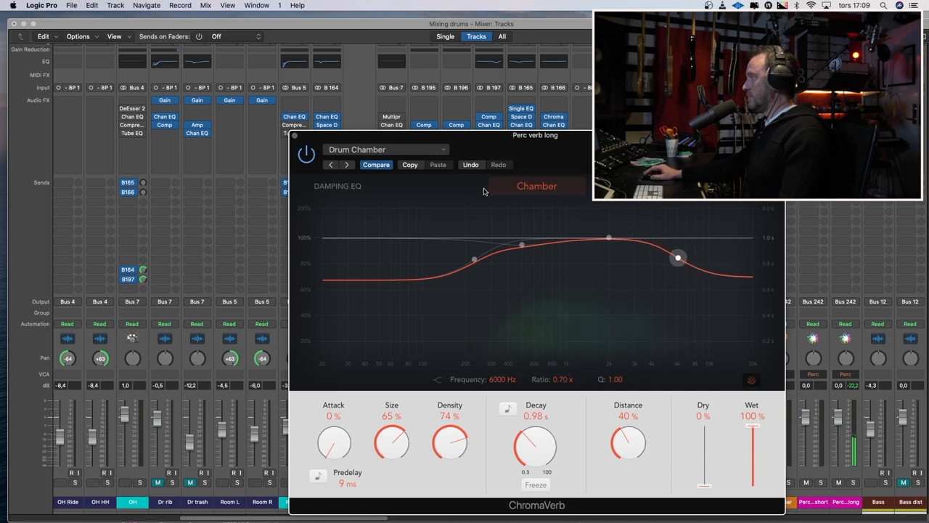
left_click_drag(334, 443, 334, 428)
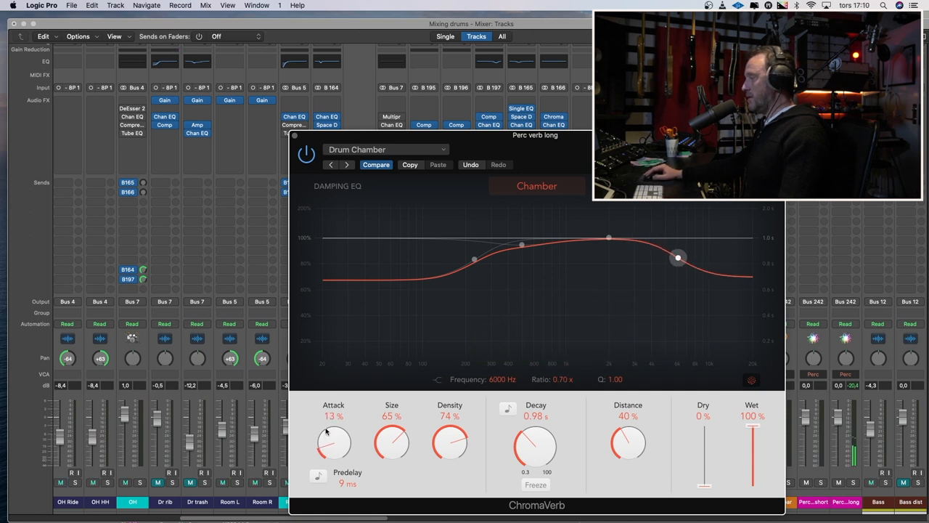
left_click_drag(334, 442, 334, 433)
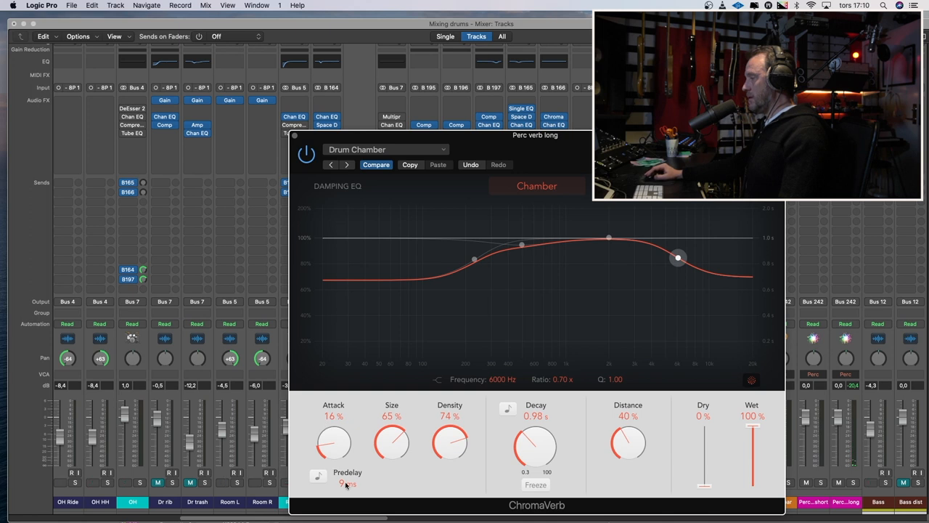
left_click_drag(347, 483, 347, 465)
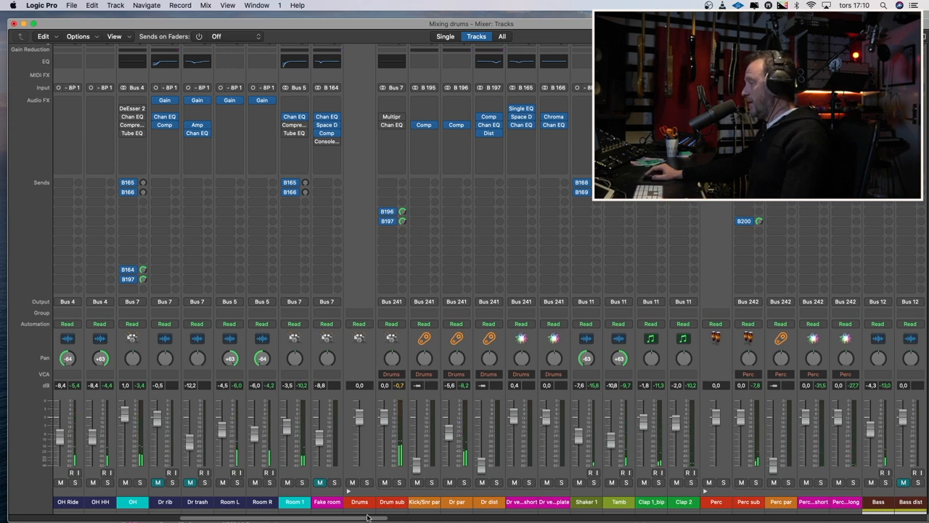
- Scroll the mixer right to the bass, guitar, Rhodes and string channel strips
scroll("right", 3)
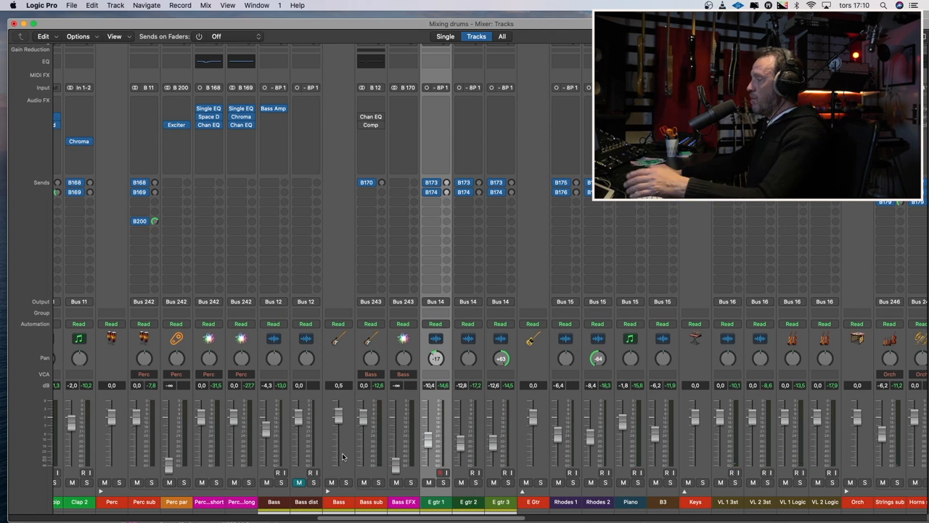
left_click(345, 482)
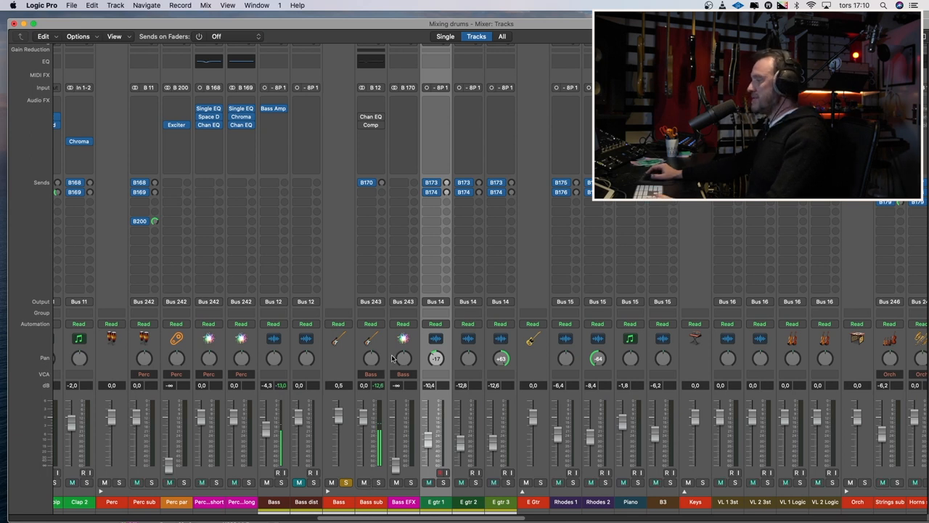
left_click(370, 124)
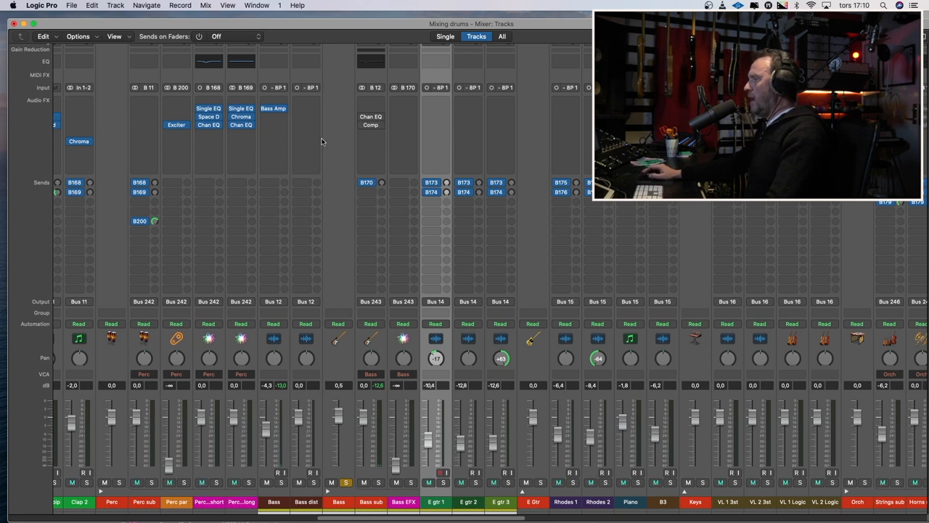
mouse_move(275, 476)
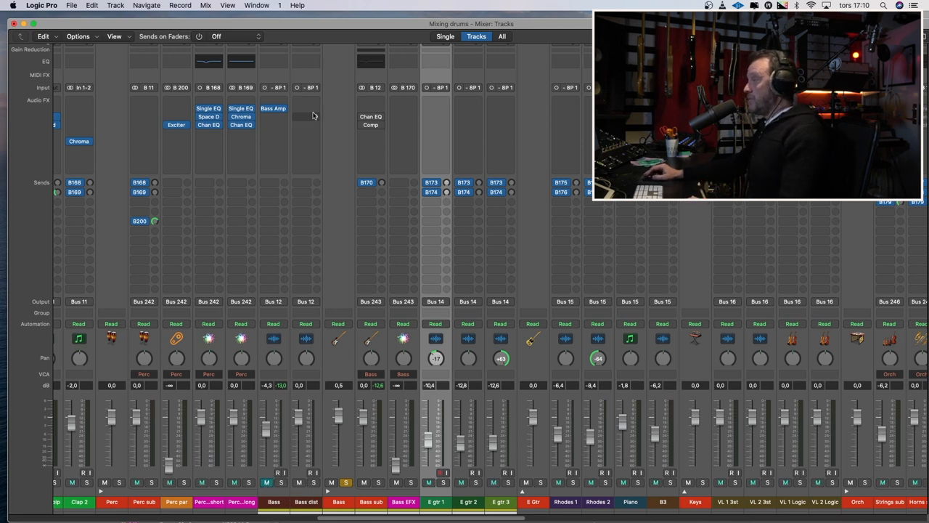
- Insert Amp Designer on Bass dist and choose the Large Tweed Combo model
left_click(305, 116)
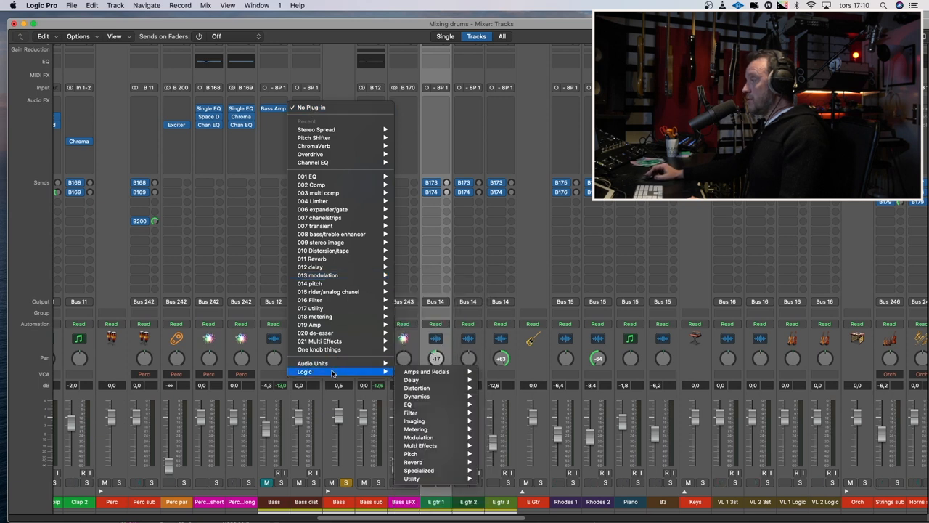
mouse_move(426, 371)
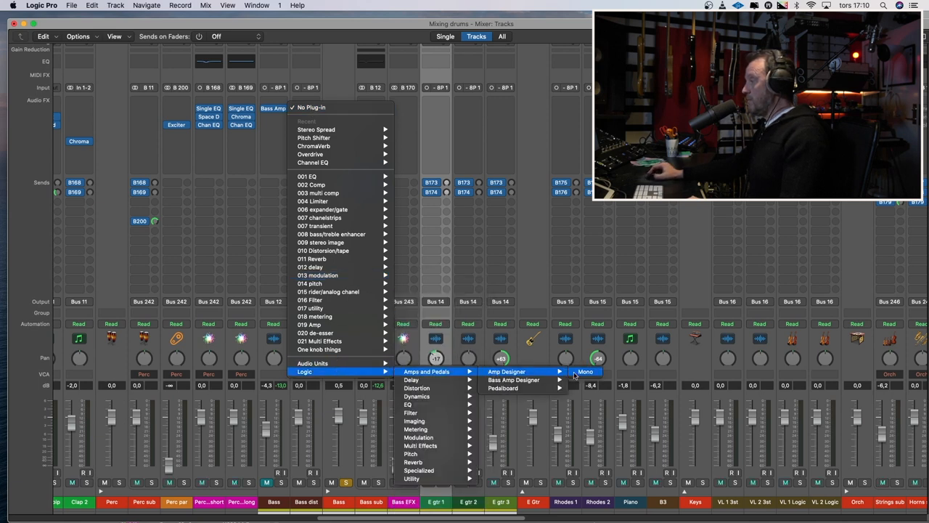
left_click(585, 372)
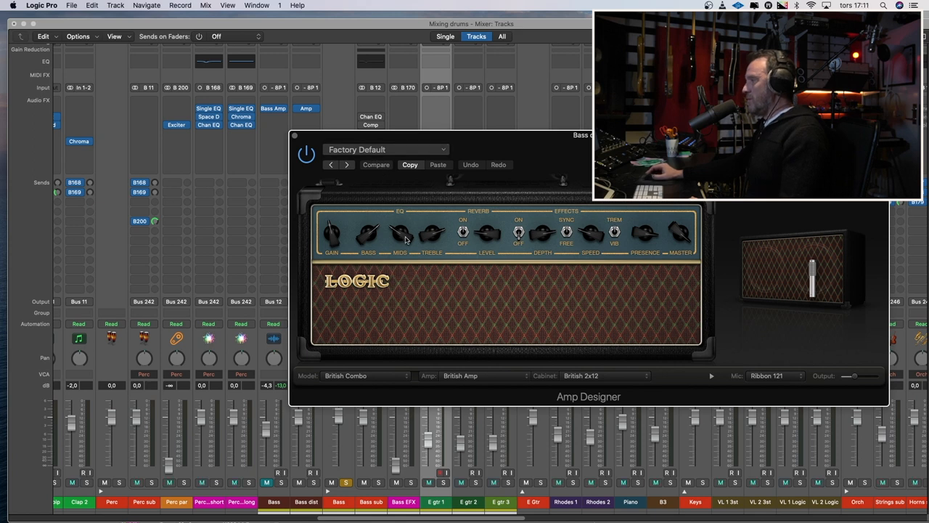
left_click(386, 149)
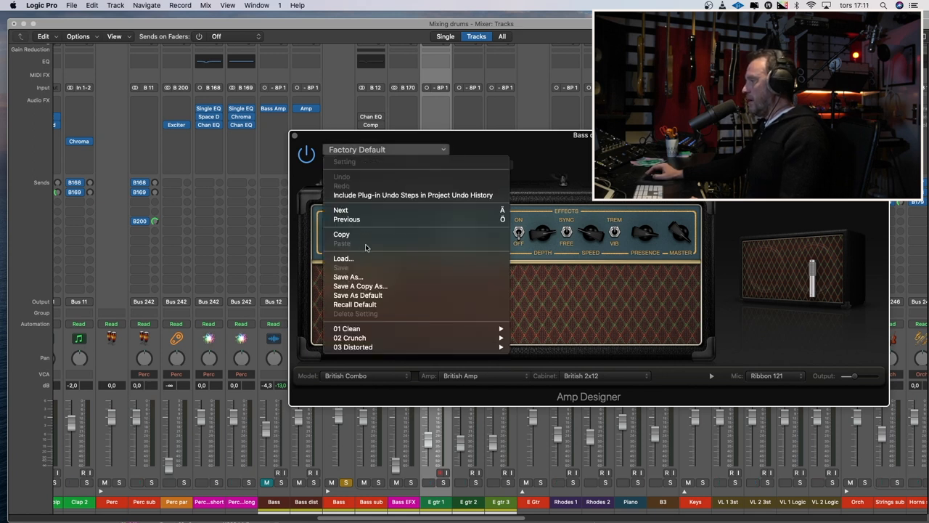
left_click(366, 374)
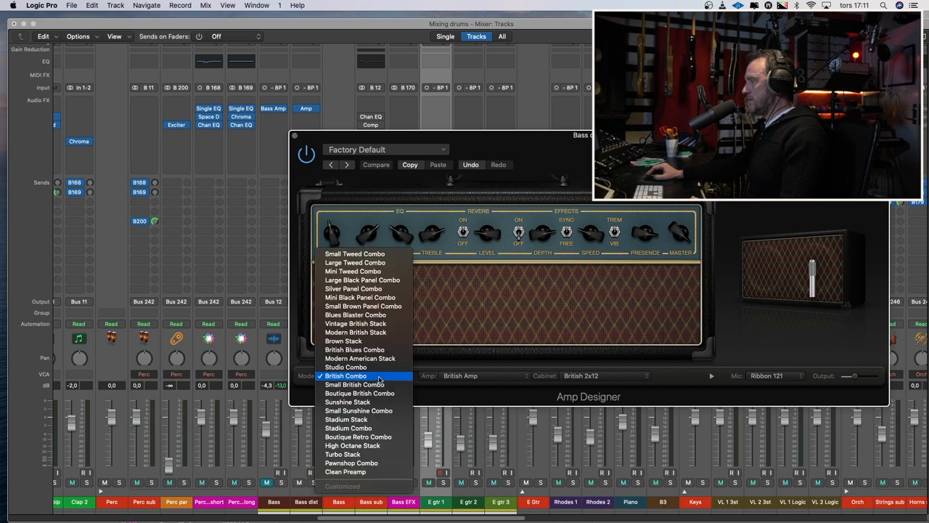
left_click(354, 262)
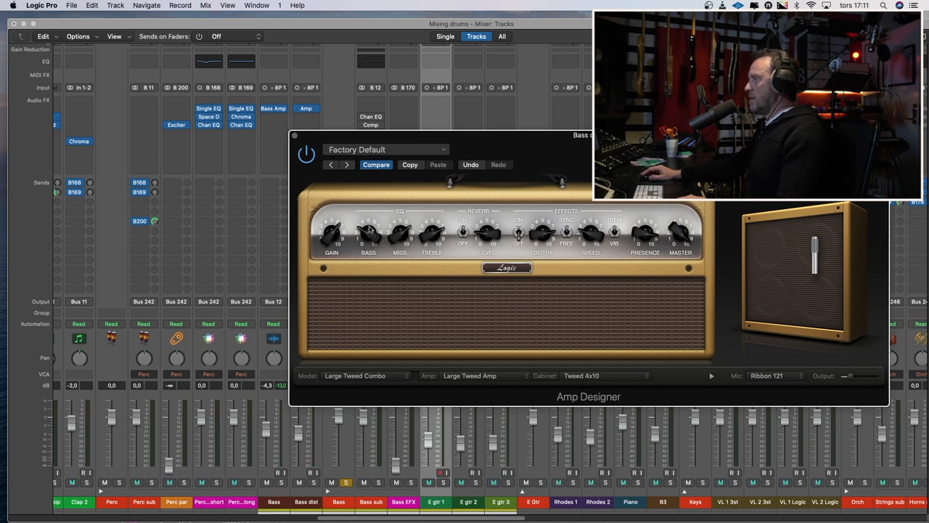
left_click(293, 136)
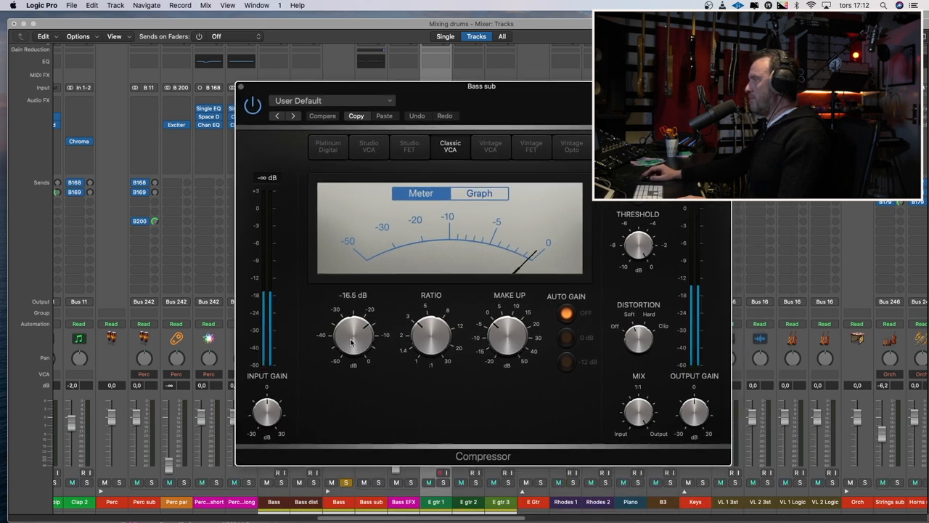
- Lower the Bass sub Compressor threshold to about -24 dB and close the plug-in
left_click_drag(353, 335, 347, 366)
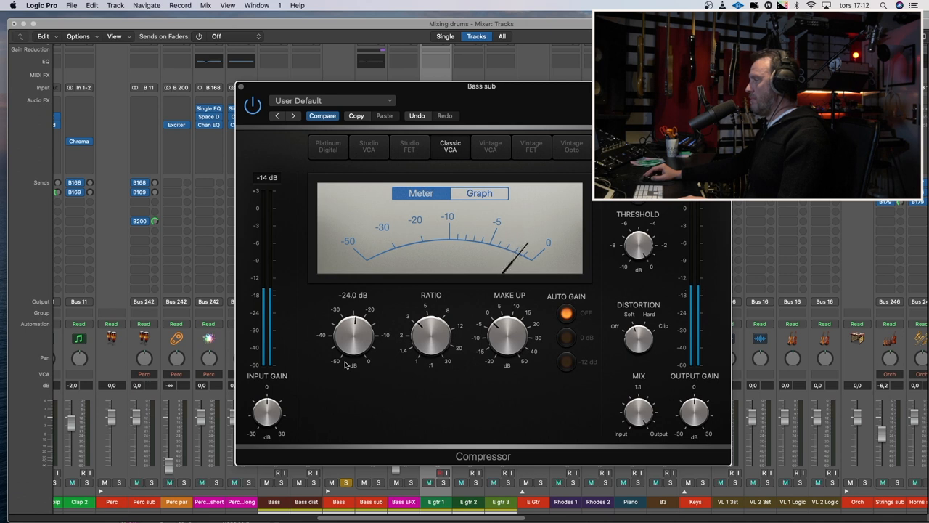
left_click_drag(353, 335, 353, 323)
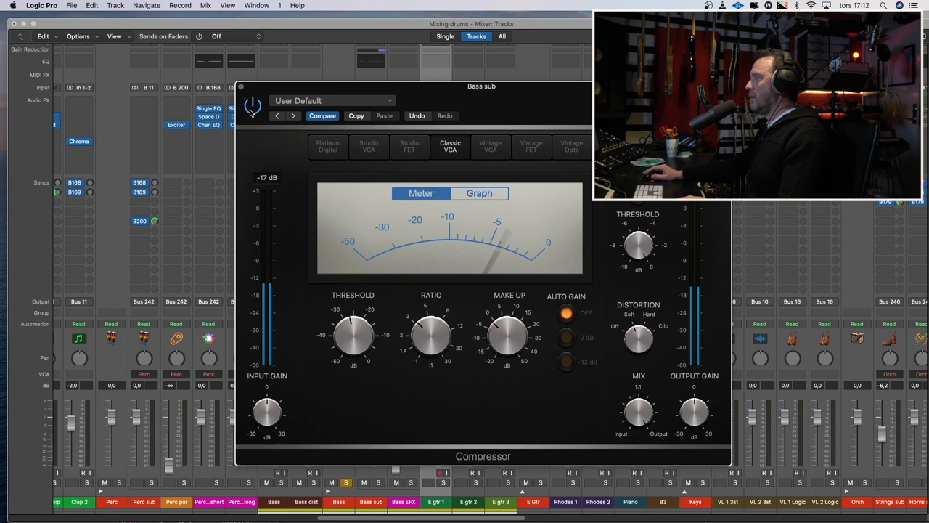
left_click(252, 100)
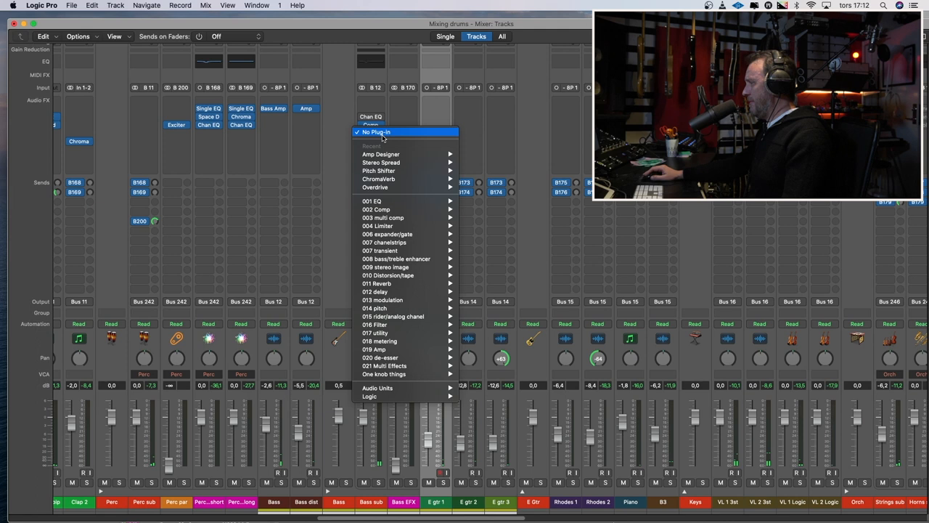
mouse_move(369, 396)
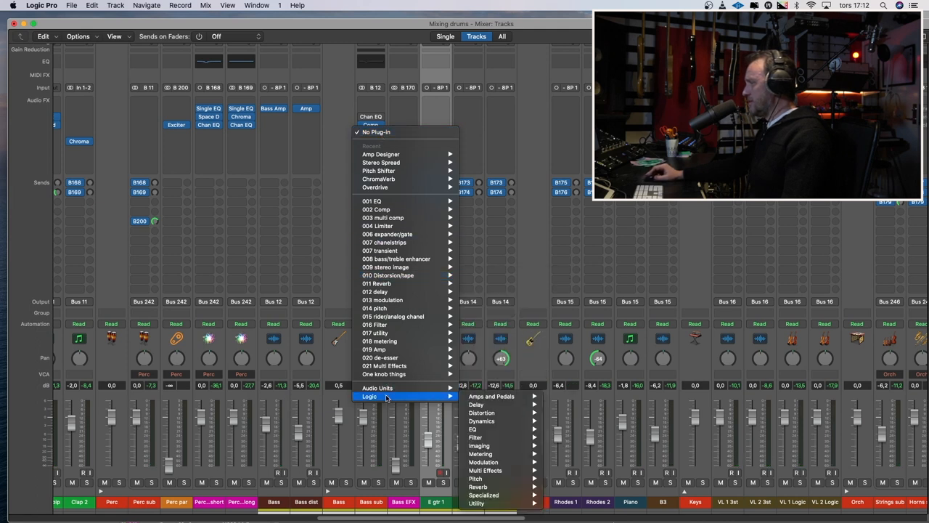
mouse_move(473, 428)
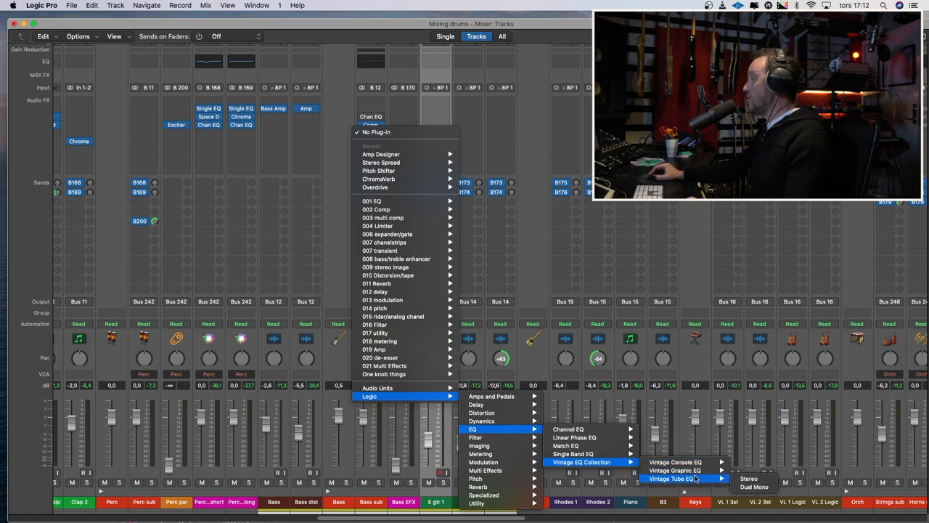
mouse_move(675, 471)
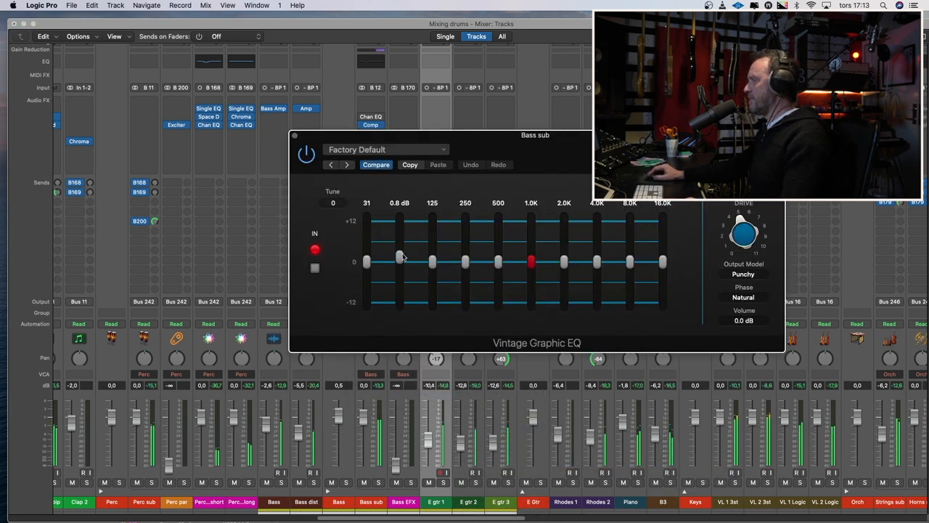
- Boost the Vintage Graphic EQ's 63 Hz and 125 Hz sliders by about 1.5 dB
left_click_drag(399, 259, 399, 245)
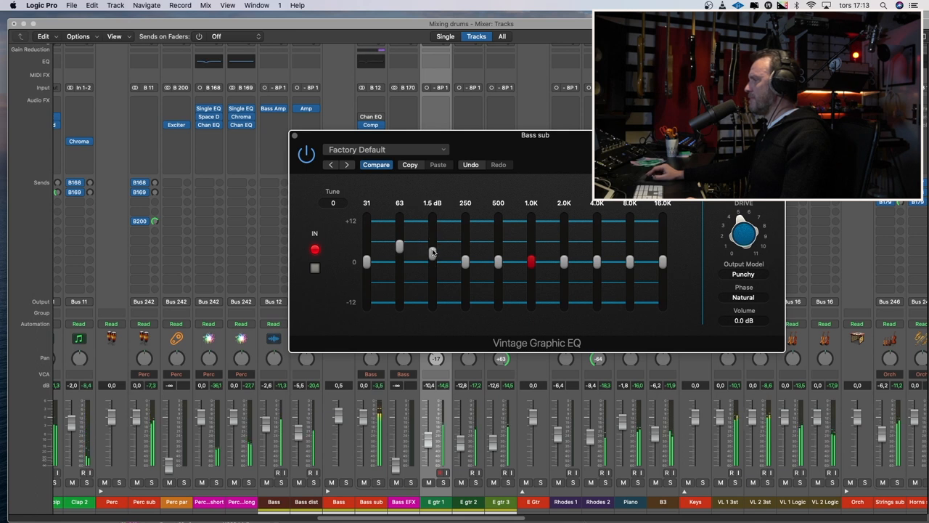
left_click_drag(399, 261, 399, 244)
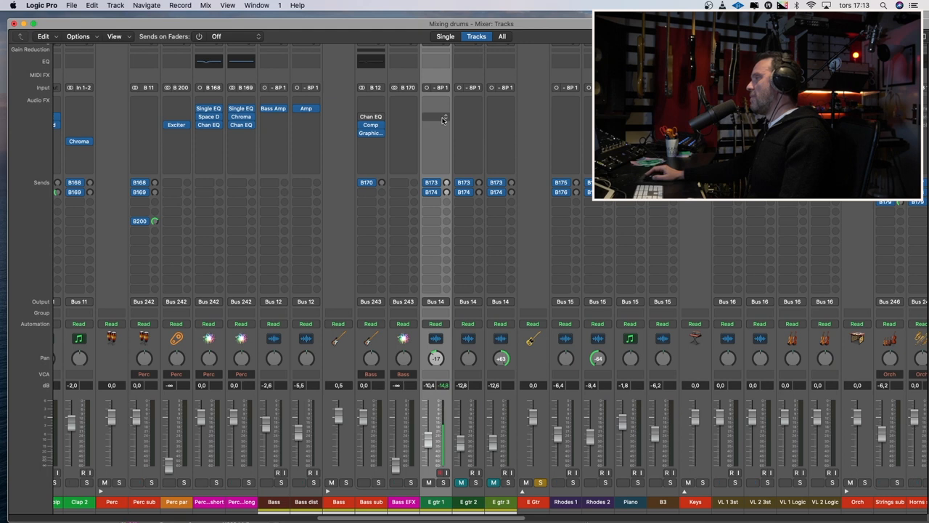
- In E gtr 1's Channel EQ, pull a low-mid band down to about -4.3 dB at 343 Hz
left_click(443, 116)
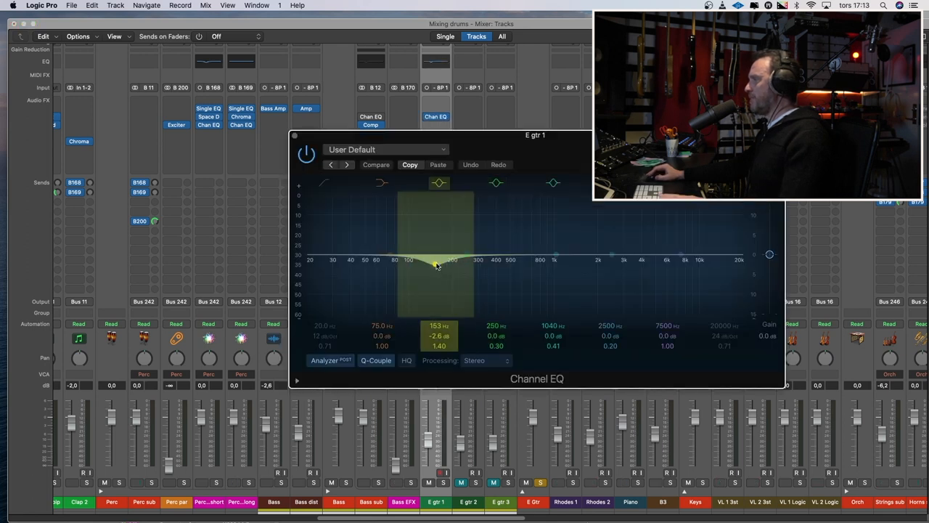
left_click_drag(435, 264, 492, 212)
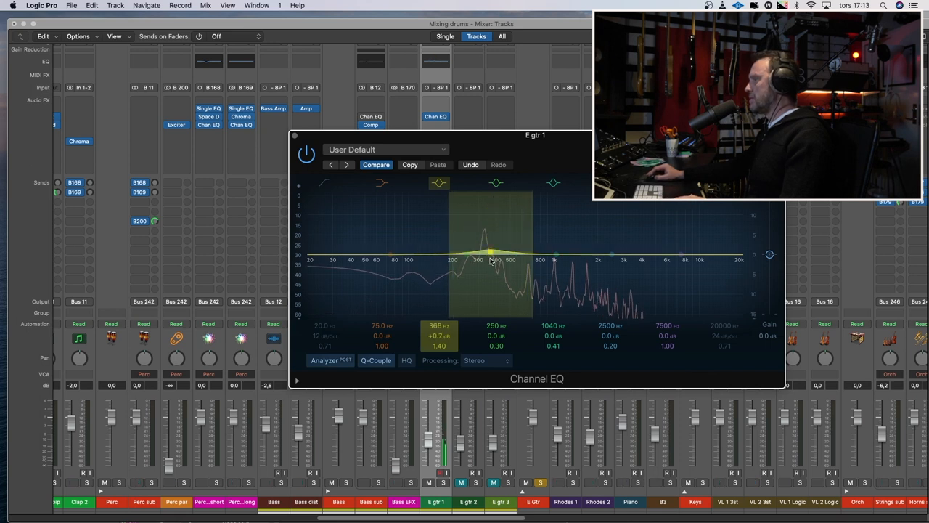
left_click_drag(485, 247, 492, 272)
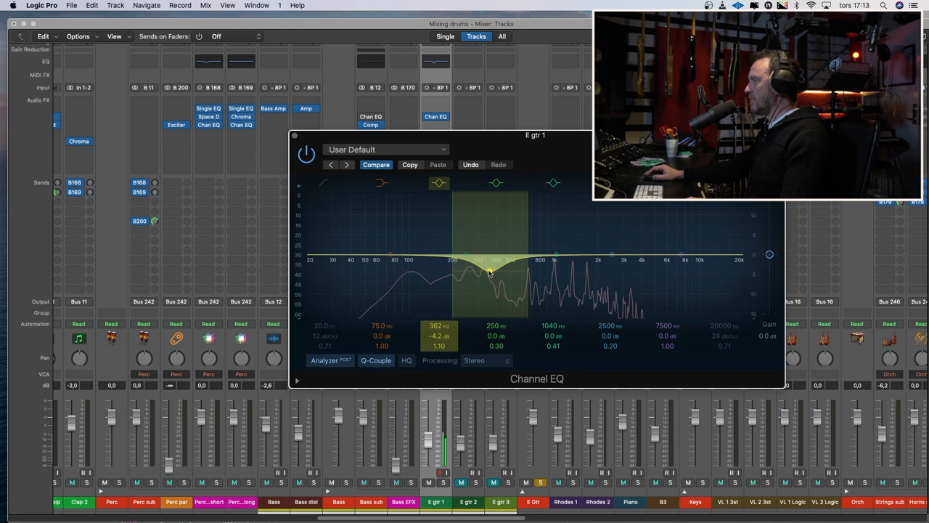
left_click_drag(490, 275, 486, 281)
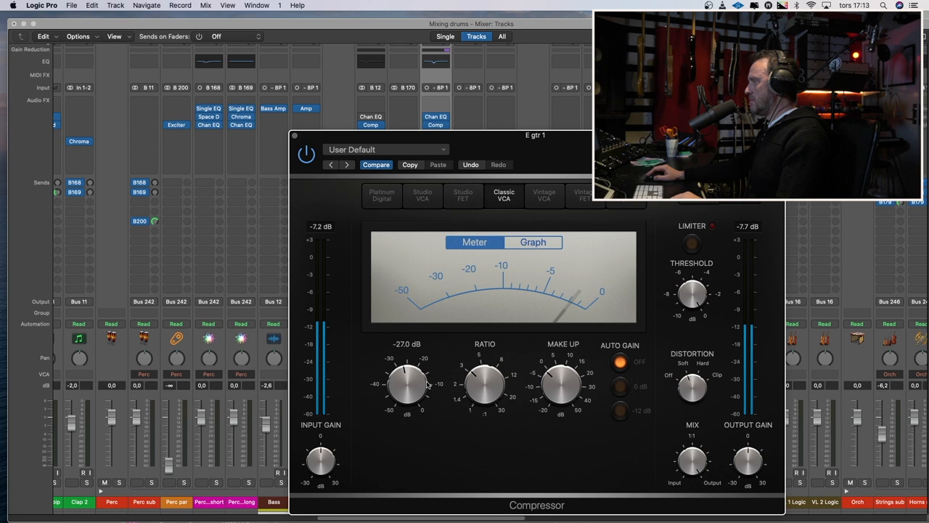
- Switch E gtr 1's Compressor to Studio FET, adjust release and set a 10 ms attack
left_click(462, 195)
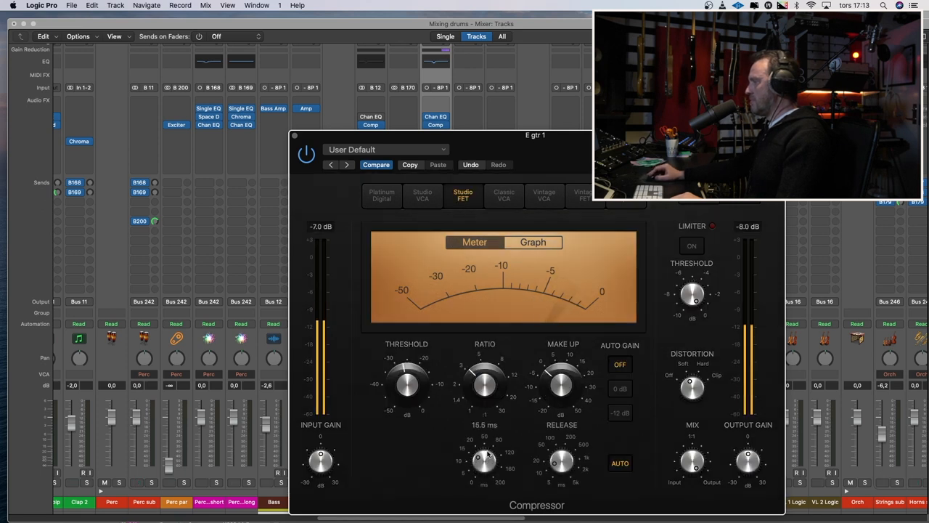
left_click_drag(482, 461, 487, 450)
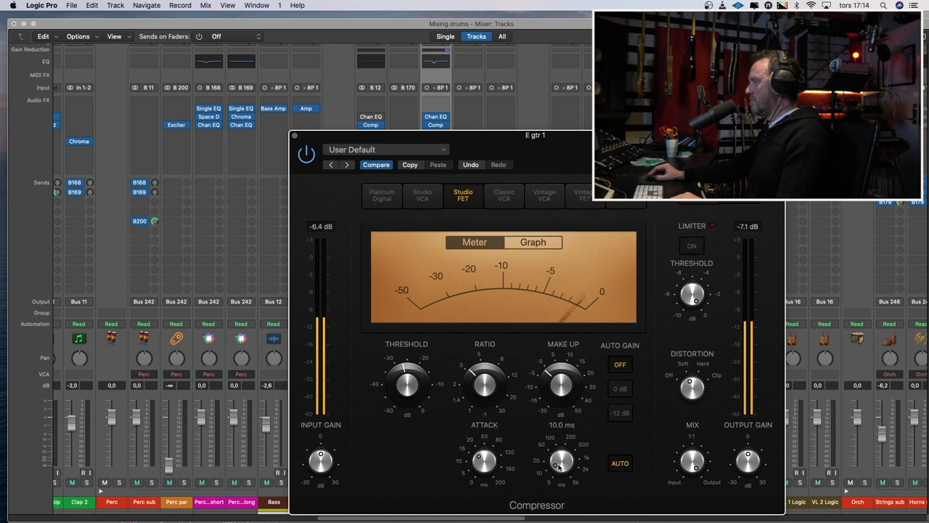
left_click_drag(407, 380, 418, 392)
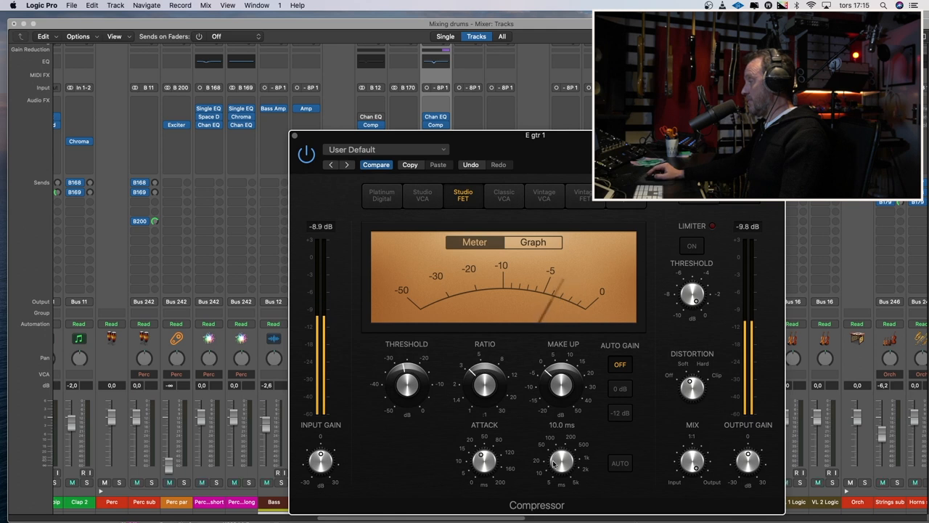
left_click(294, 136)
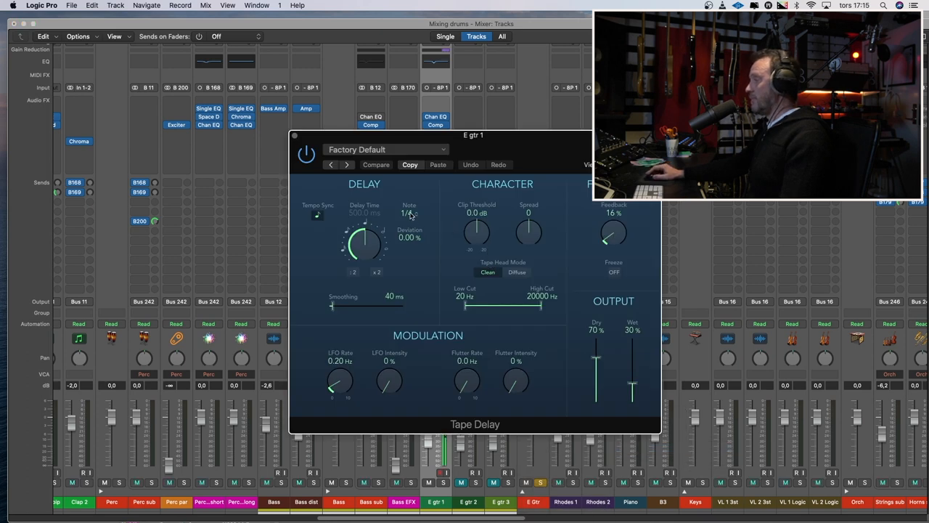
- Set the Tape Delay rate, trying 1/16 and 1/8, ending on 1/16 dotted
left_click(410, 212)
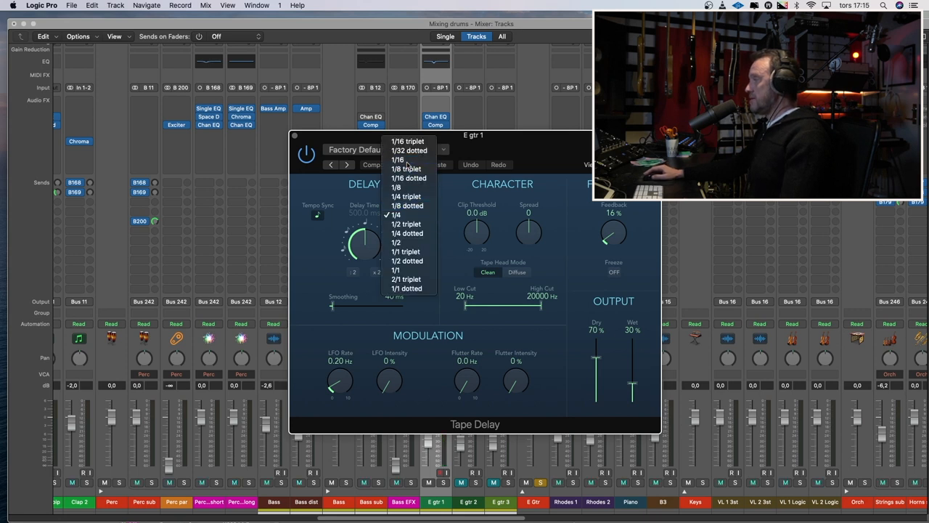
left_click(396, 158)
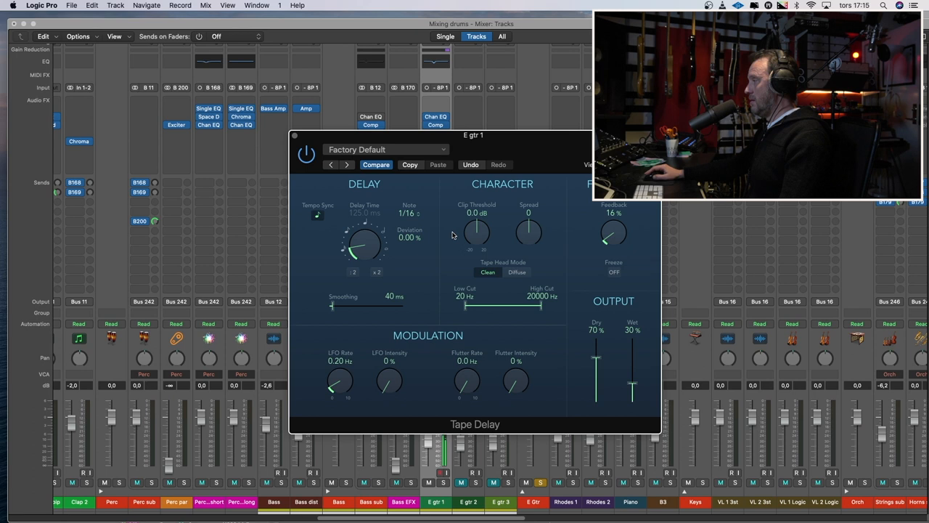
left_click(409, 212)
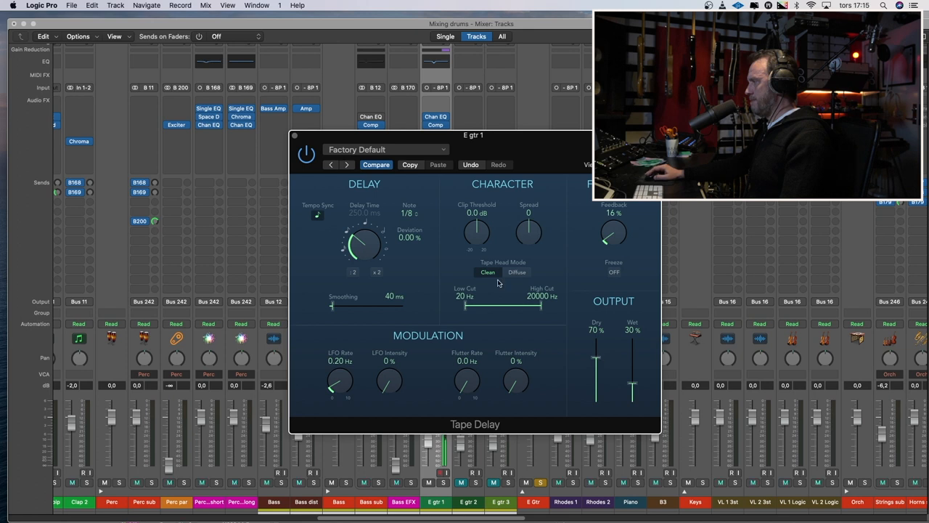
left_click(410, 212)
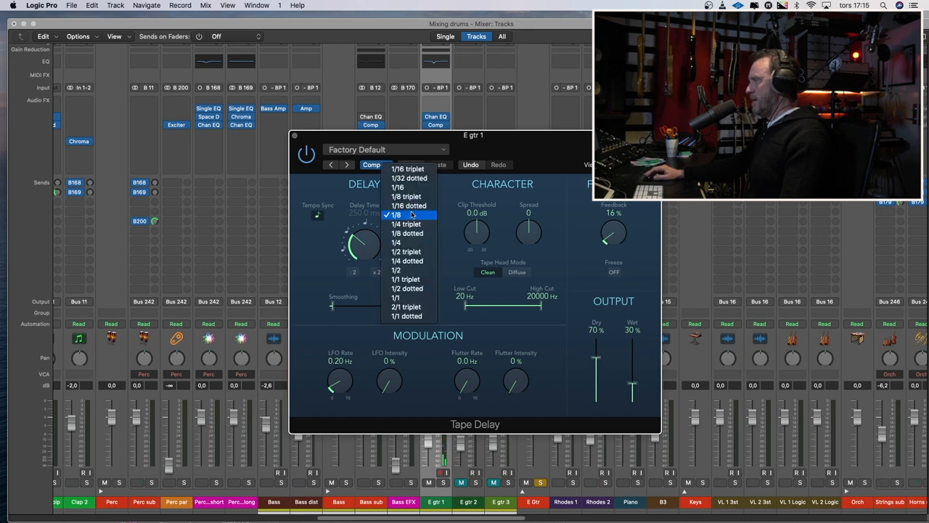
mouse_move(409, 206)
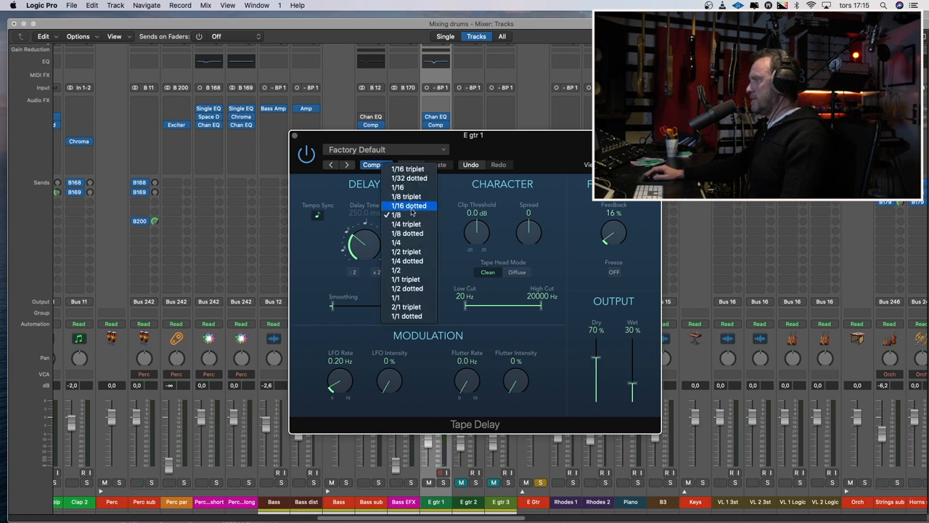
left_click(410, 206)
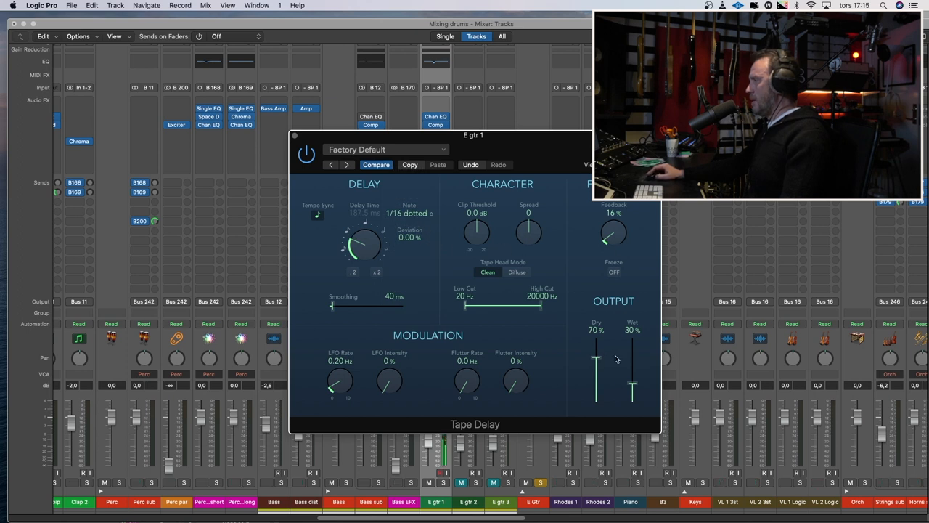
- Reduce the Tape Delay wet level to about 10%
left_click_drag(595, 366, 595, 353)
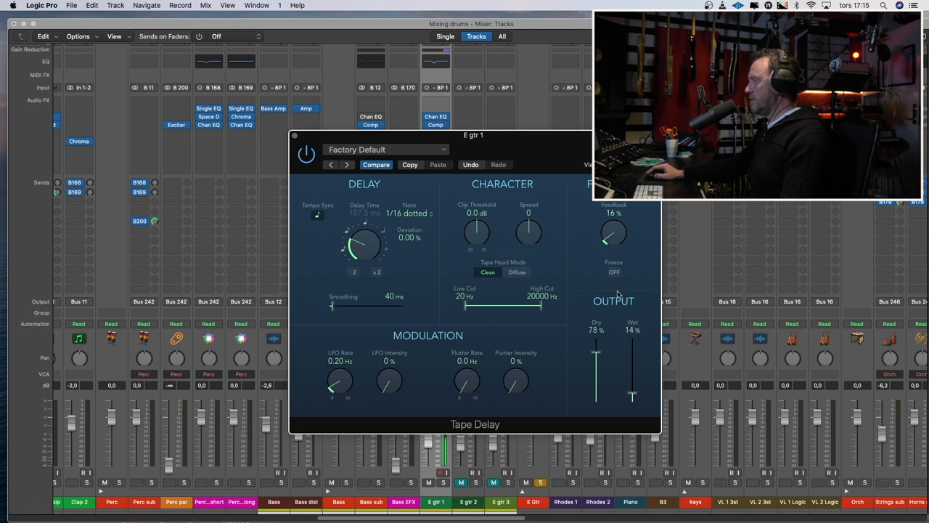
mouse_move(633, 395)
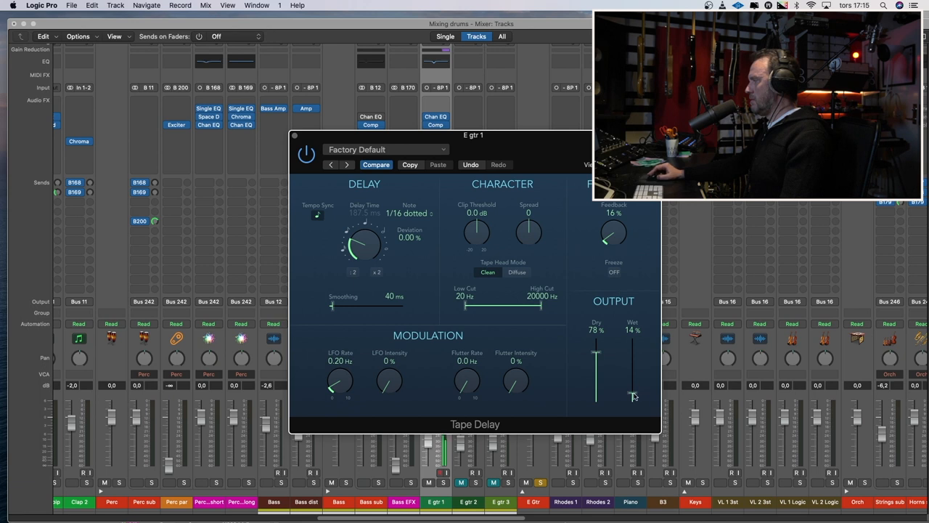
left_click_drag(632, 392, 632, 398)
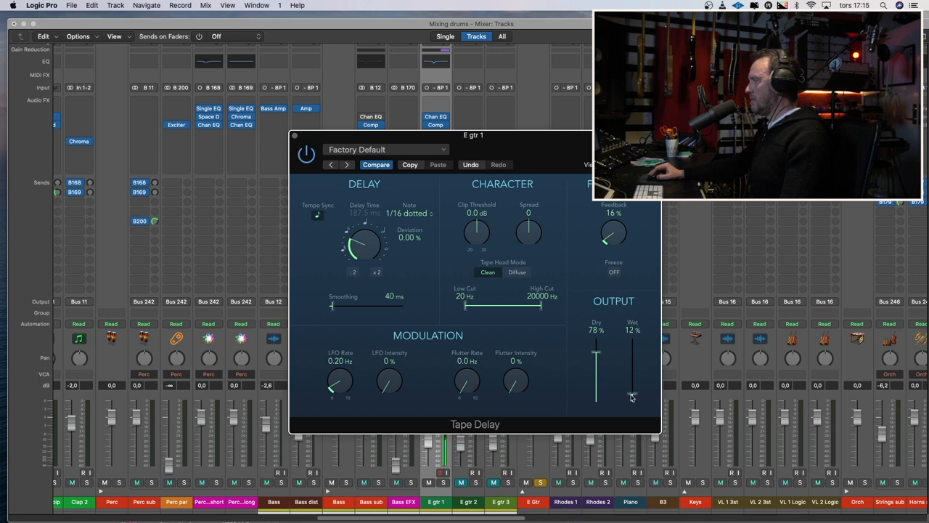
left_click_drag(633, 397, 633, 401)
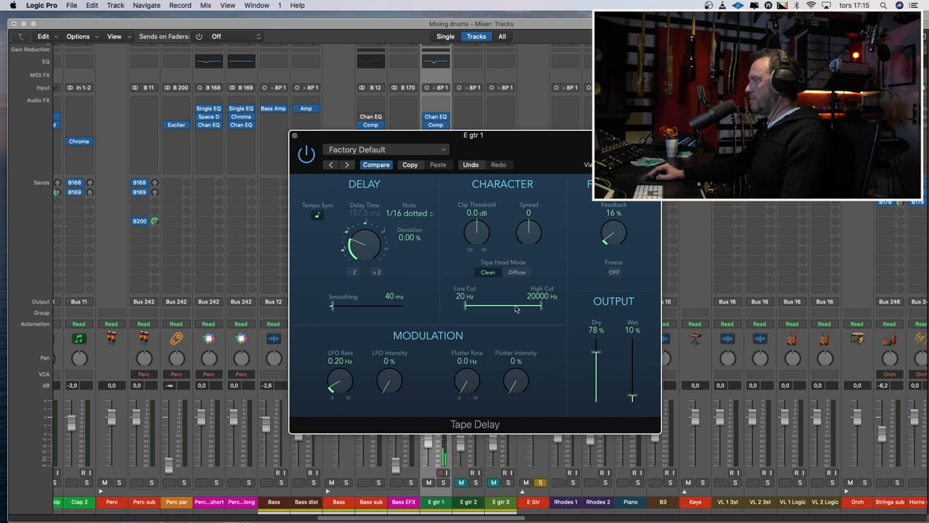
- Raise the delay's Low Cut to 490 Hz and lower the High Cut to 2300 Hz
left_click_drag(540, 305, 521, 305)
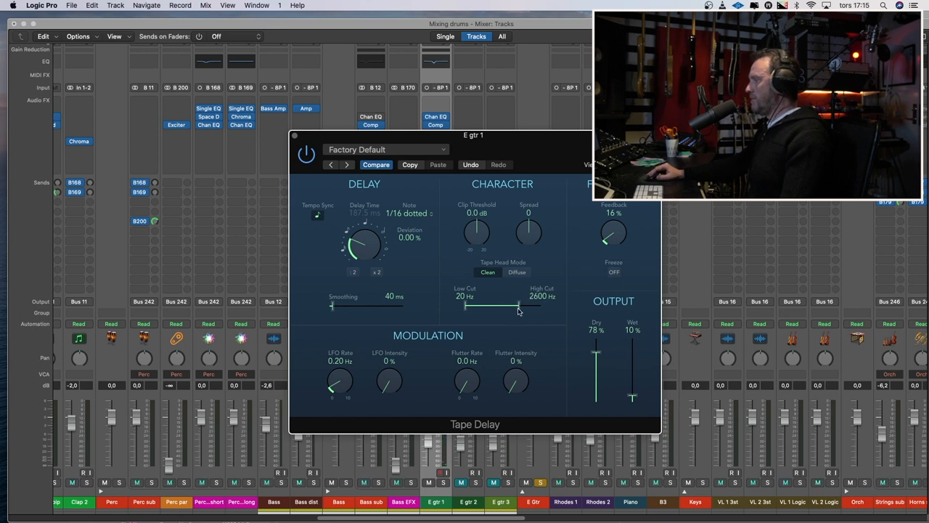
left_click_drag(467, 304, 508, 305)
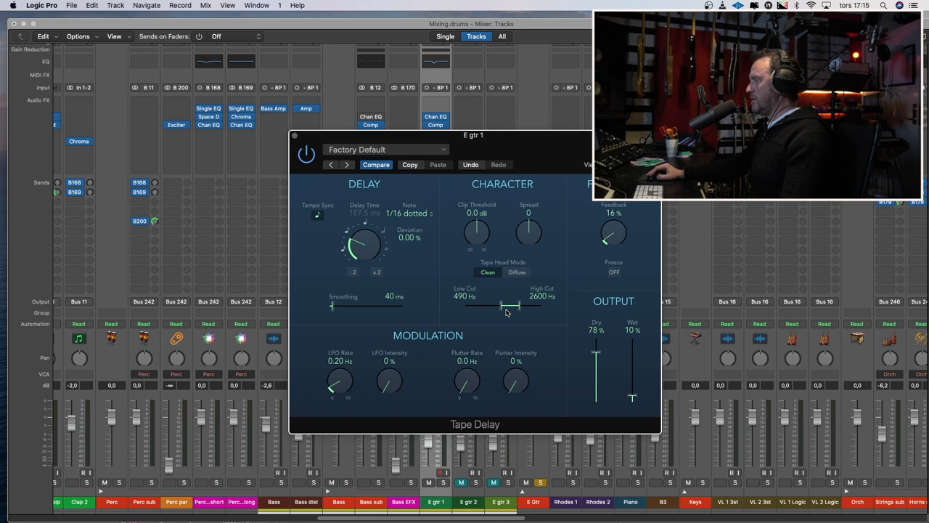
left_click_drag(521, 305, 511, 304)
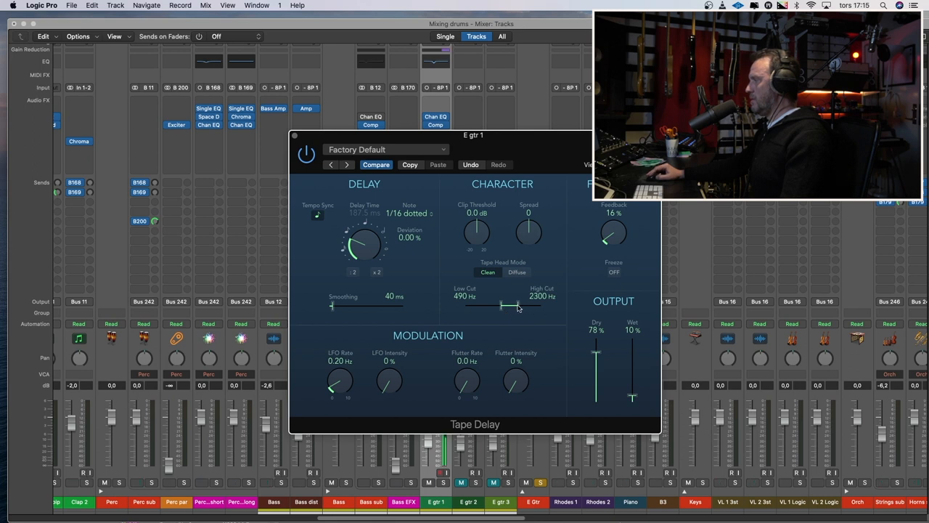
left_click_drag(612, 232, 615, 225)
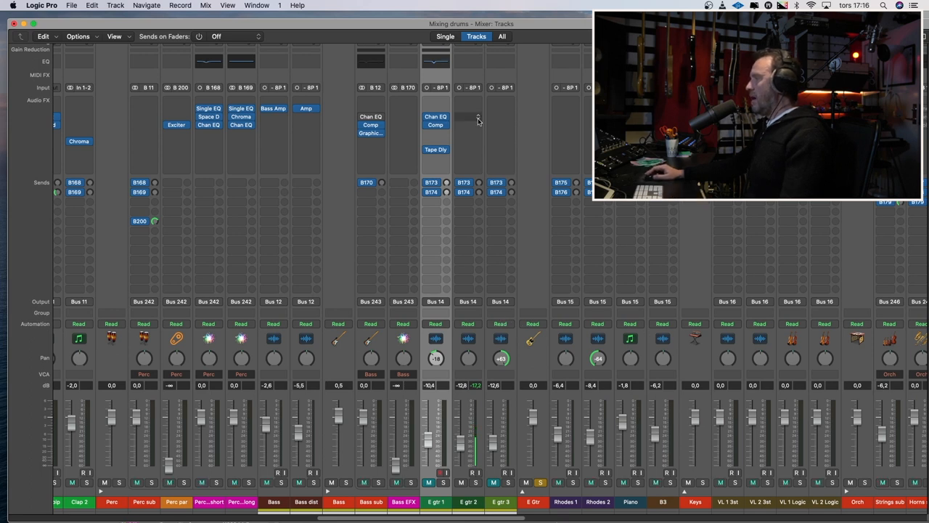
- Insert a Vintage Graphic EQ on E gtr 2 and boost a mid fader about +2.3 dB
left_click(468, 116)
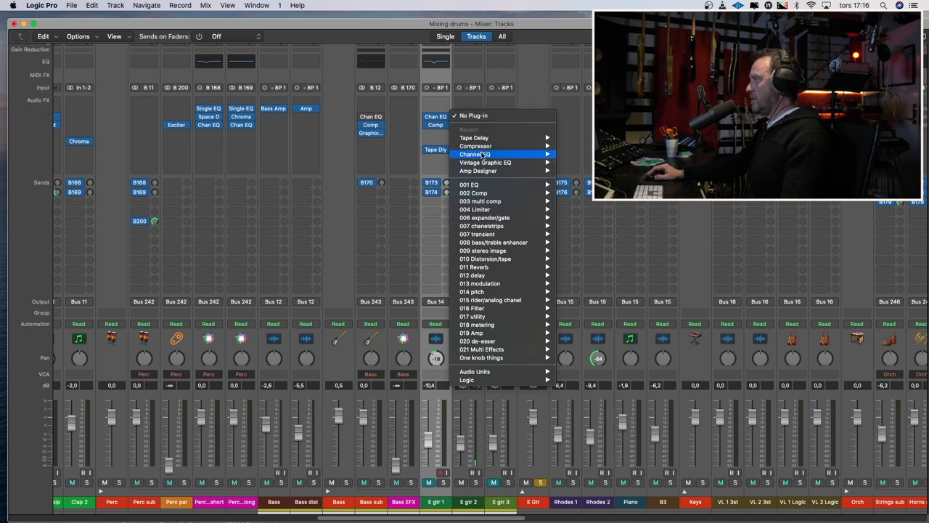
left_click(485, 163)
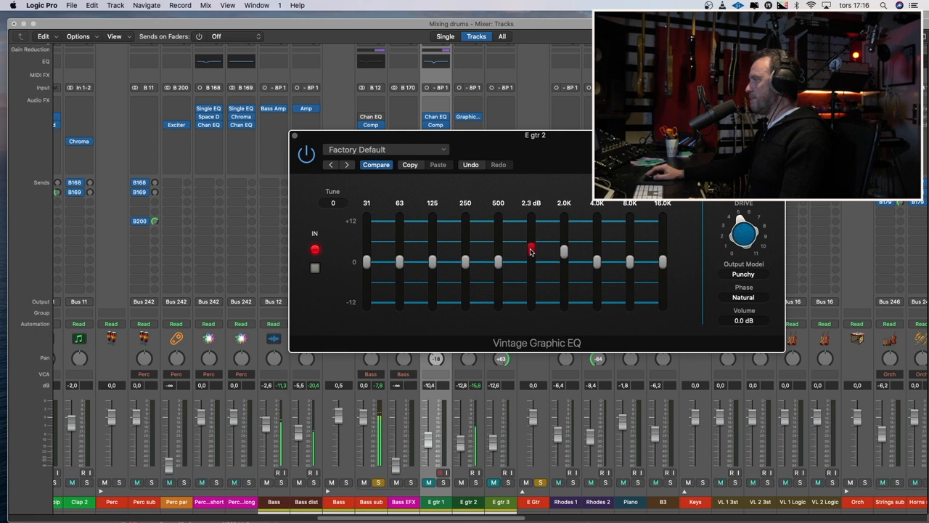
left_click_drag(464, 261, 465, 273)
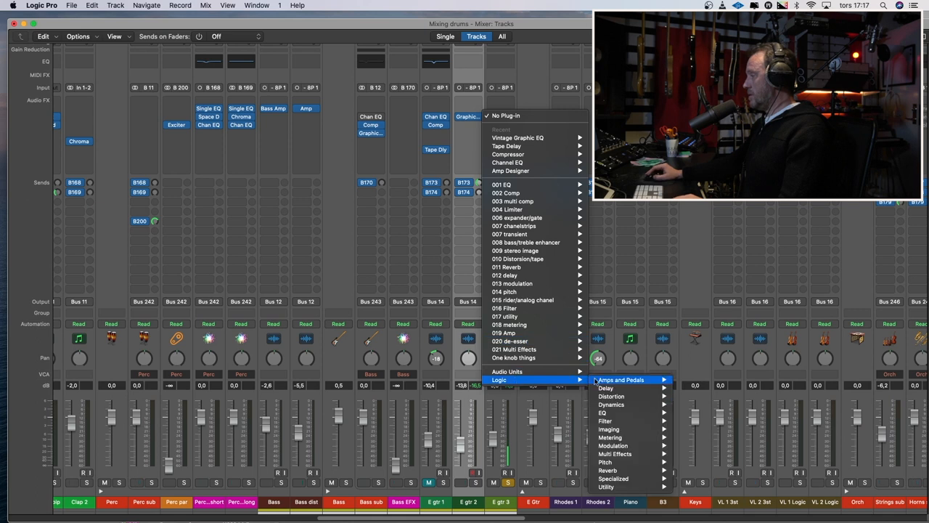
mouse_move(622, 380)
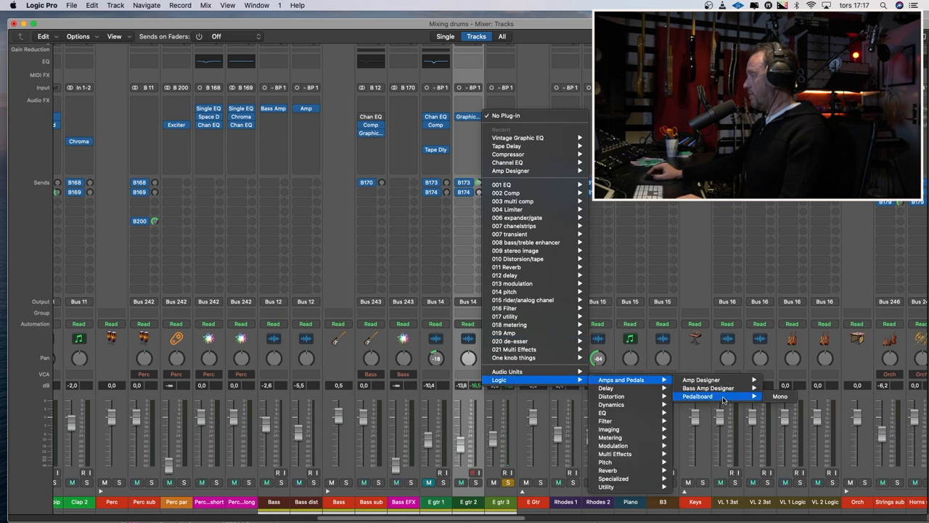
- Add a Pedalboard to E gtr 3 and tweak the Total Tremolo pedal knobs
left_click(697, 397)
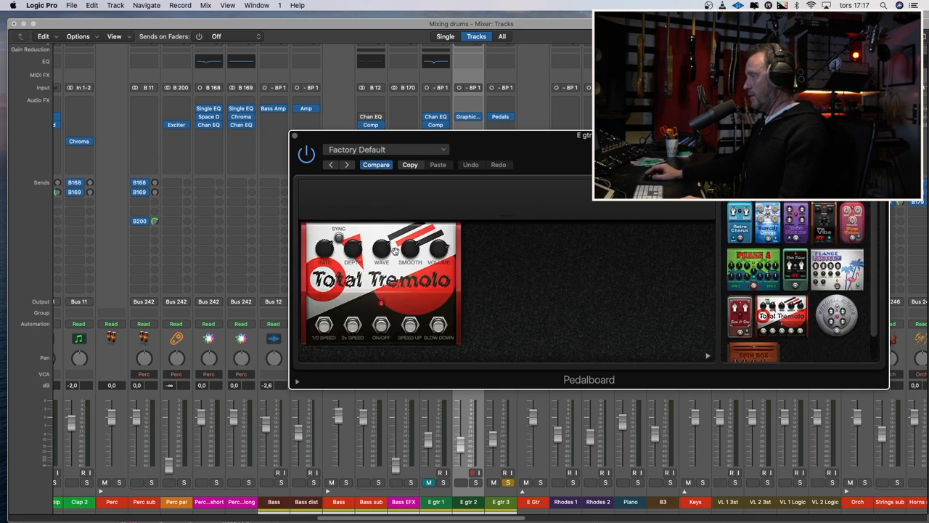
left_click_drag(322, 247, 322, 240)
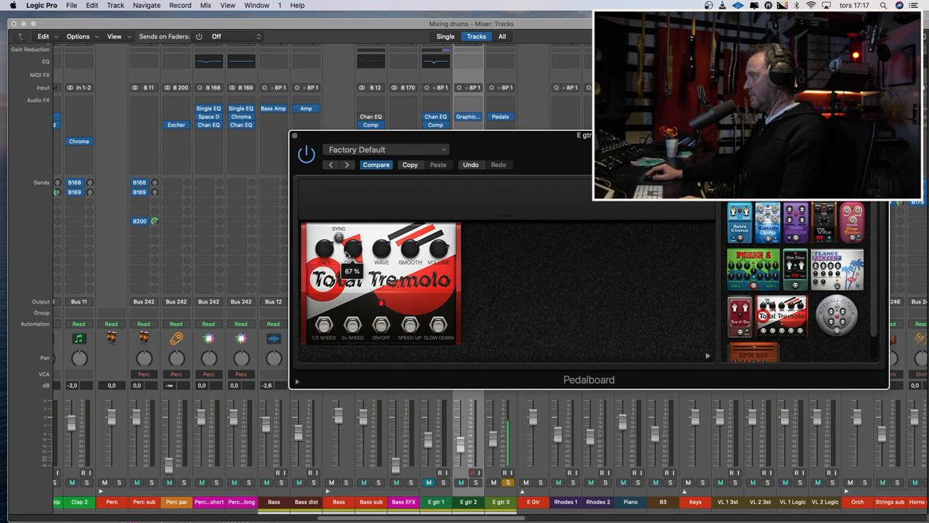
left_click_drag(333, 247, 336, 235)
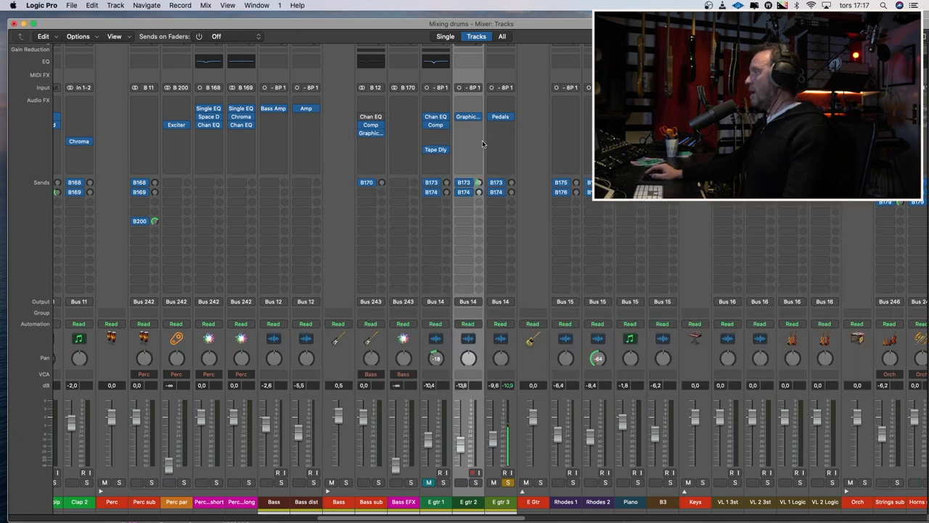
left_click(467, 128)
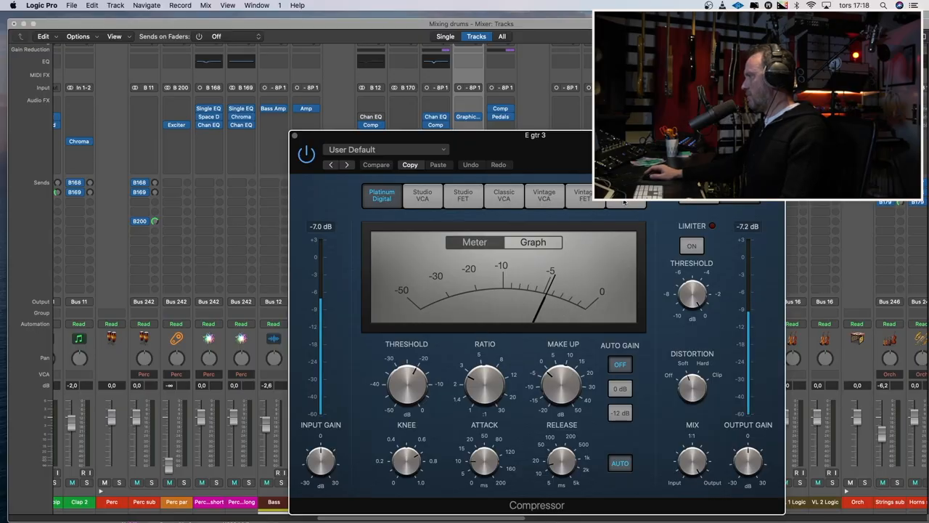
- Set E gtr 3's Compressor to a new circuit with 10 ms attack, 110 ms release, -31 dB threshold
left_click(376, 164)
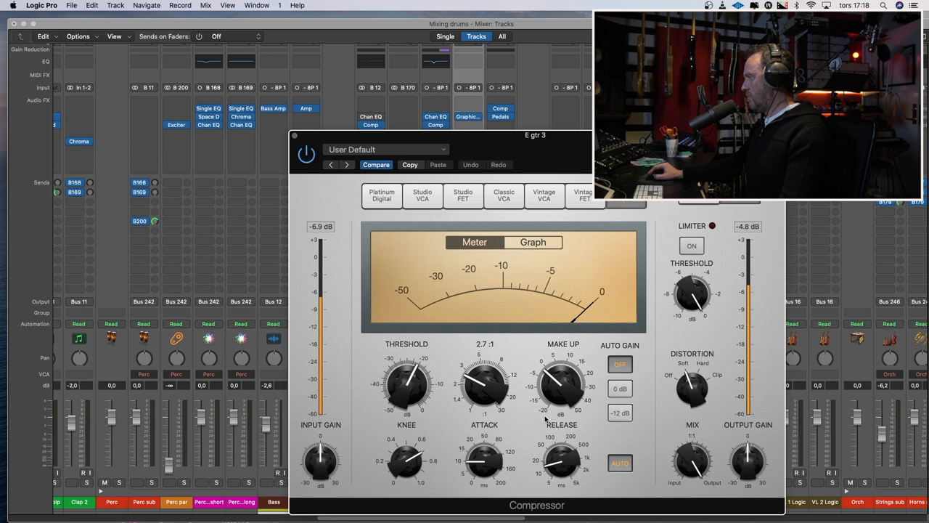
left_click_drag(406, 381, 406, 392)
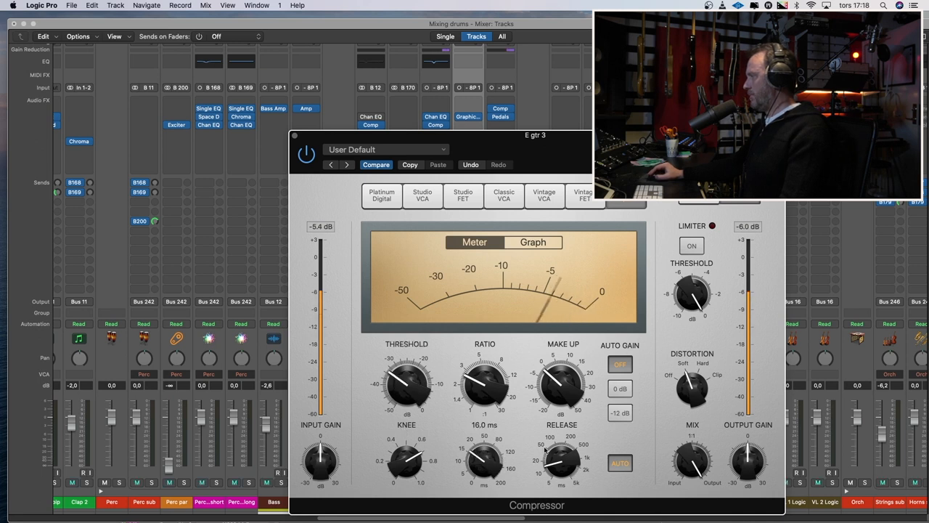
left_click_drag(560, 462, 557, 453)
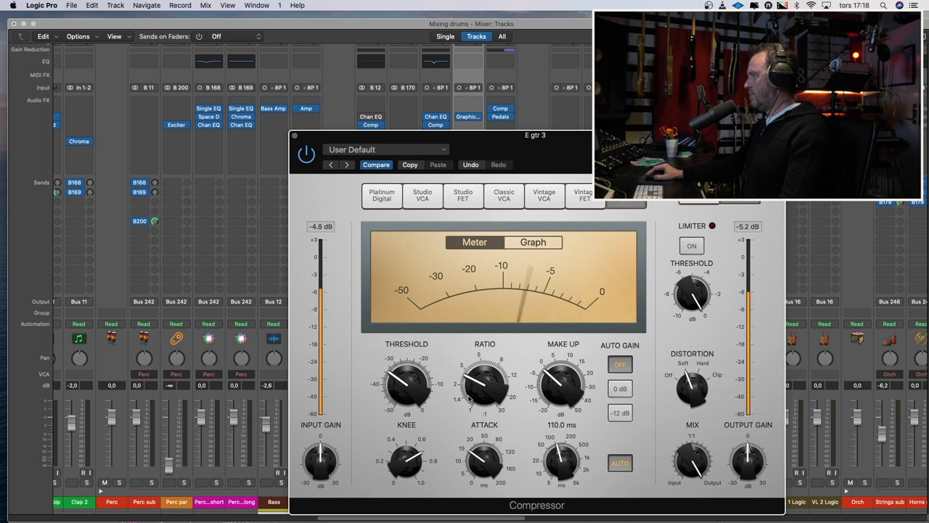
left_click_drag(407, 380, 407, 371)
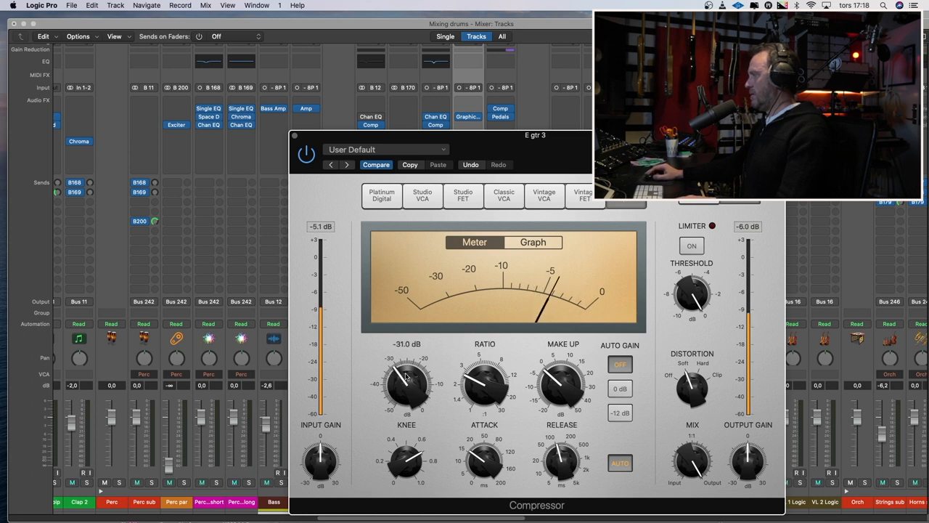
left_click(295, 137)
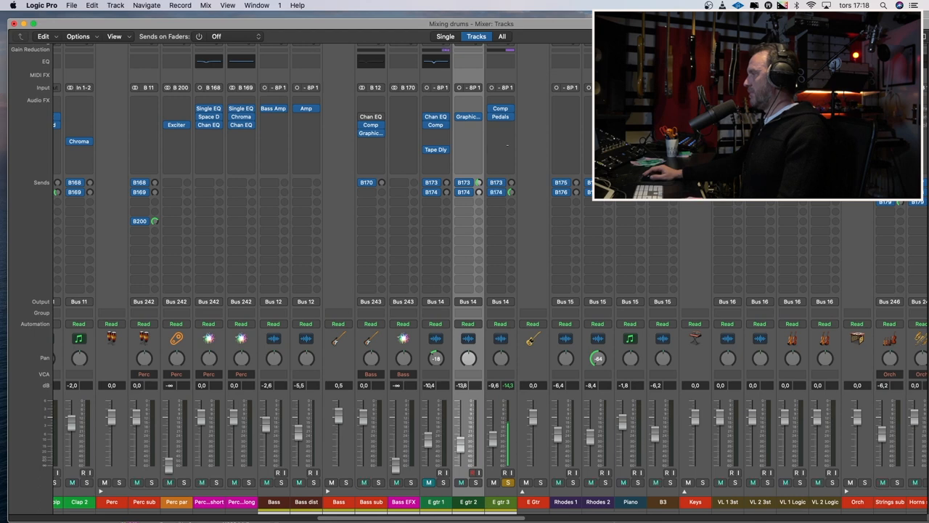
- Insert a Channel EQ on E gtr 3 with a low cut and a dip near 246 Hz
left_click(501, 116)
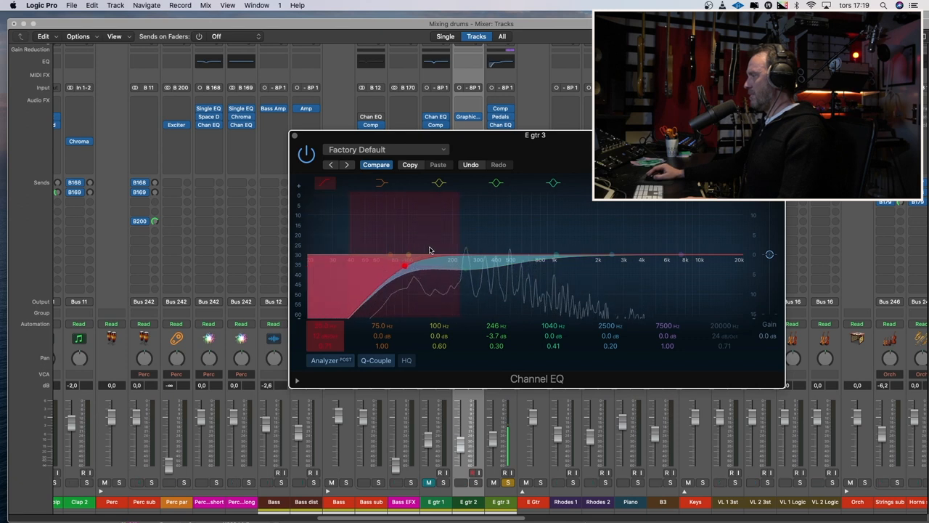
left_click(410, 253)
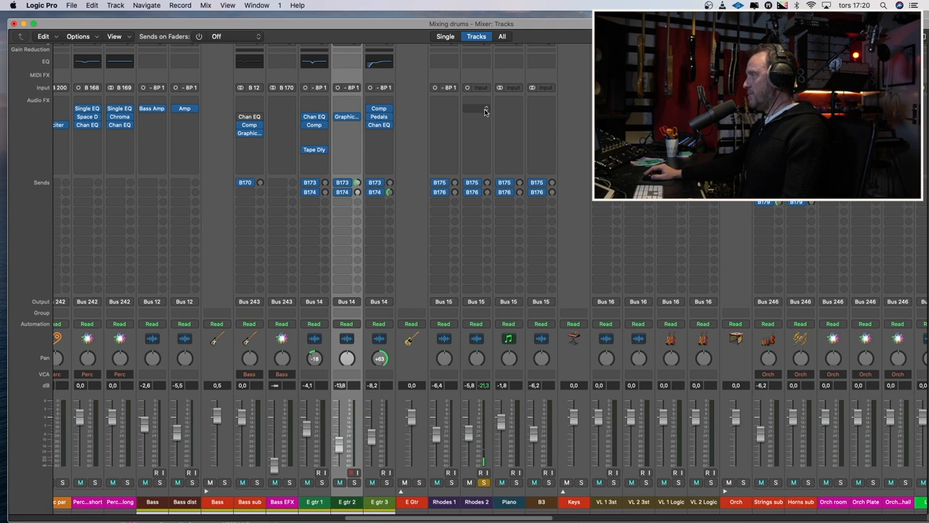
- Insert a mono Amp Designer Large Tweed Combo on Rhodes 2
left_click(471, 108)
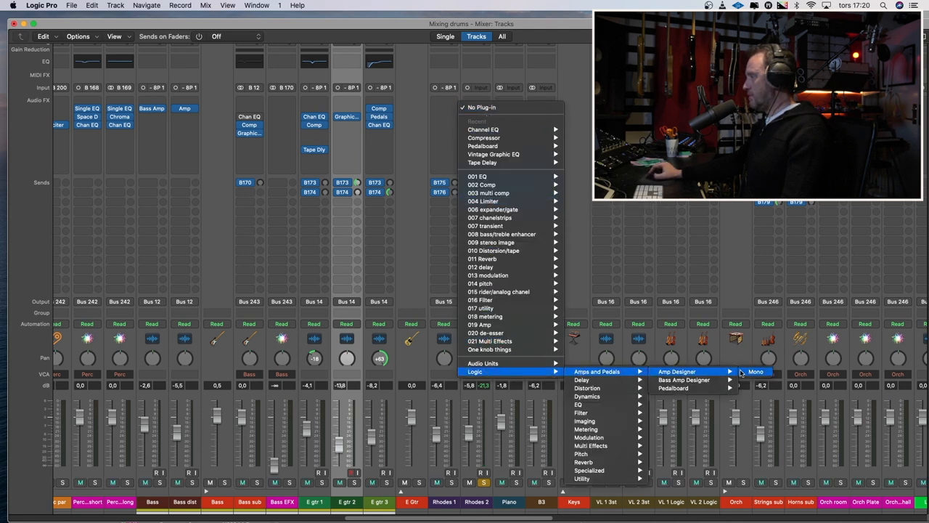
left_click(756, 371)
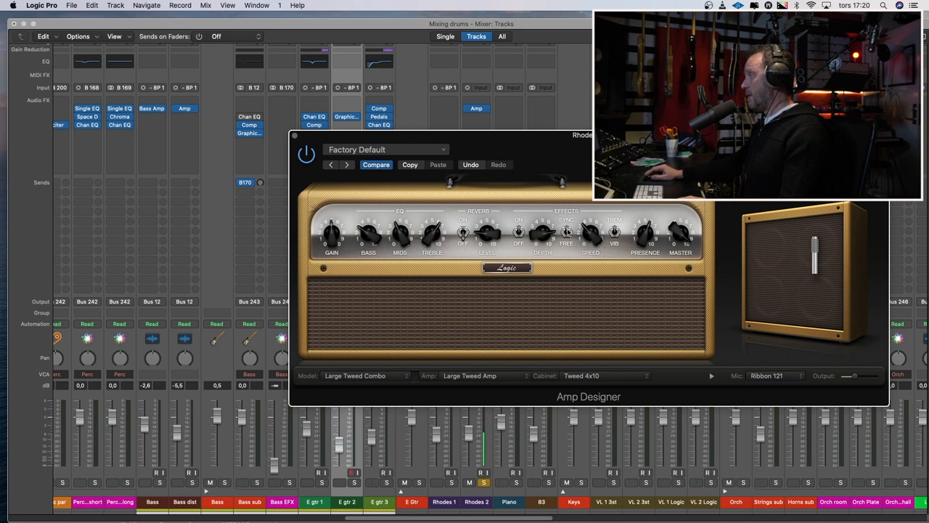
- Raise the Amp Designer effects Rate to about 5.1 Hz and close the window
left_click_drag(589, 232, 592, 225)
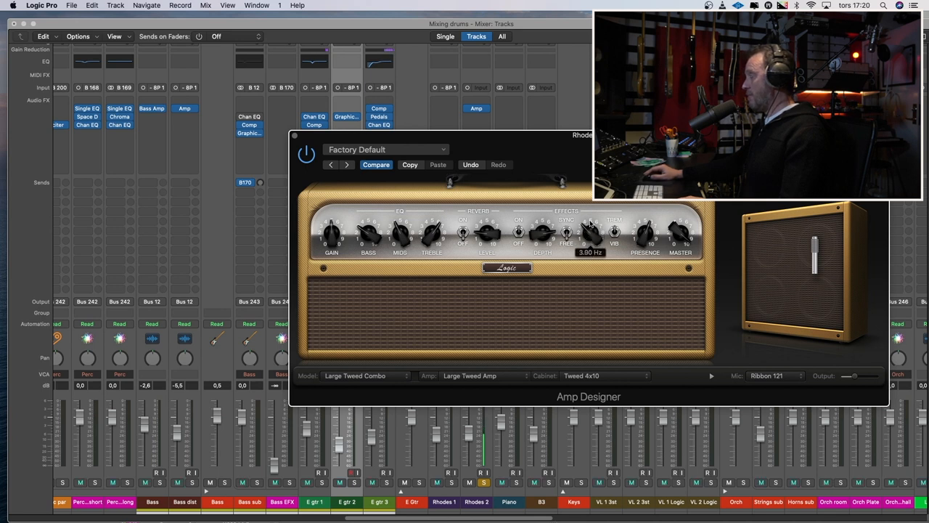
left_click_drag(589, 232, 589, 220)
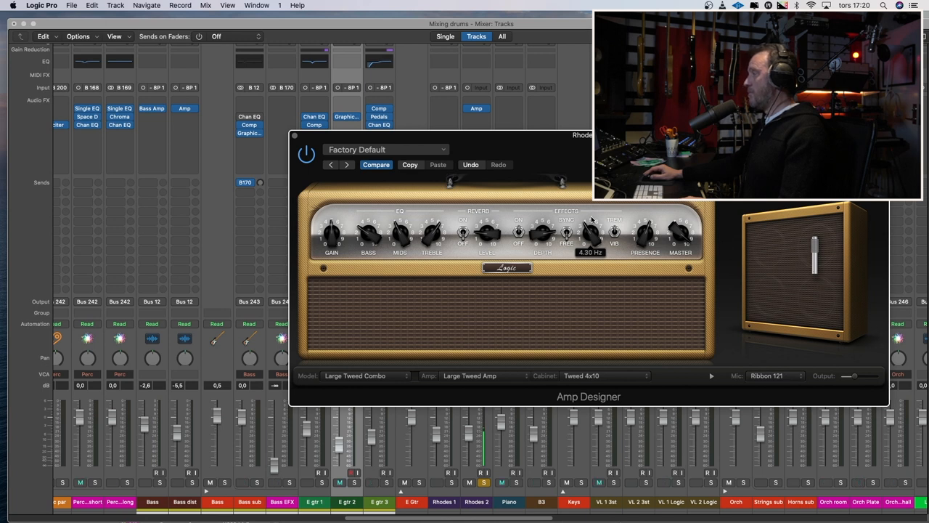
left_click_drag(589, 232, 589, 217)
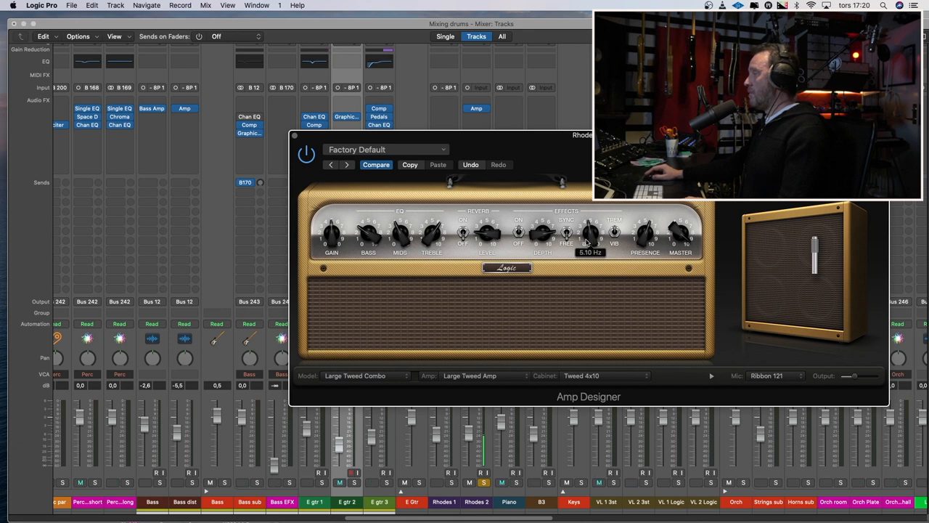
left_click(293, 137)
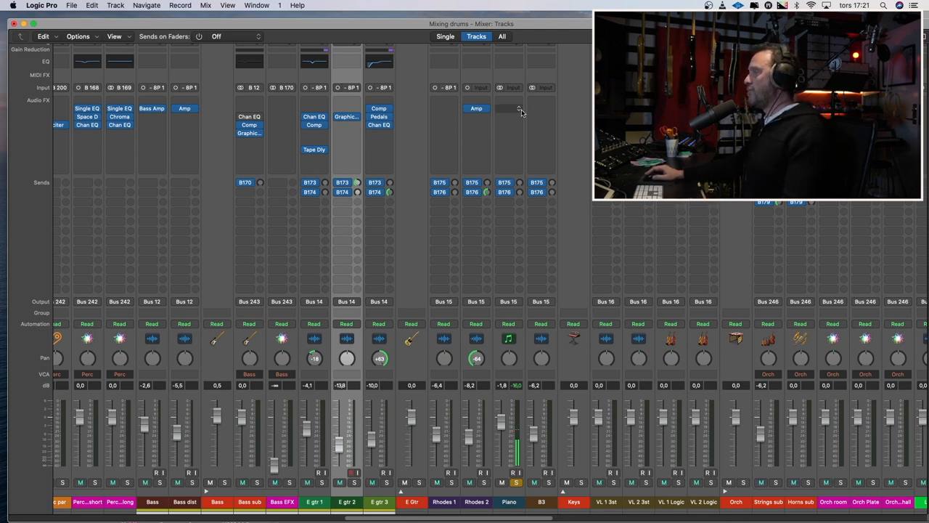
mouse_move(508, 110)
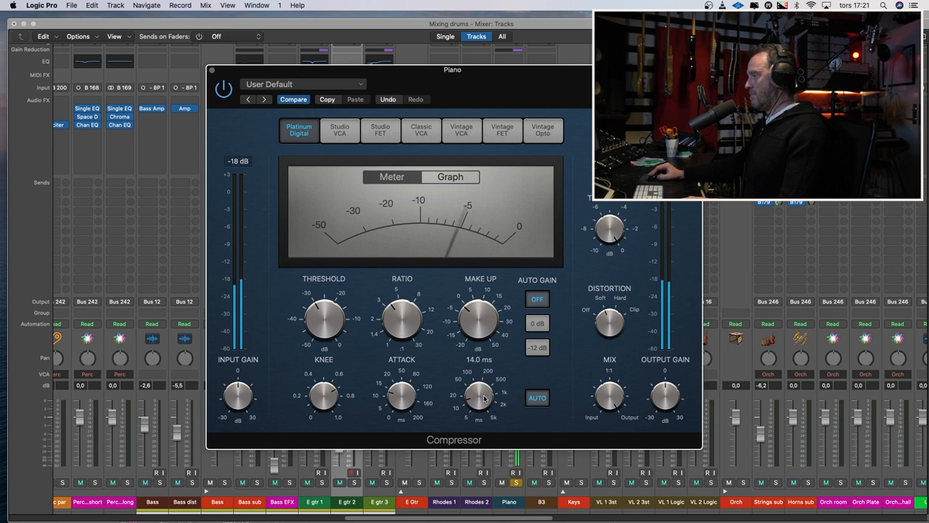
- Adjust the Piano compressor, then insert a Channel EQ on the Piano channel
left_click_drag(326, 312, 345, 297)
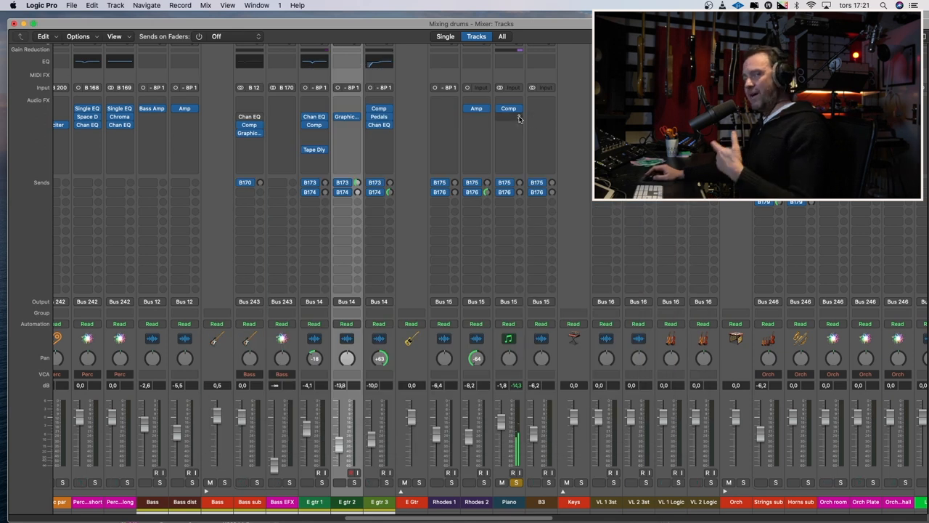
left_click(508, 107)
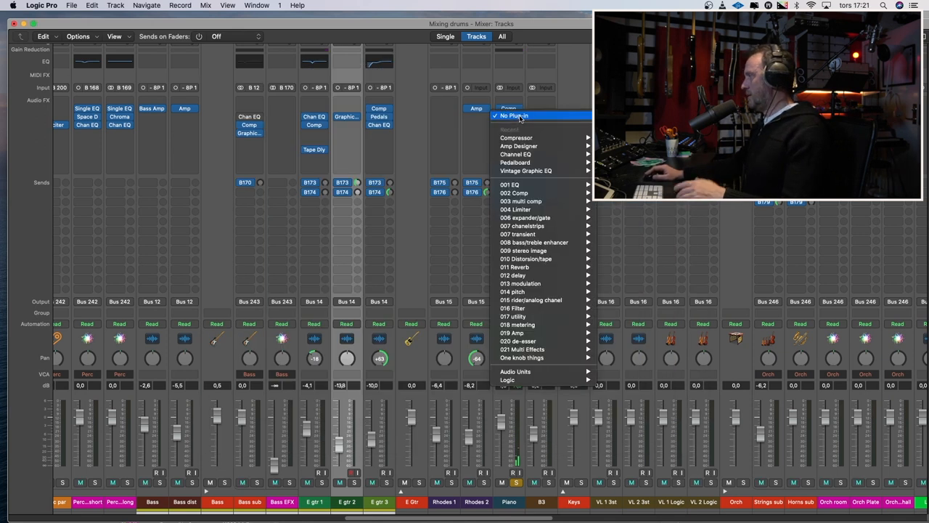
mouse_move(515, 154)
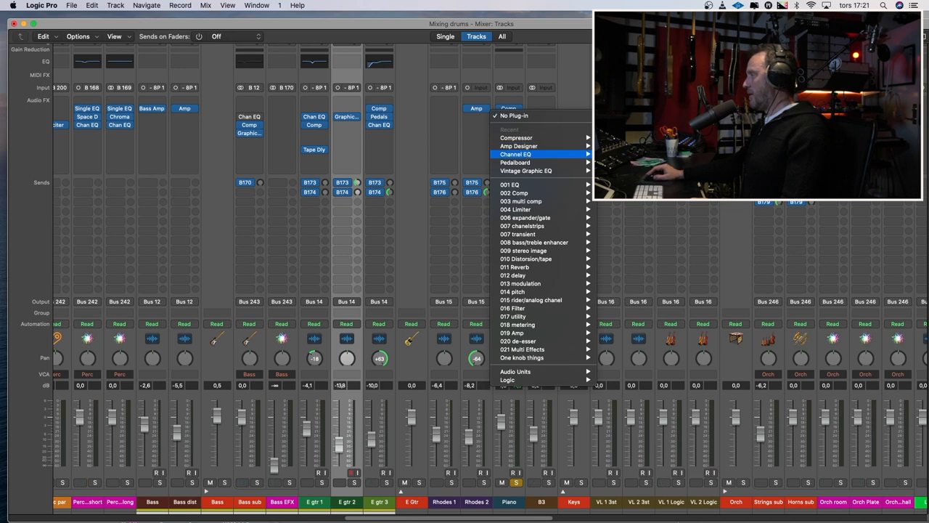
left_click(515, 153)
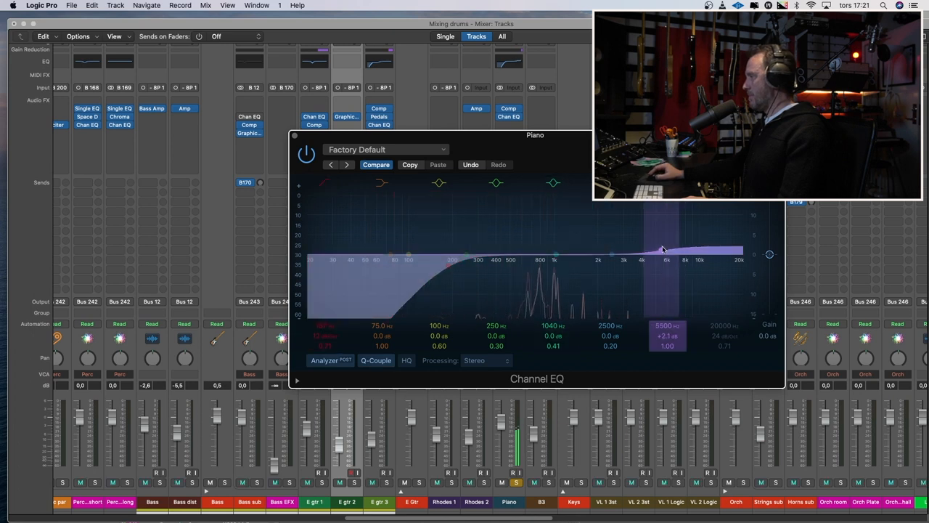
- Move the Piano EQ's high boost down from 5500 Hz to about 4020 Hz and tweak its gain
left_click_drag(661, 250, 642, 241)
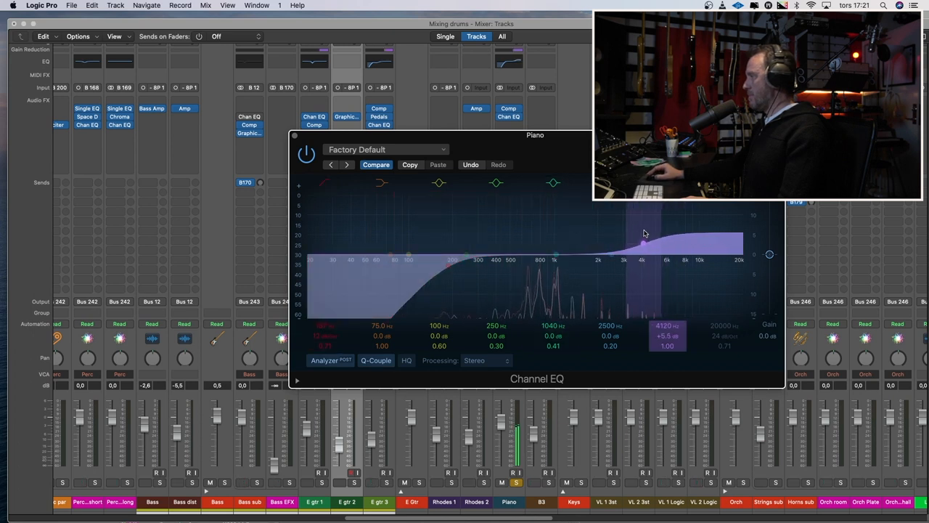
left_click_drag(641, 240, 647, 231)
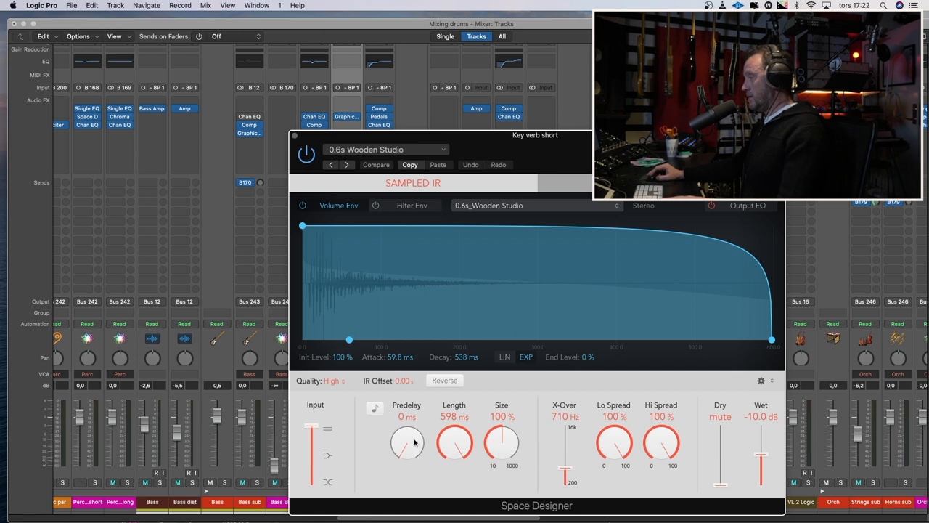
- Raise the Key verb short Space Designer predelay from 0 to about 58 ms
left_click_drag(407, 435, 406, 424)
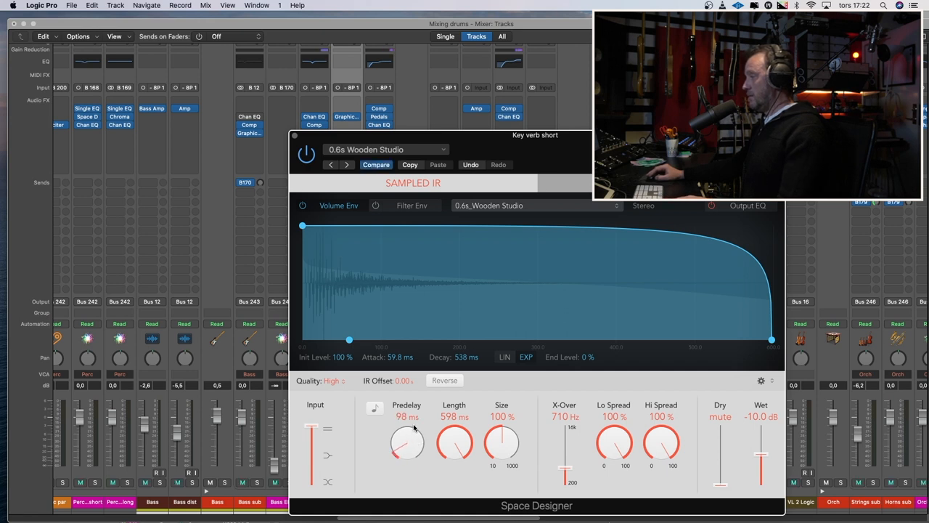
left_click_drag(406, 443, 406, 436)
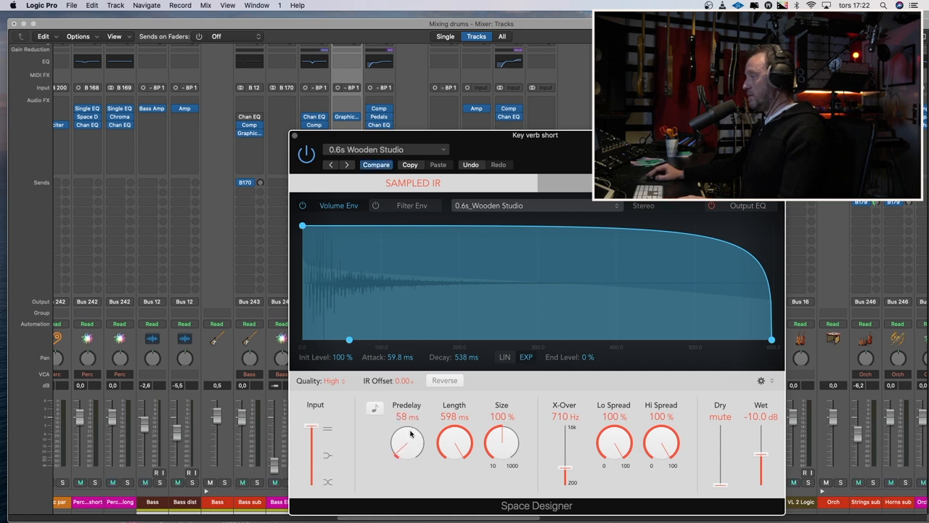
left_click_drag(406, 436, 409, 450)
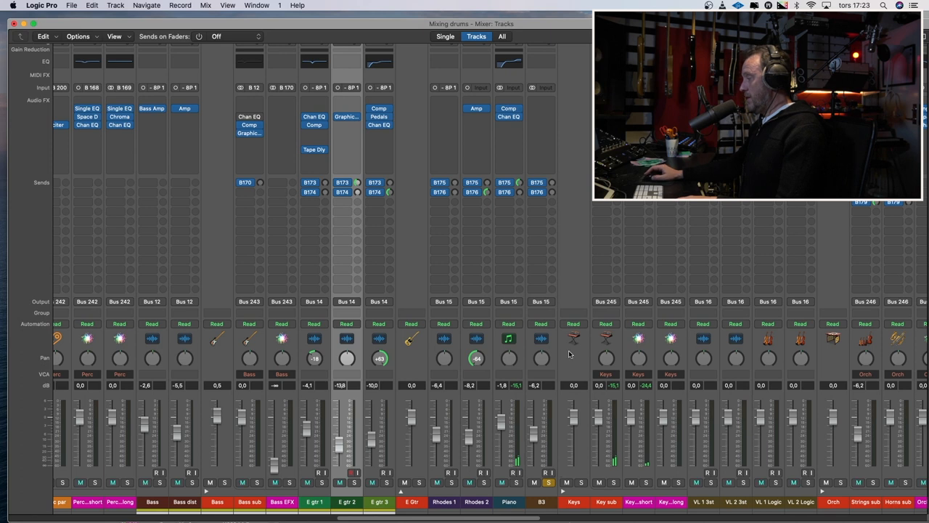
mouse_move(584, 200)
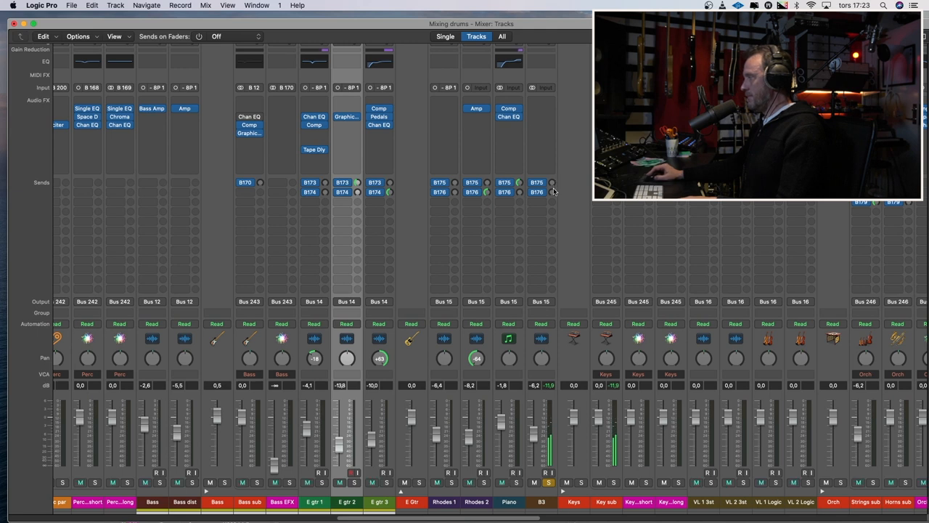
mouse_move(538, 192)
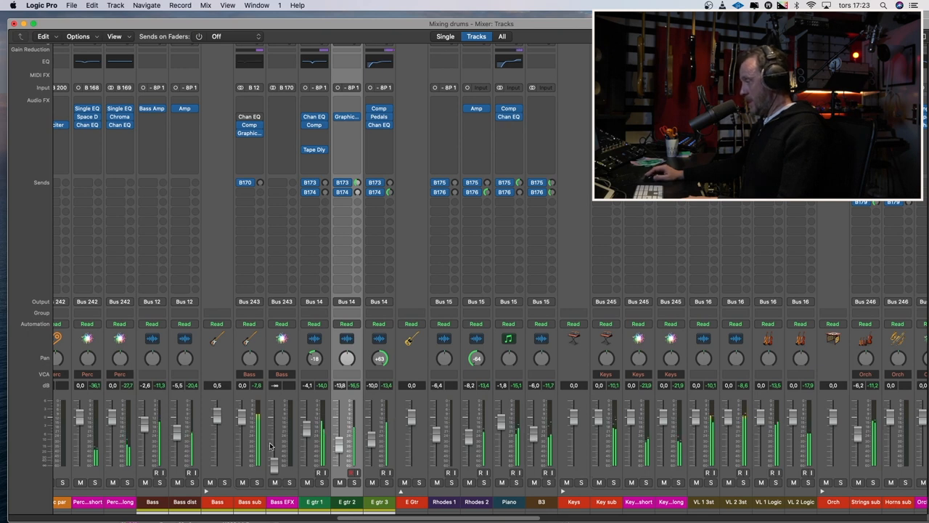
mouse_move(331, 443)
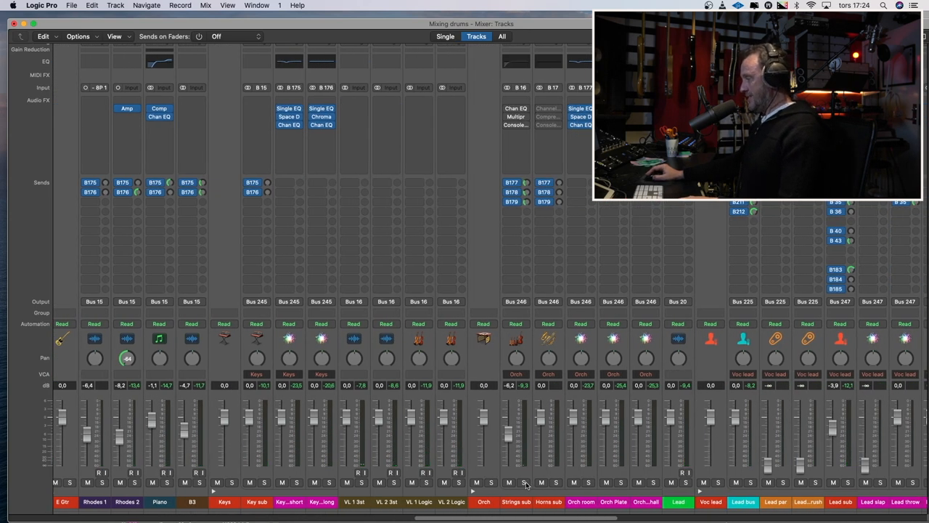
- Solo the Strings sub channel and bring up its Multipressor
left_click(524, 482)
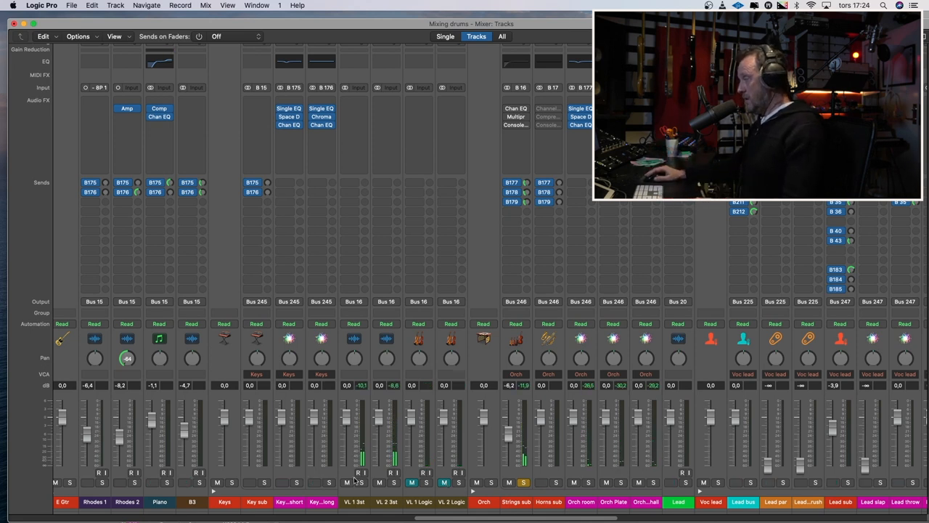
left_click(444, 482)
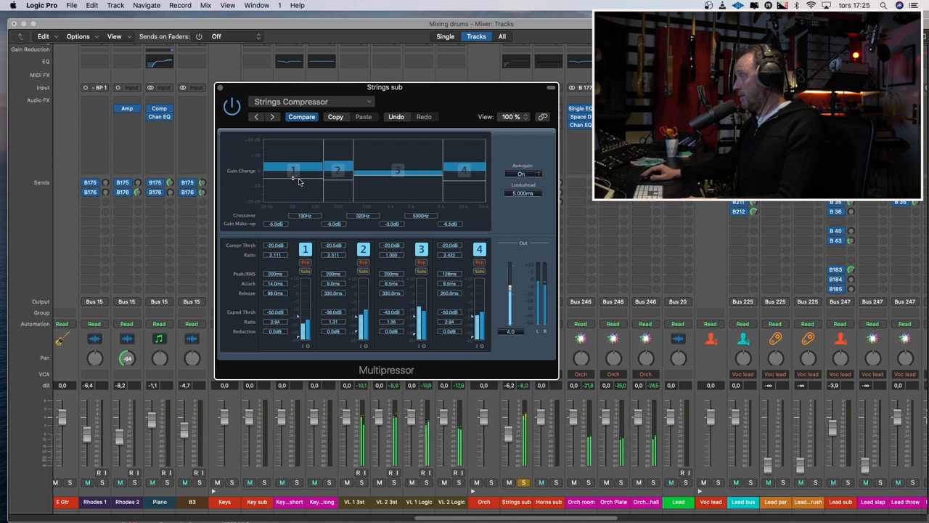
- Adjust a band's gain in the Strings sub Multipressor
left_click_drag(293, 172, 293, 187)
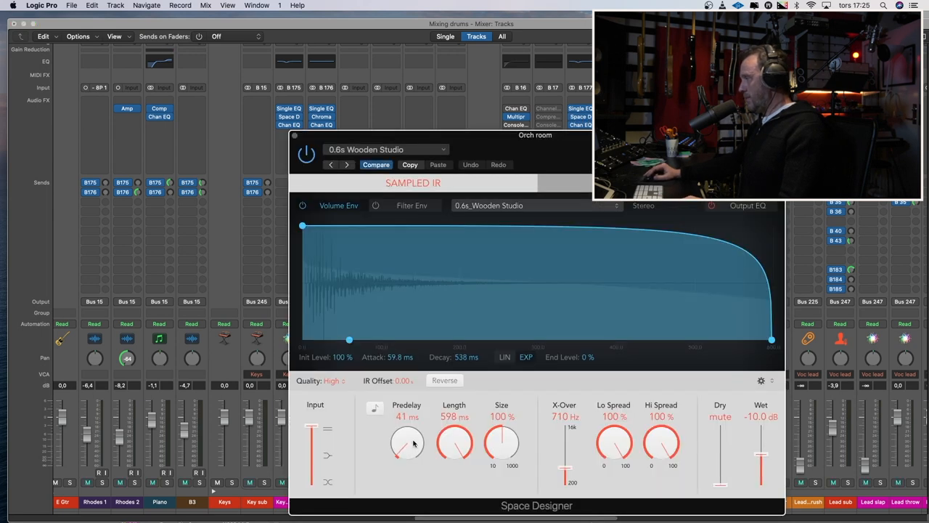
- Lengthen the Orch room Space Designer predelay from 41 ms to about 67 ms
left_click_drag(407, 443, 407, 424)
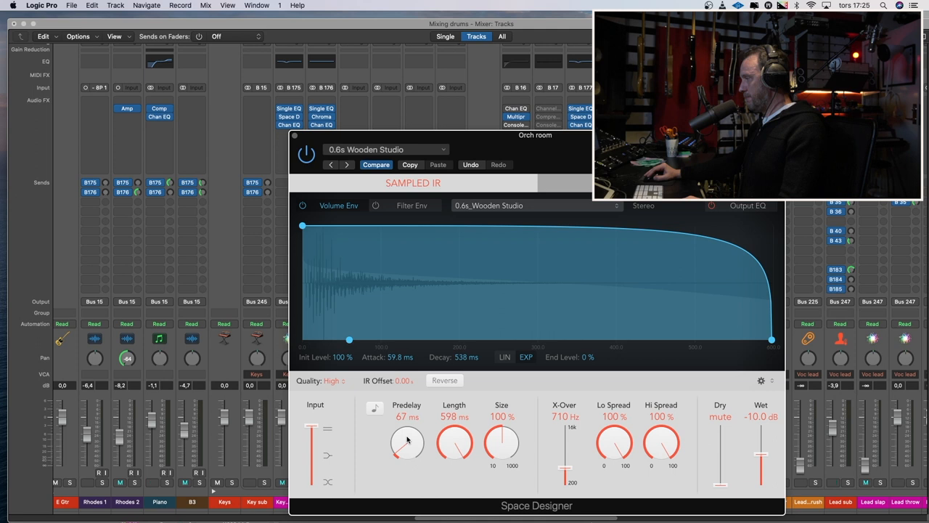
left_click_drag(407, 436, 406, 445)
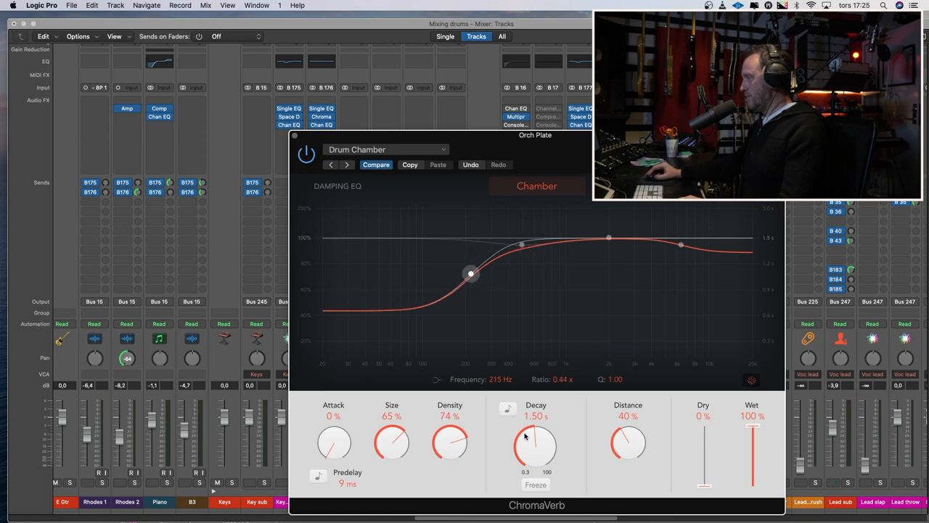
- Adjust the Orch Plate ChromaVerb predelay
left_click_drag(536, 436, 535, 447)
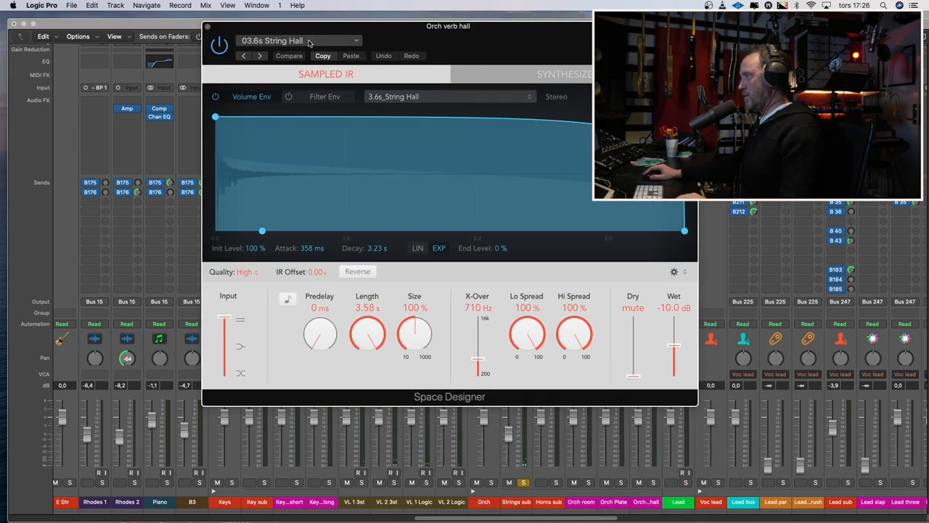
- Audition 04.6s Fine Hall and 02.5s Soft Hall, then settle on 02.4s Big String Reverb for Orch verb hall
left_click(297, 41)
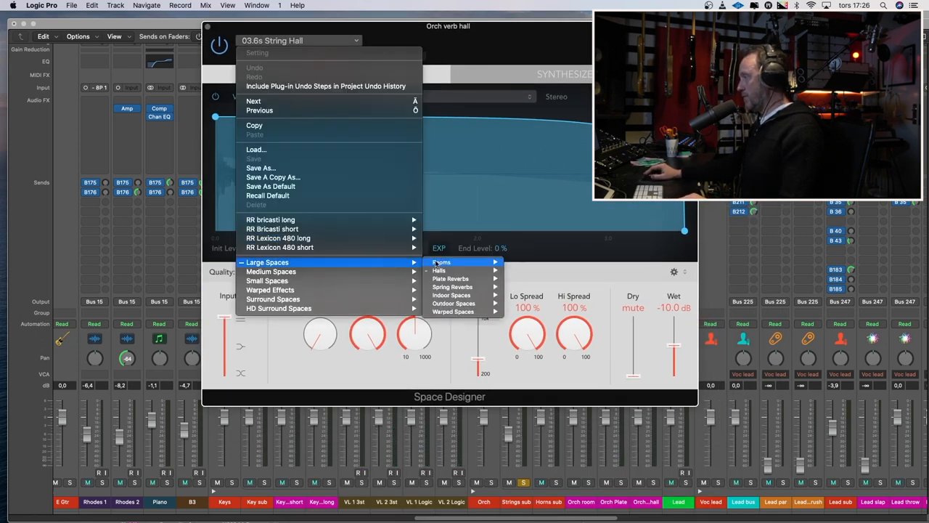
mouse_move(439, 270)
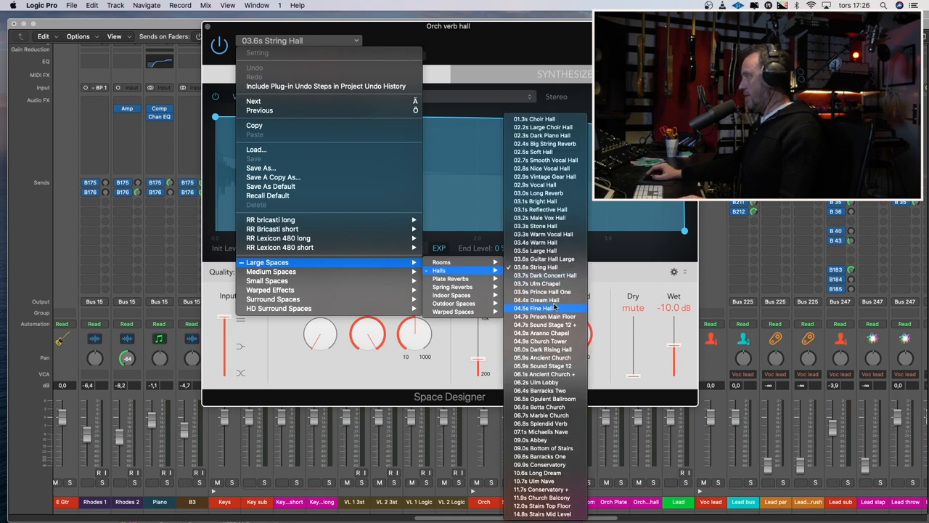
left_click(538, 308)
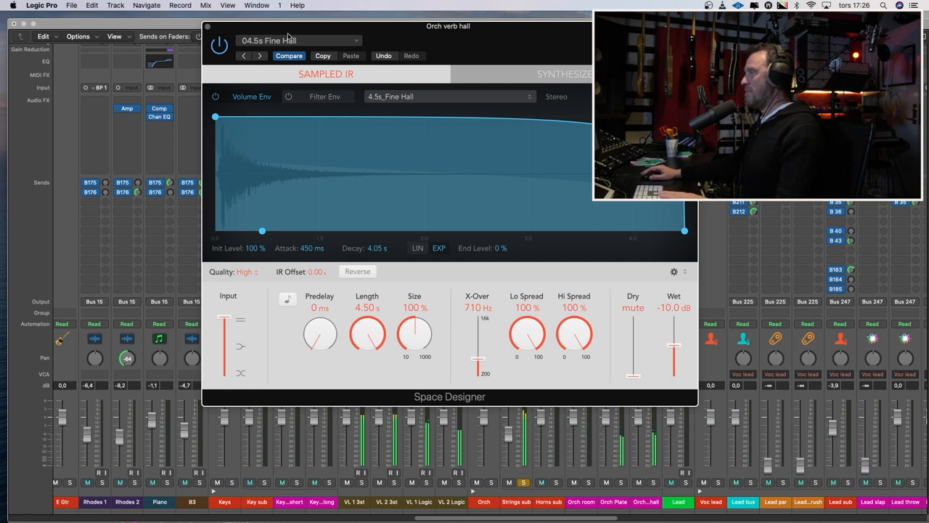
left_click(298, 41)
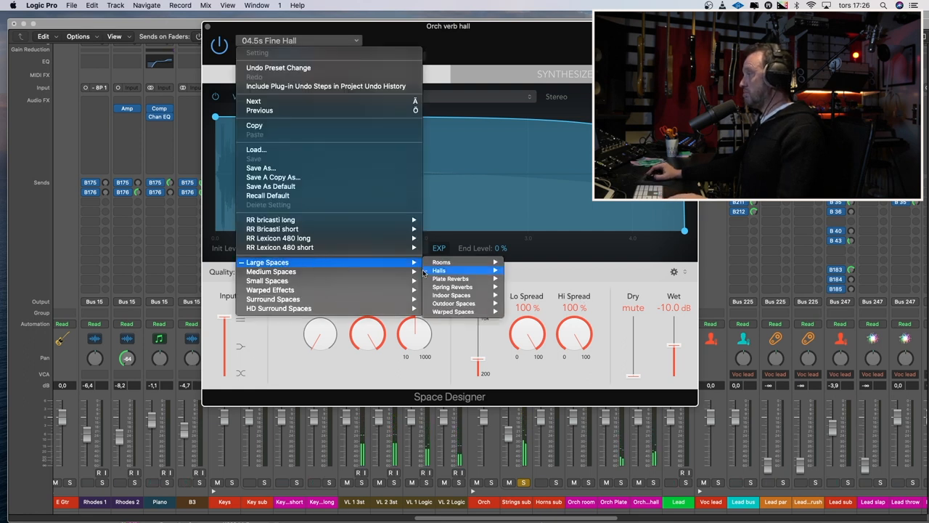
mouse_move(450, 279)
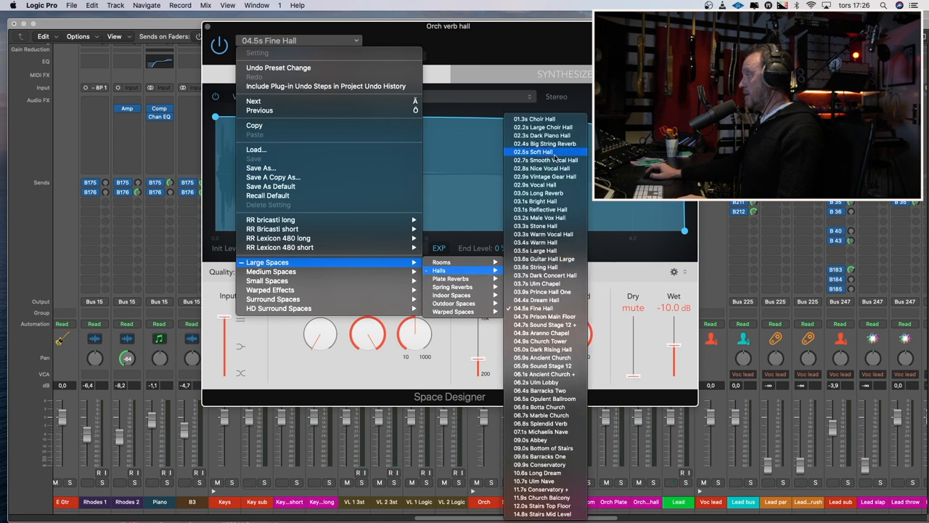
left_click(537, 153)
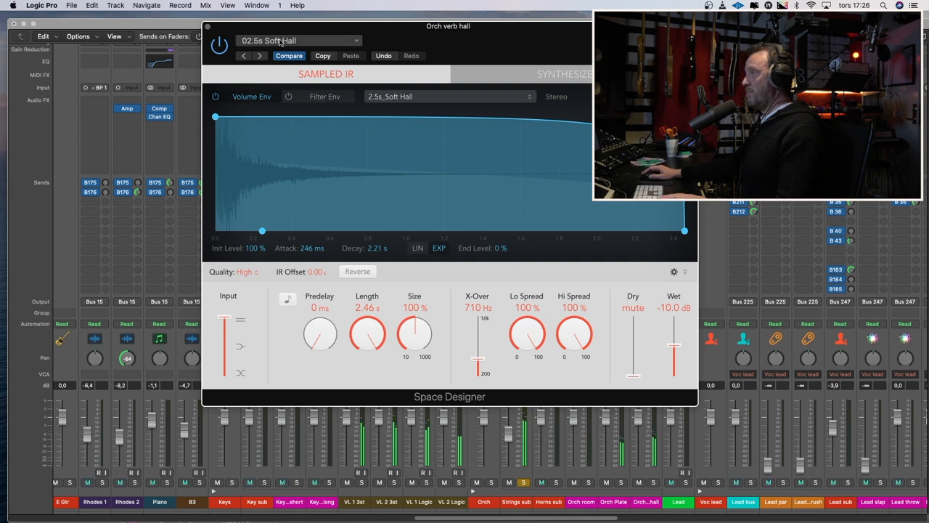
left_click(298, 41)
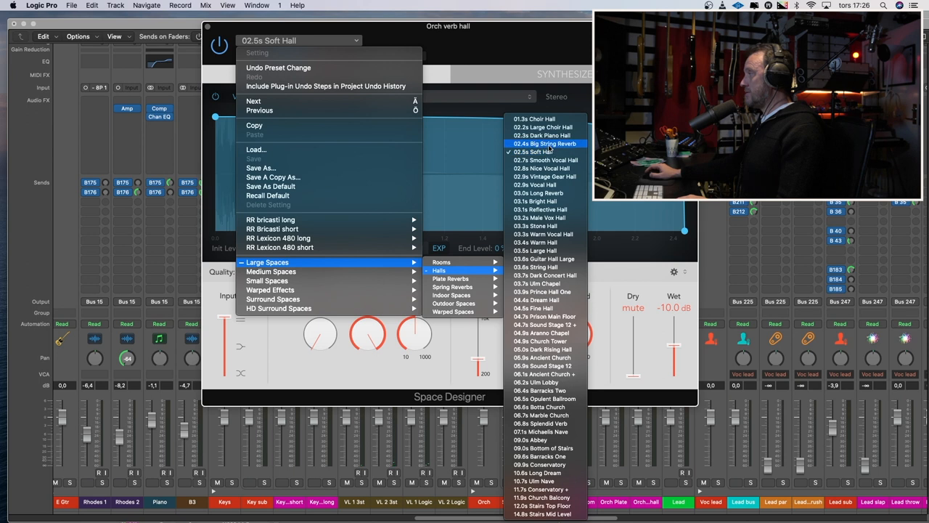
left_click(544, 144)
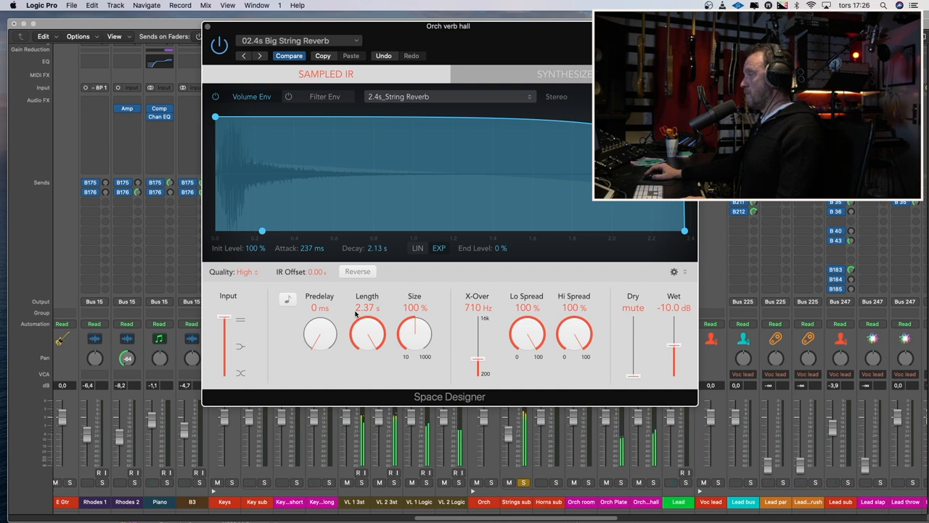
- Add predelay to the Orch verb hall reverb, settling around 86 ms
left_click_drag(319, 334, 321, 322)
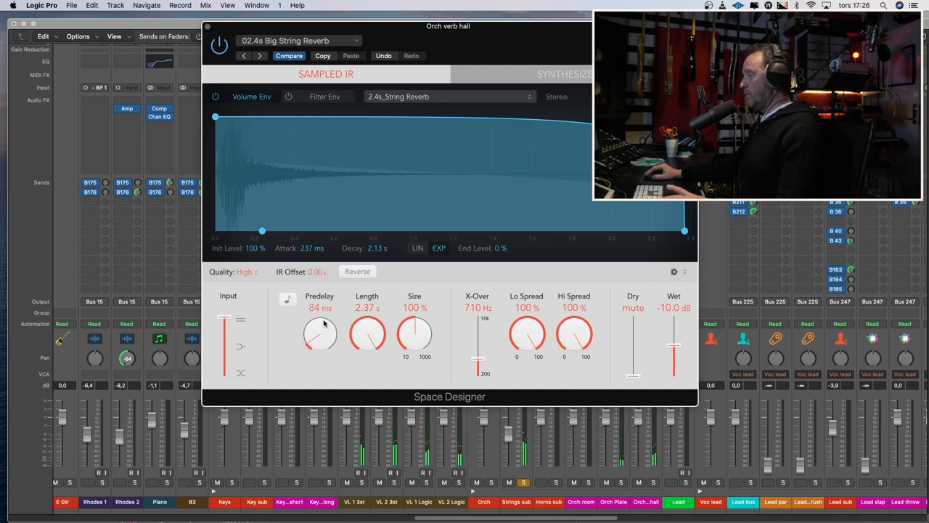
left_click_drag(320, 331, 312, 346)
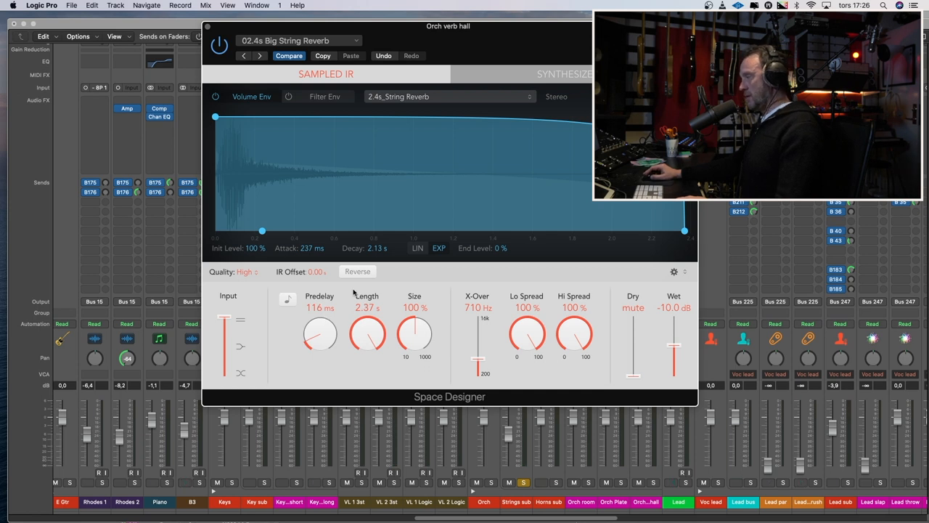
left_click_drag(319, 334, 320, 346)
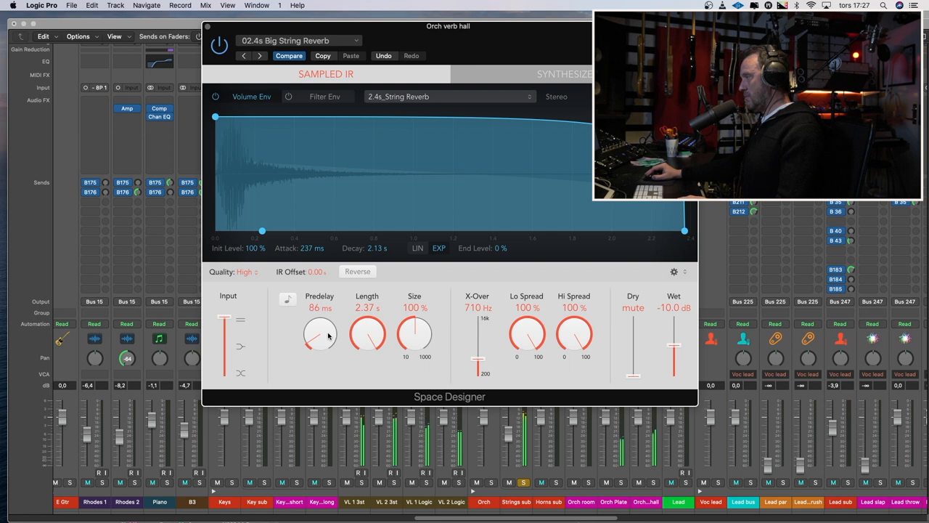
mouse_move(347, 335)
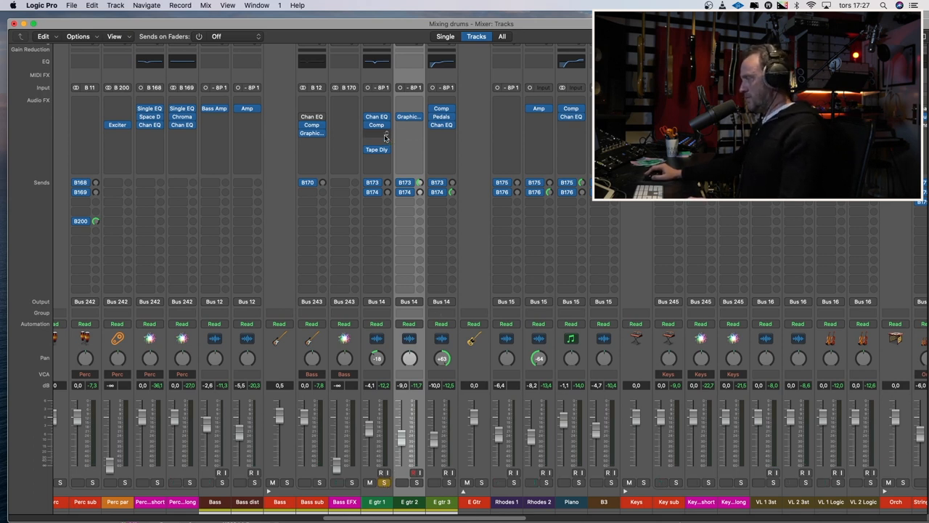
- Insert a stereo Vintage Graphic EQ on E gtr 1 and adjust one band's level
left_click(378, 138)
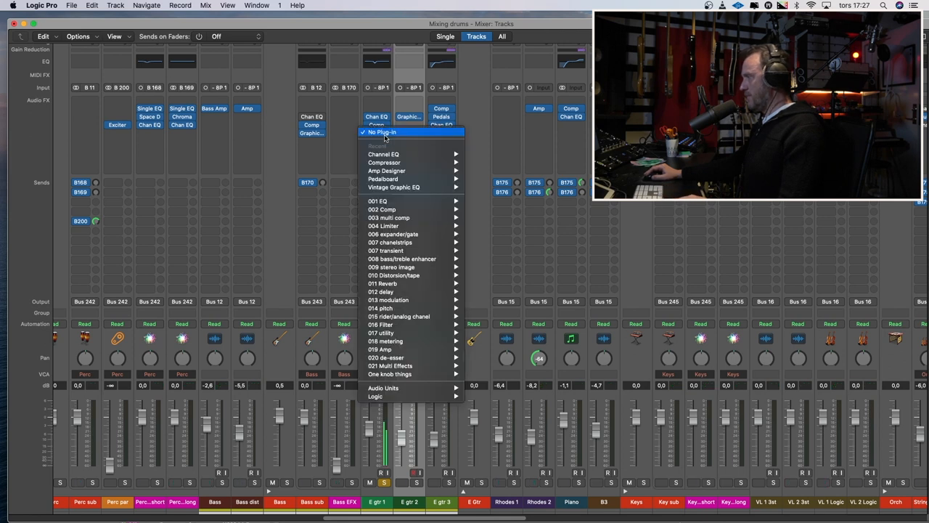
mouse_move(387, 357)
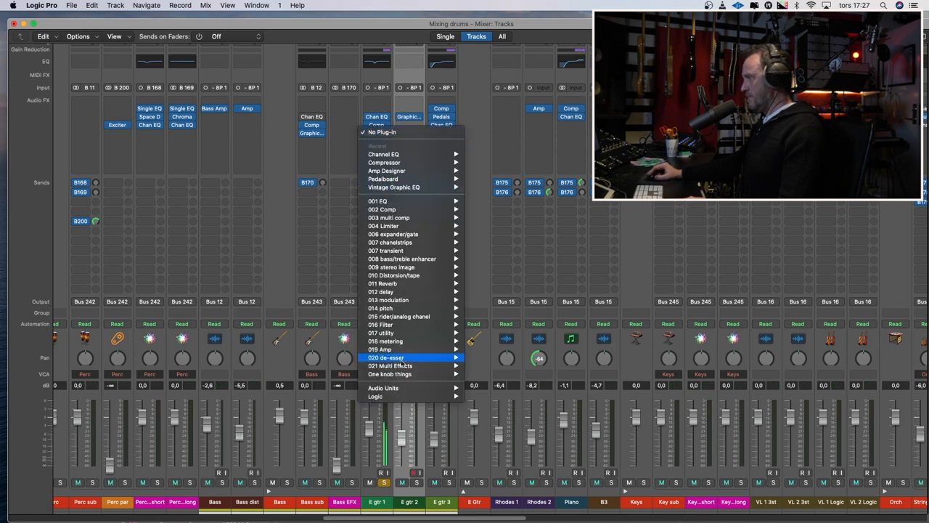
mouse_move(375, 396)
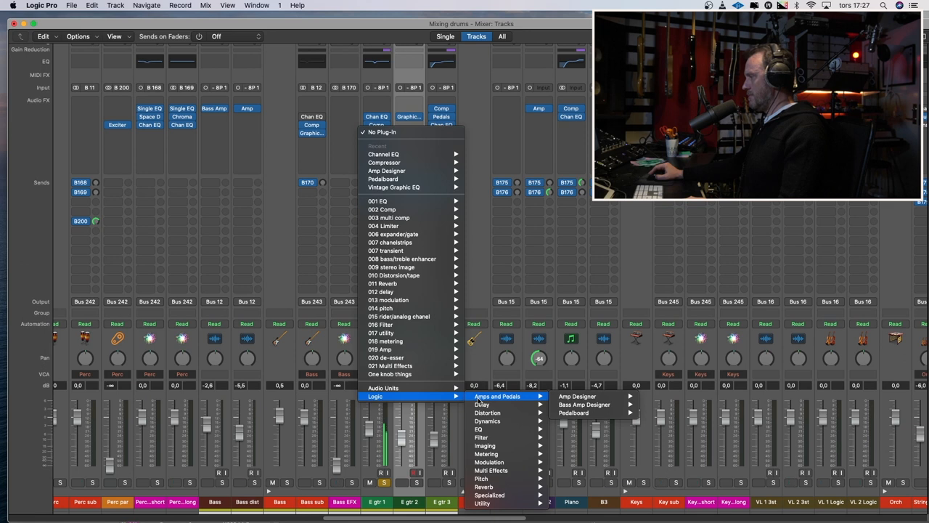
mouse_move(479, 428)
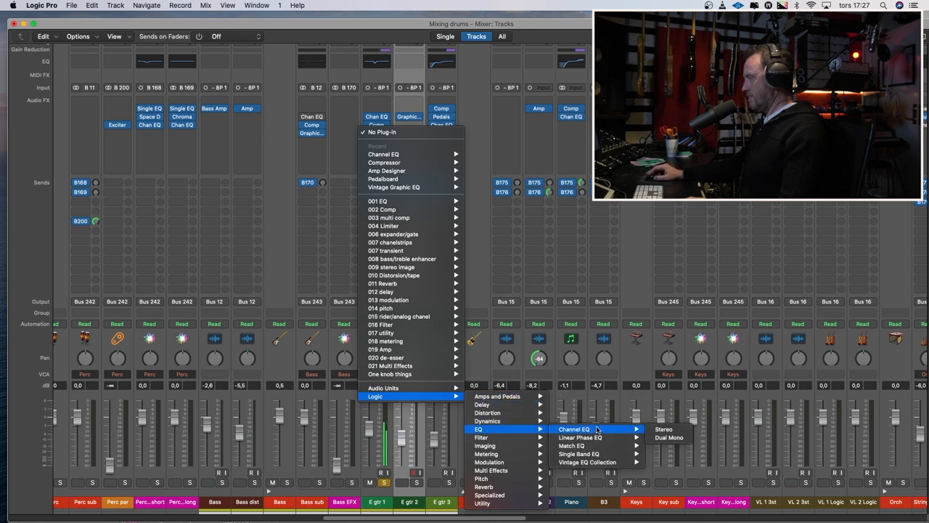
mouse_move(588, 461)
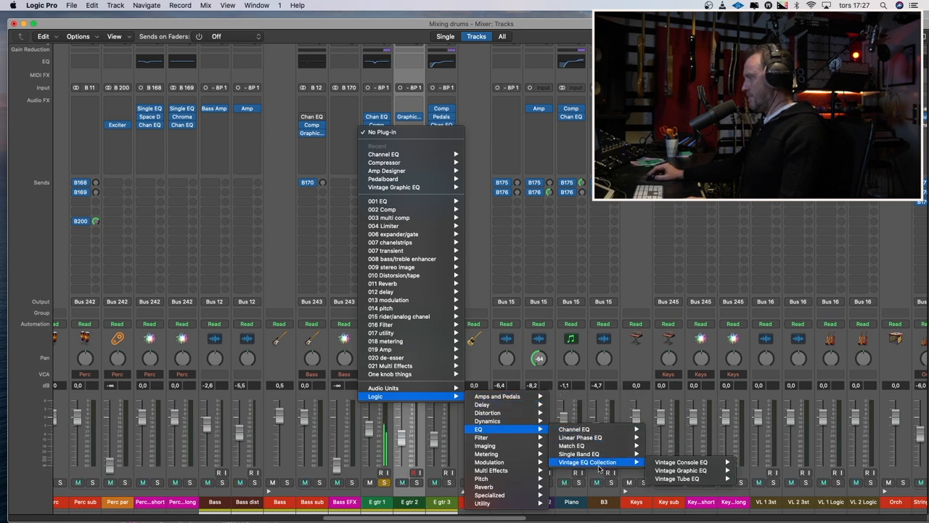
mouse_move(679, 471)
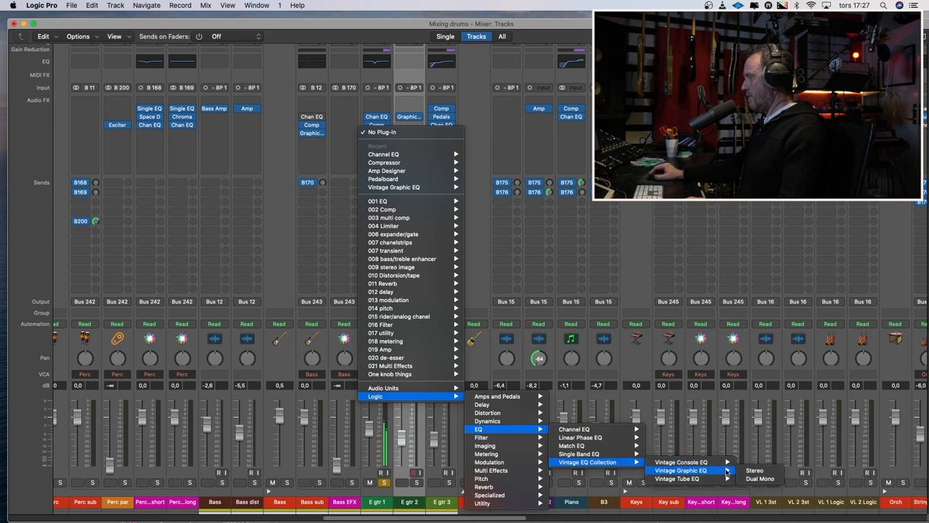
left_click(755, 470)
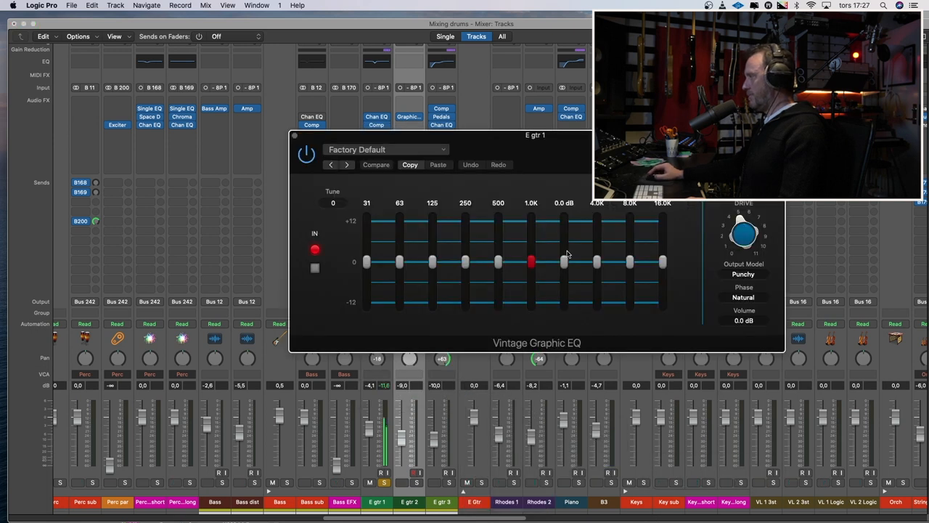
left_click_drag(563, 261, 564, 244)
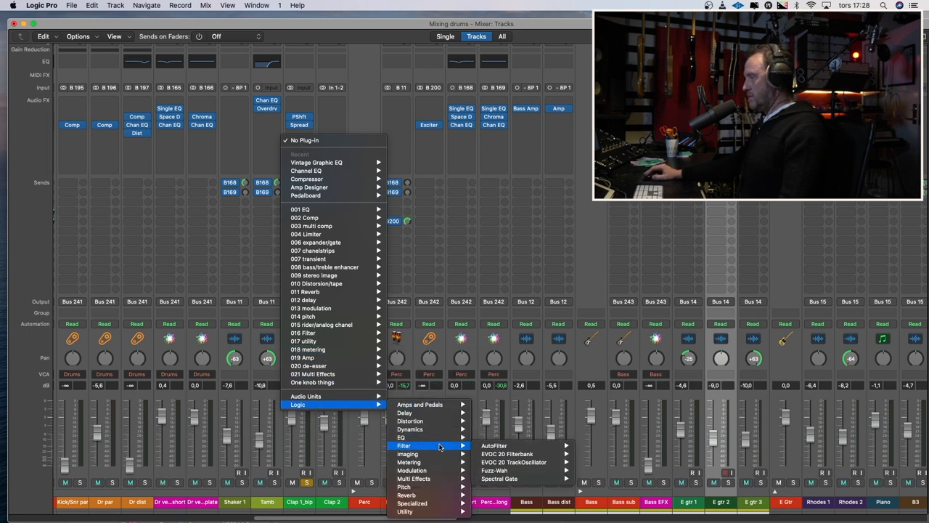
mouse_move(406, 493)
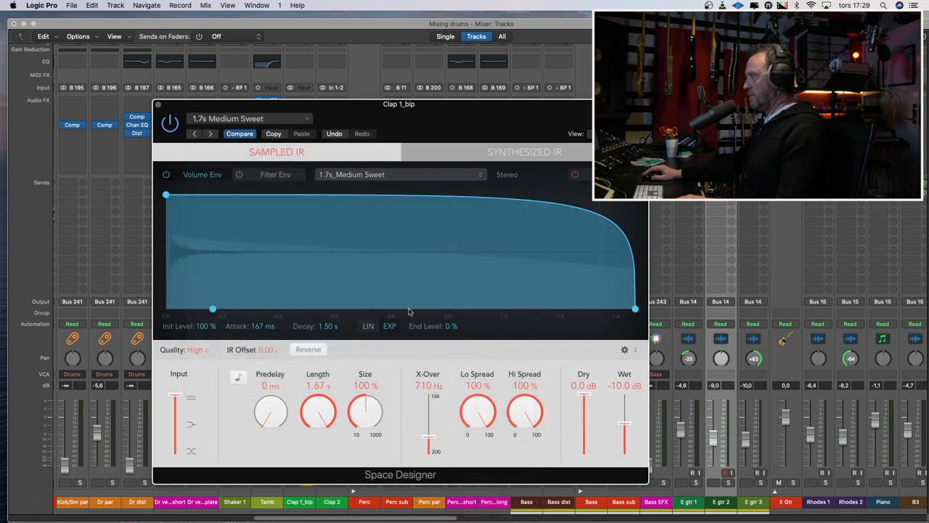
- Load the 1.8s Long Shaped Room preset from Medium Spaces > Rooms in Space Designer
left_click(250, 119)
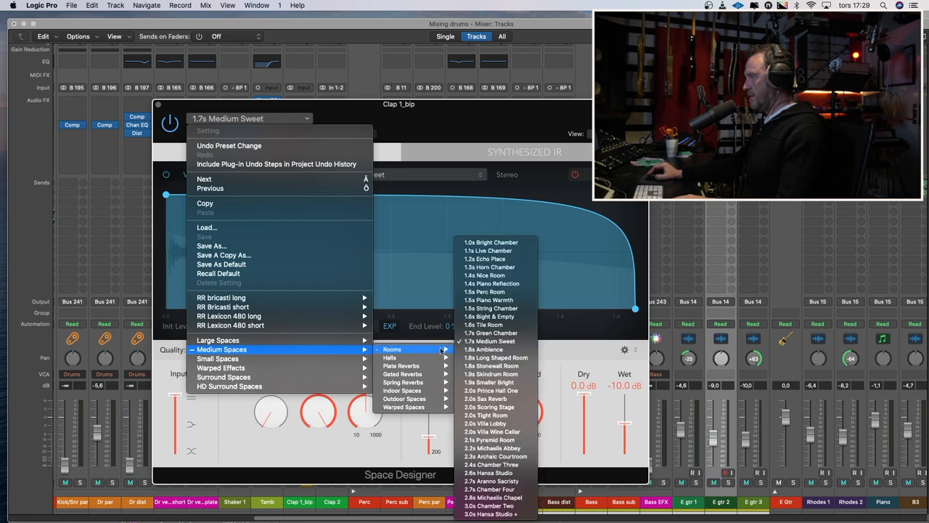
mouse_move(497, 348)
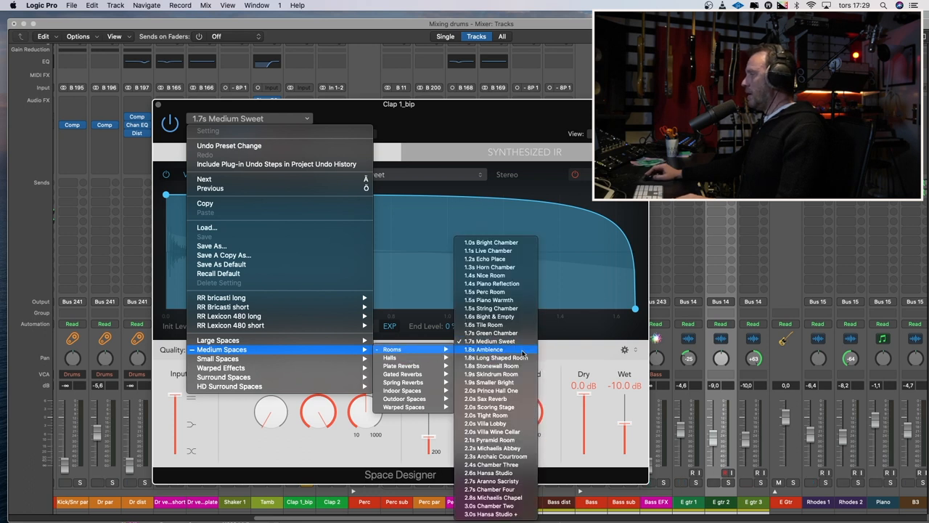
left_click(497, 357)
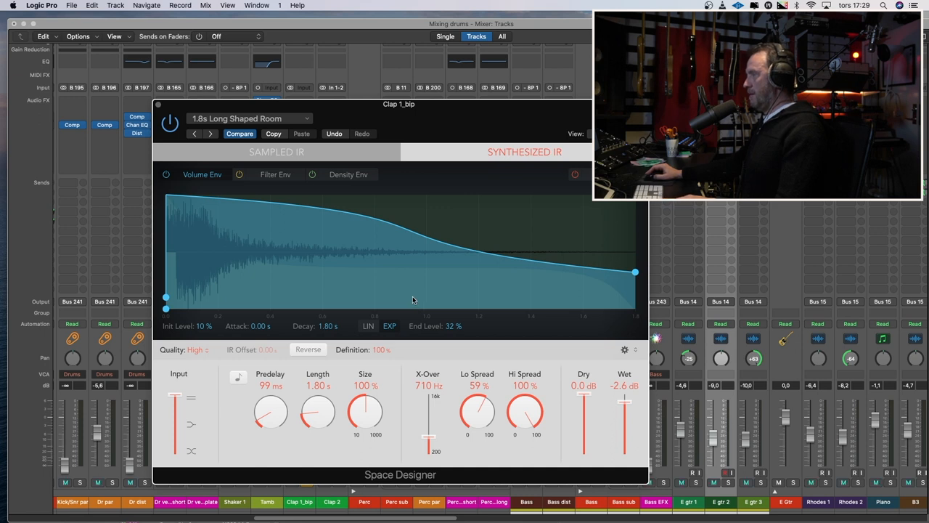
left_click(250, 119)
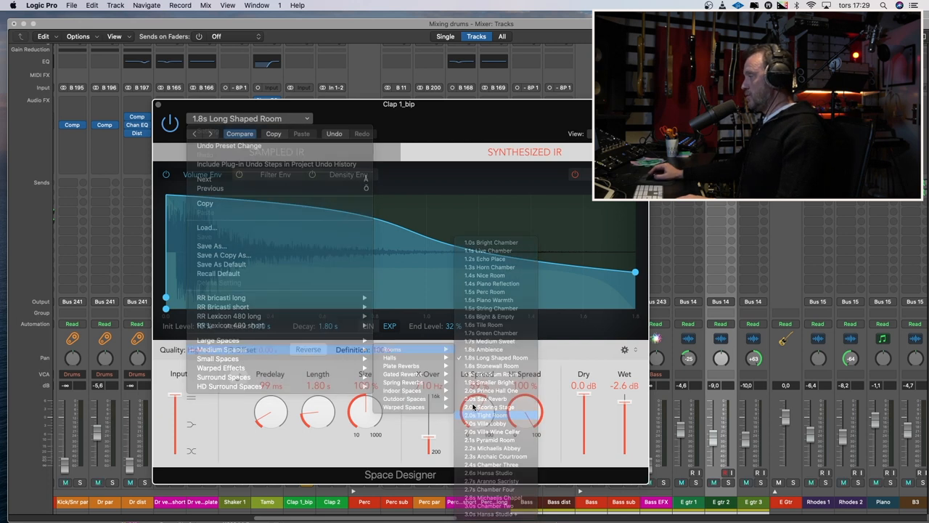
- Load 2.0s Tight Room, trim its length to 764 ms and set 67 ms predelay
left_click(488, 415)
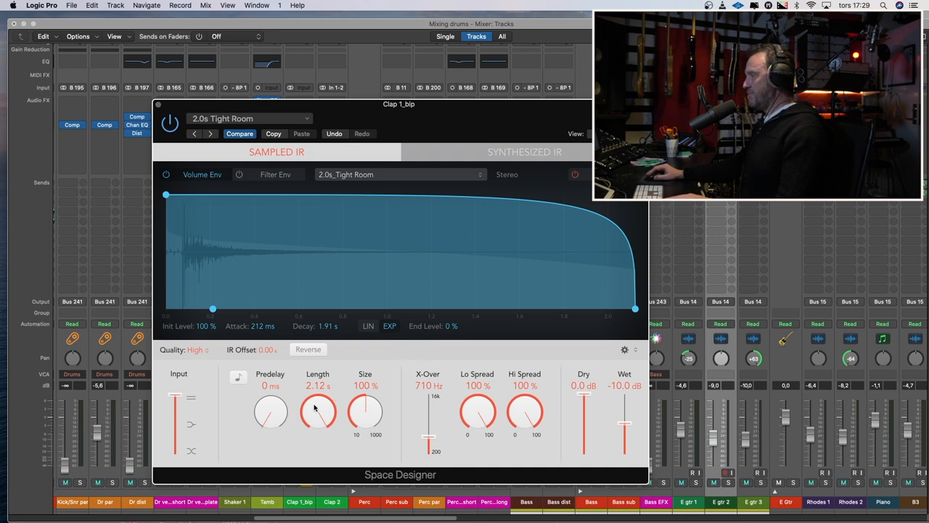
left_click_drag(317, 413, 316, 430)
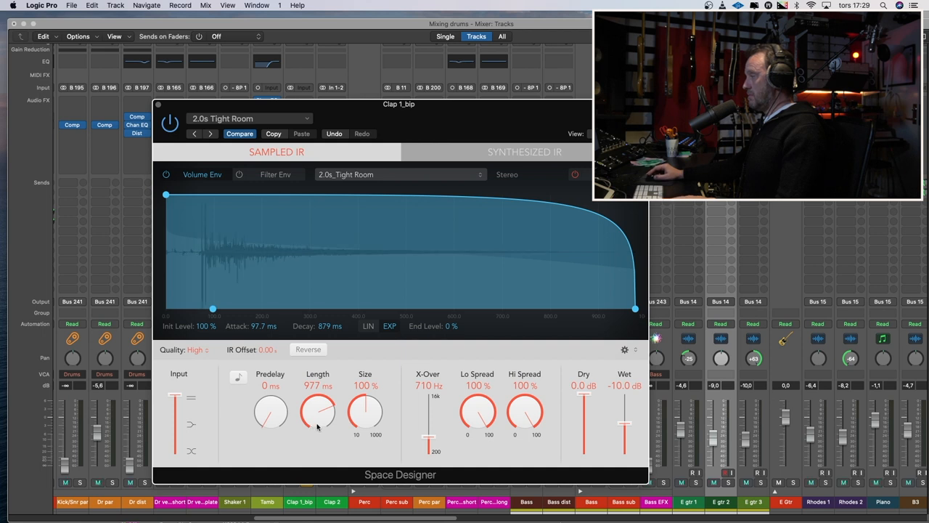
left_click_drag(317, 418, 317, 412)
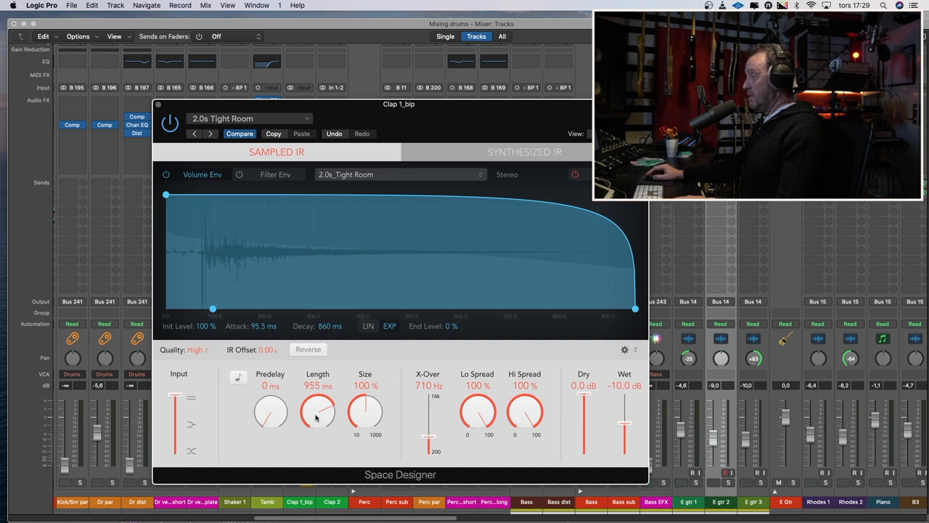
left_click_drag(316, 412, 331, 429)
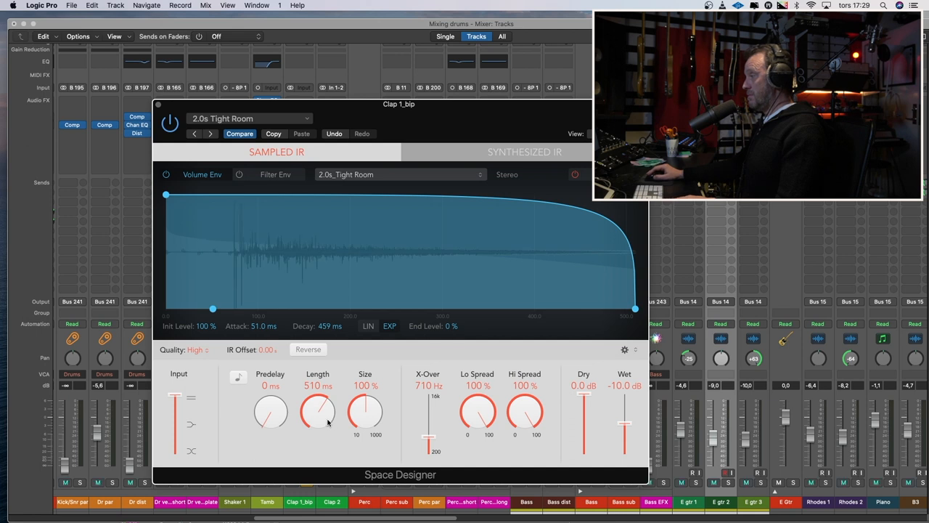
left_click_drag(316, 412, 327, 403)
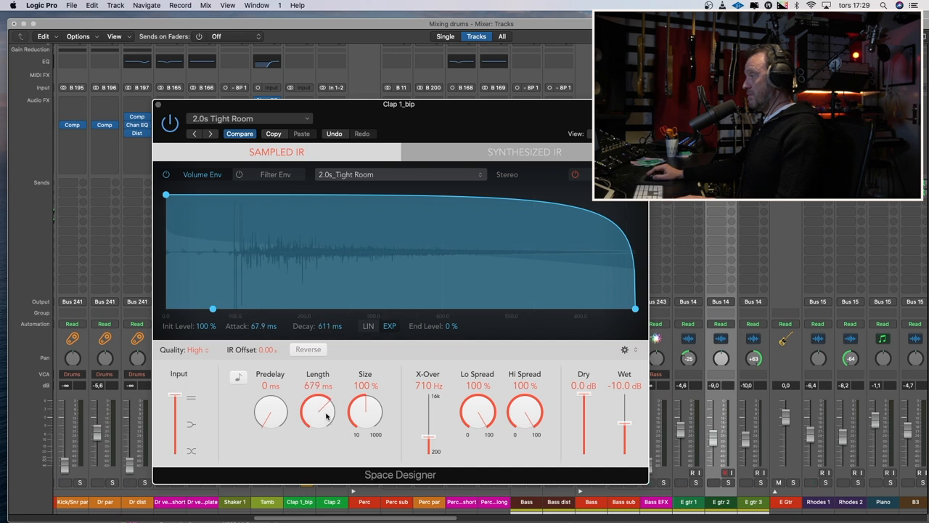
left_click_drag(316, 414, 323, 406)
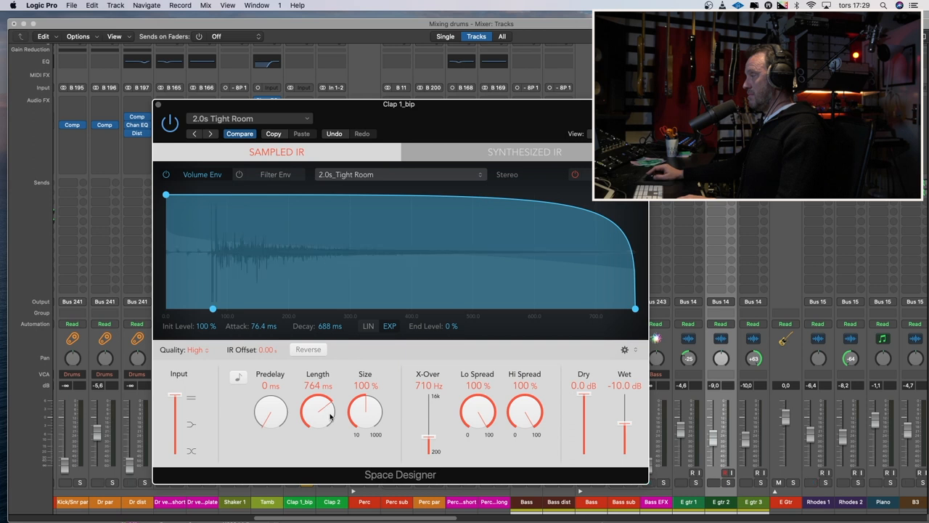
left_click_drag(270, 413, 271, 403)
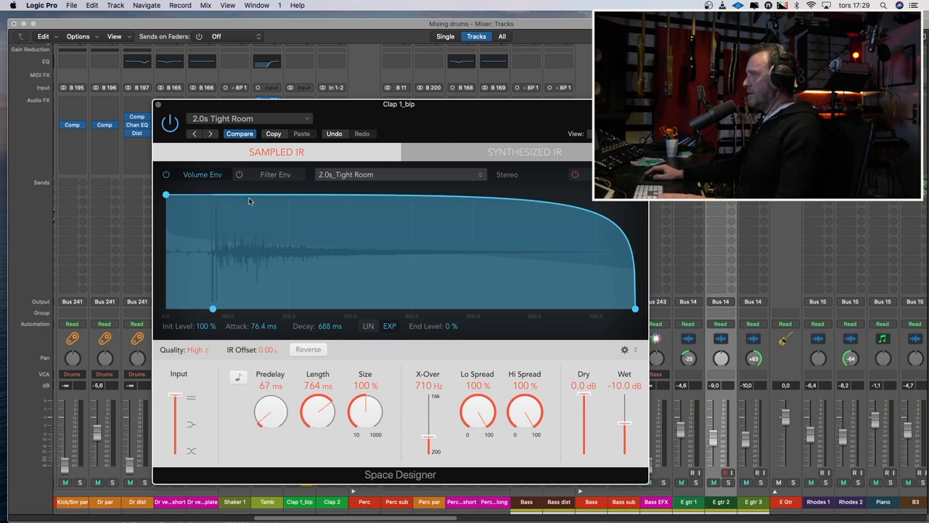
- Switch the clap reverb to the 1.2s Tabla Plate preset and adjust its predelay
left_click(250, 119)
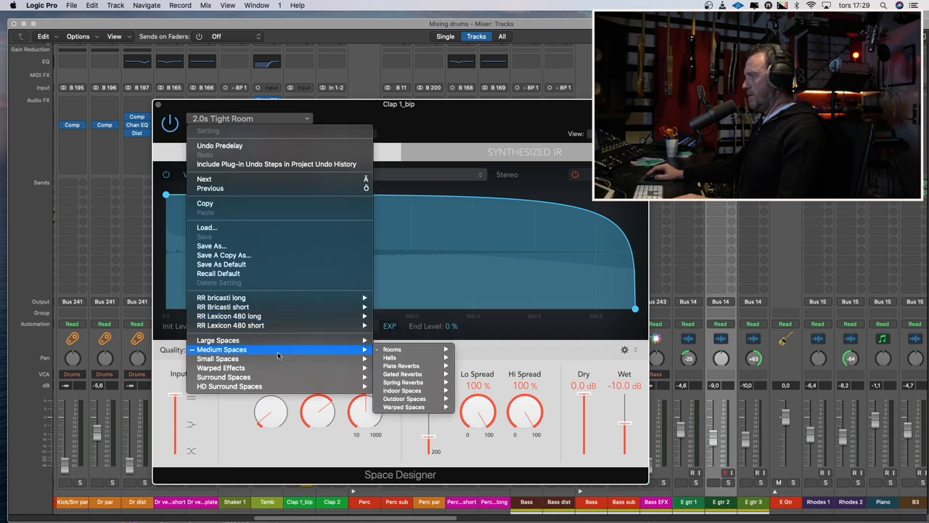
mouse_move(401, 366)
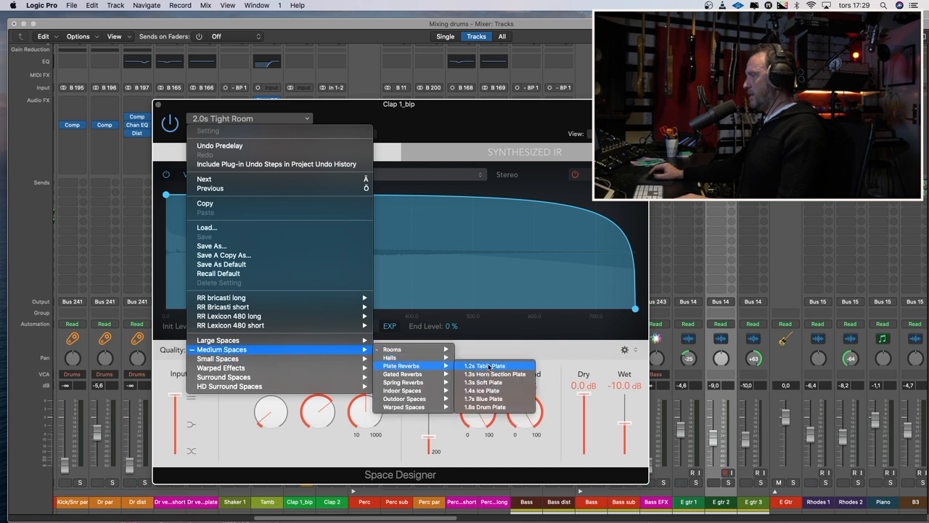
left_click(485, 366)
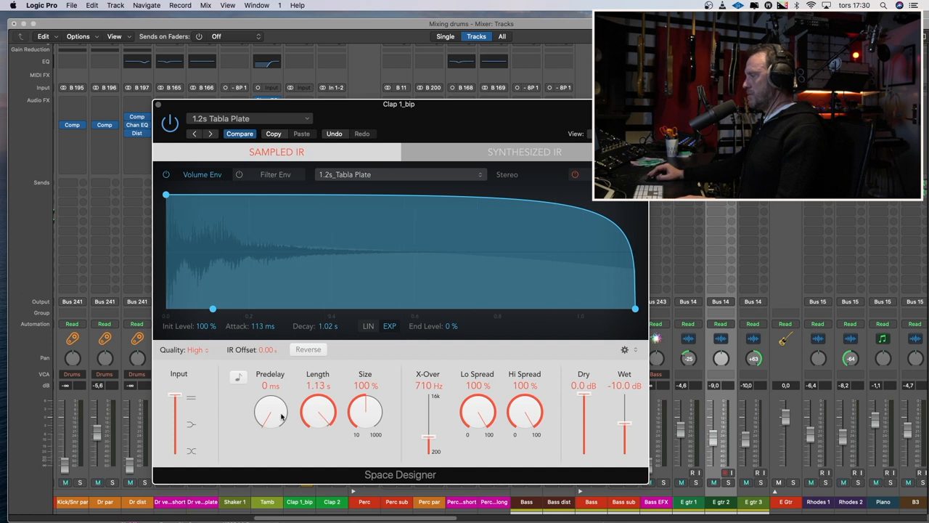
left_click_drag(270, 412, 262, 427)
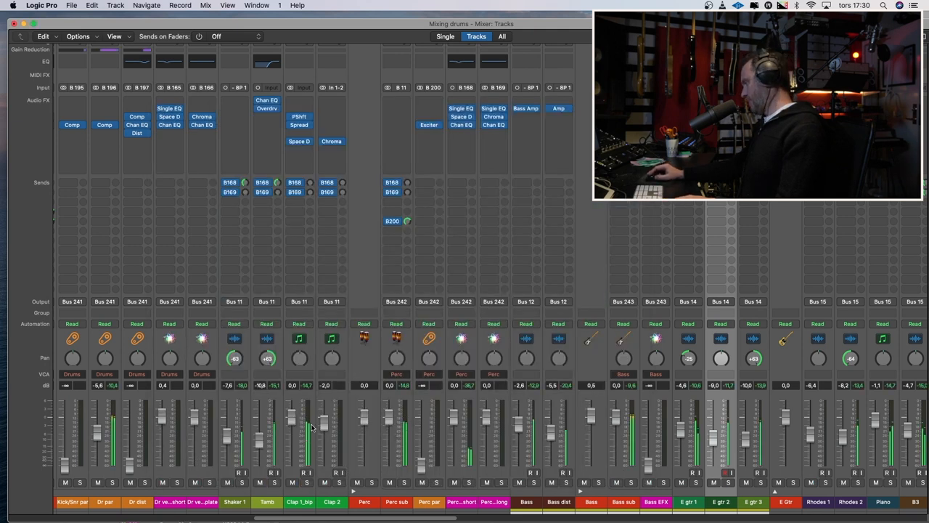
- Return from the mixer to the Tracks area showing the arrangement
left_click_drag(306, 423, 306, 418)
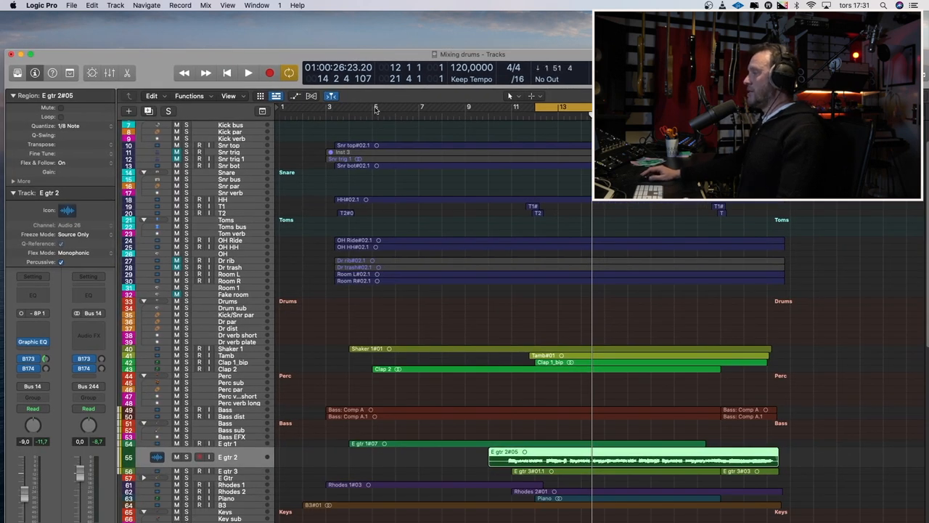
- Bring up the plug-in list on an empty Audio FX slot of Rhodes 1
left_click_drag(374, 108, 534, 107)
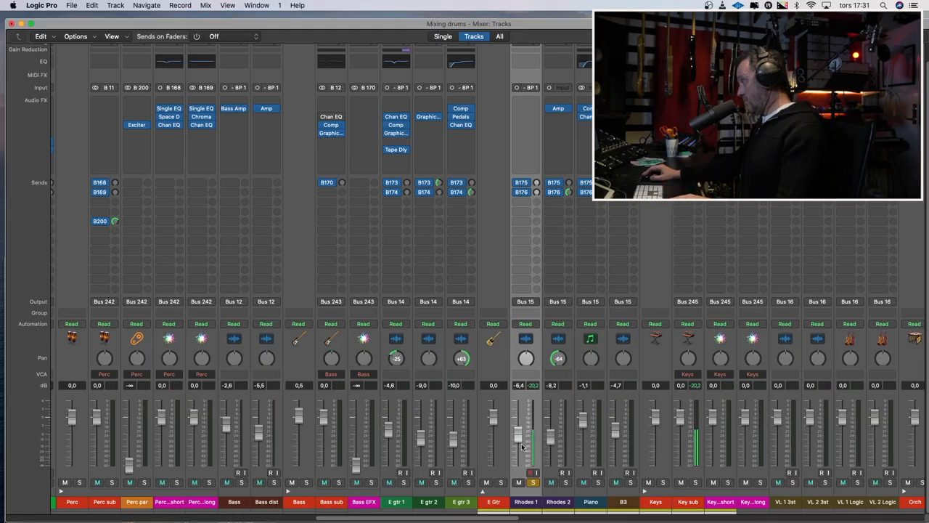
left_click_drag(530, 447, 530, 435)
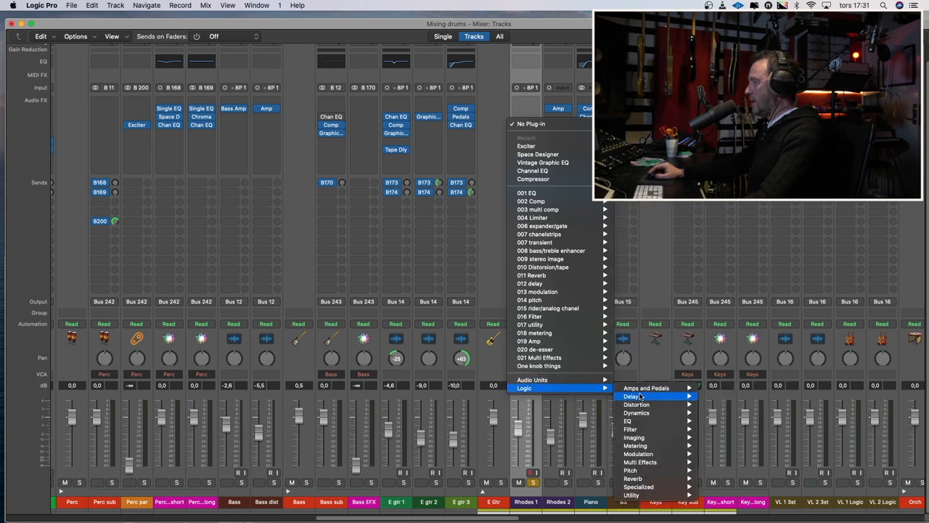
mouse_move(636, 437)
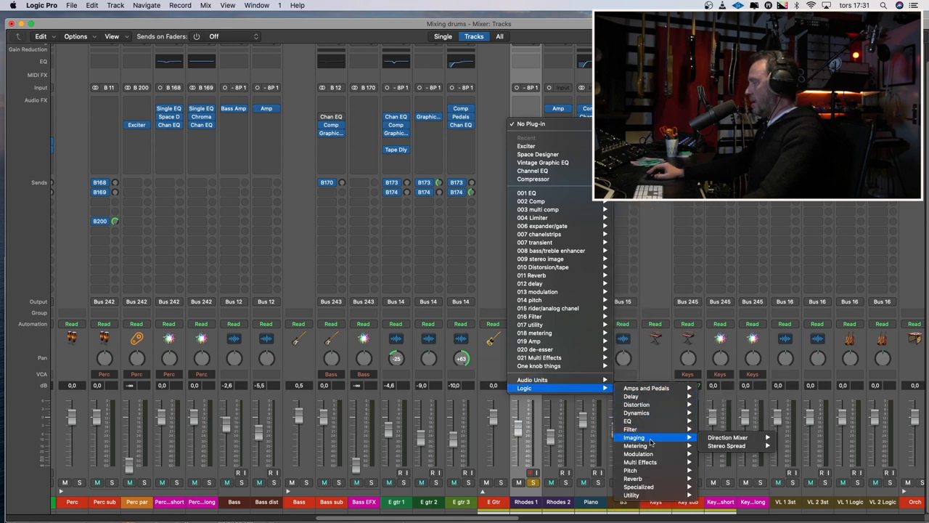
mouse_move(632, 430)
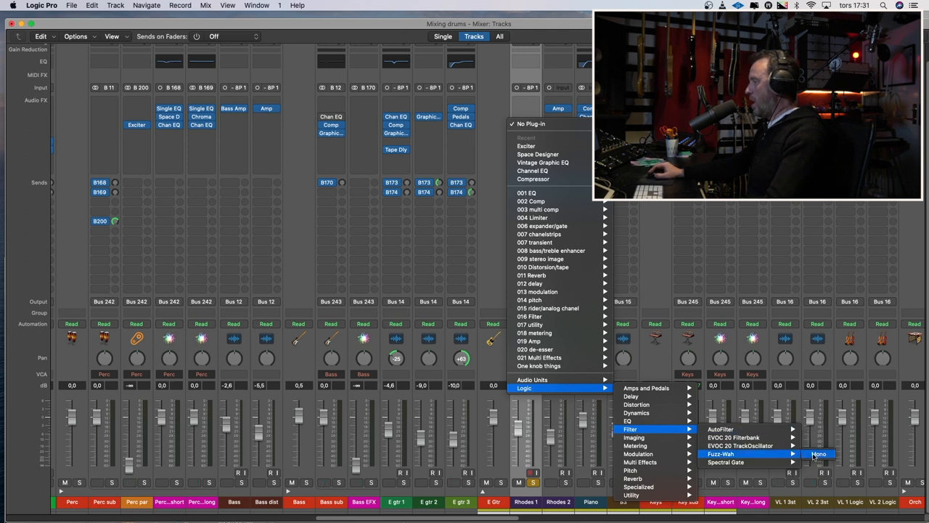
- Insert Fuzz-Wah then Chorus on Rhodes 1, raising the chorus mix to 35%
left_click(819, 453)
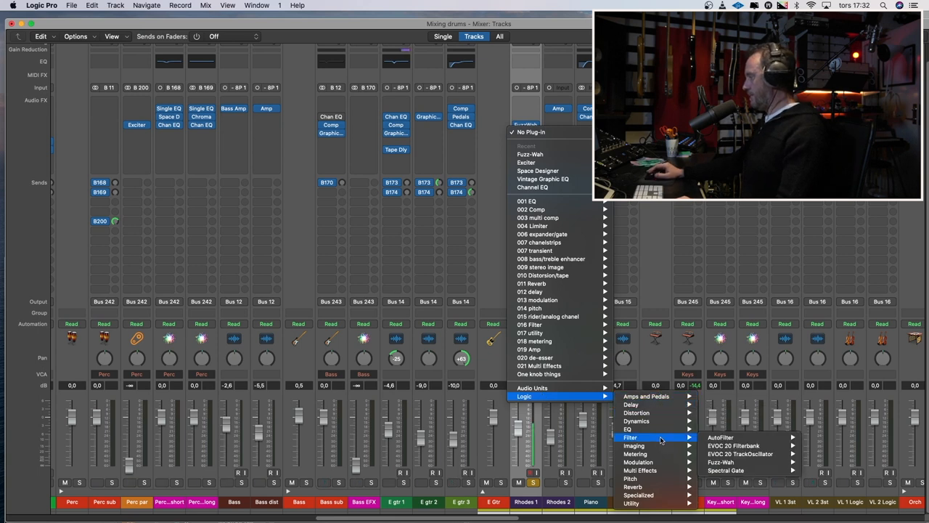
mouse_move(638, 462)
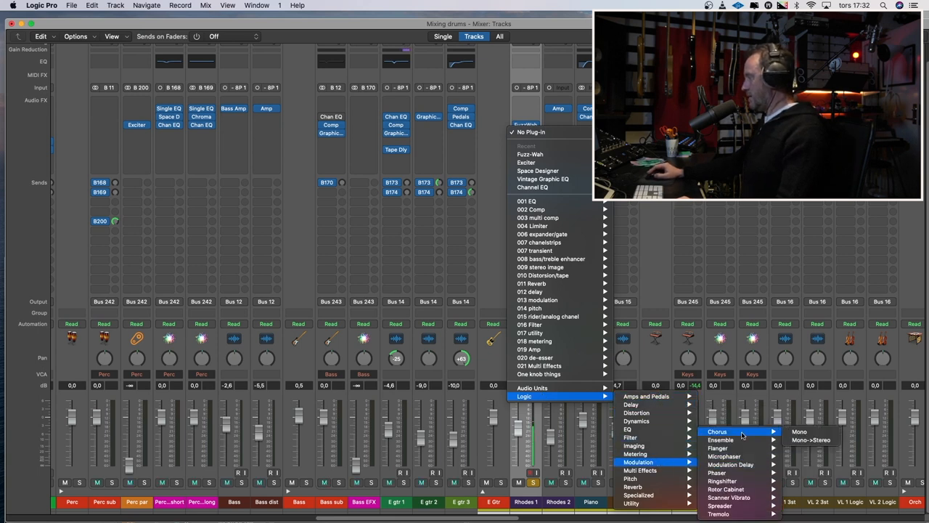
left_click(799, 431)
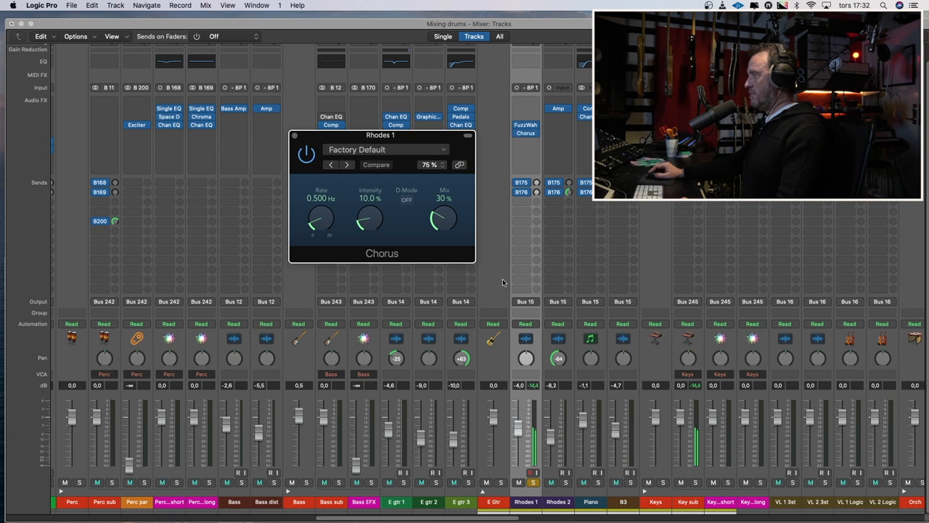
left_click_drag(447, 221, 444, 210)
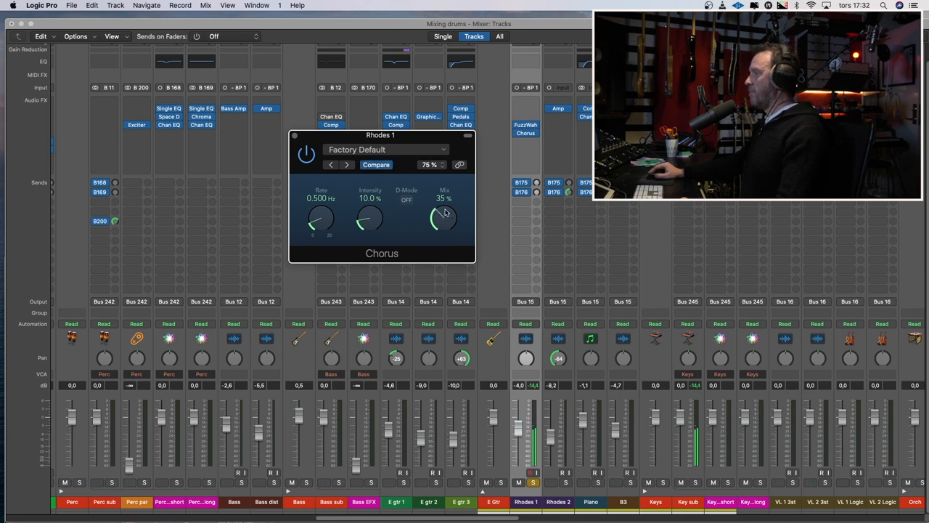
left_click_drag(319, 220, 322, 215)
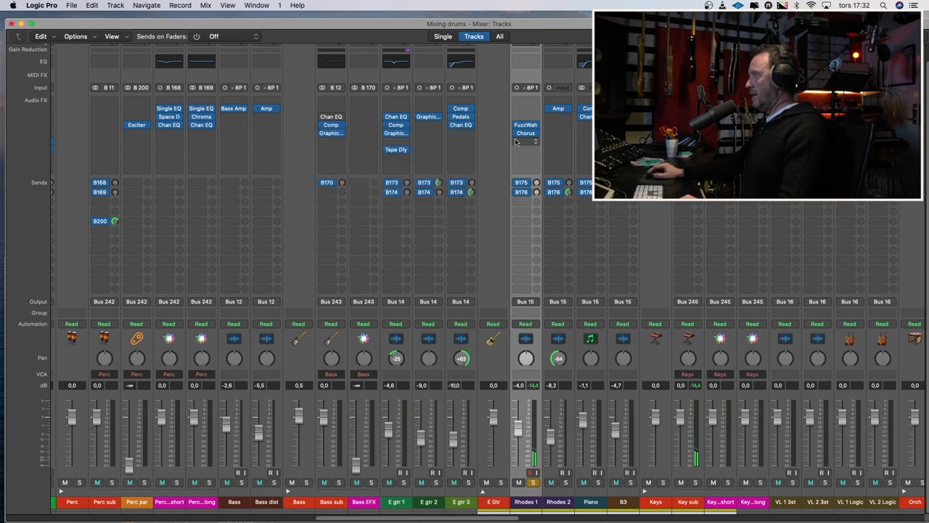
left_click(526, 144)
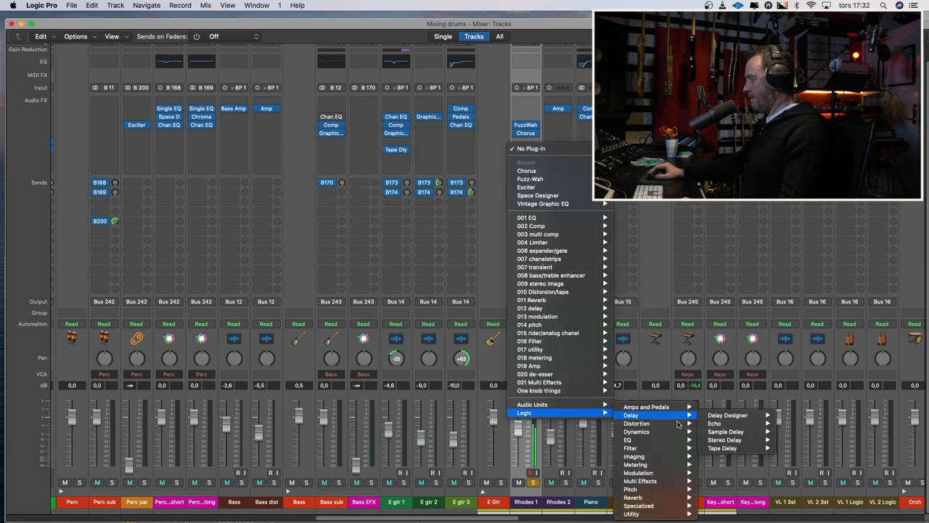
mouse_move(627, 439)
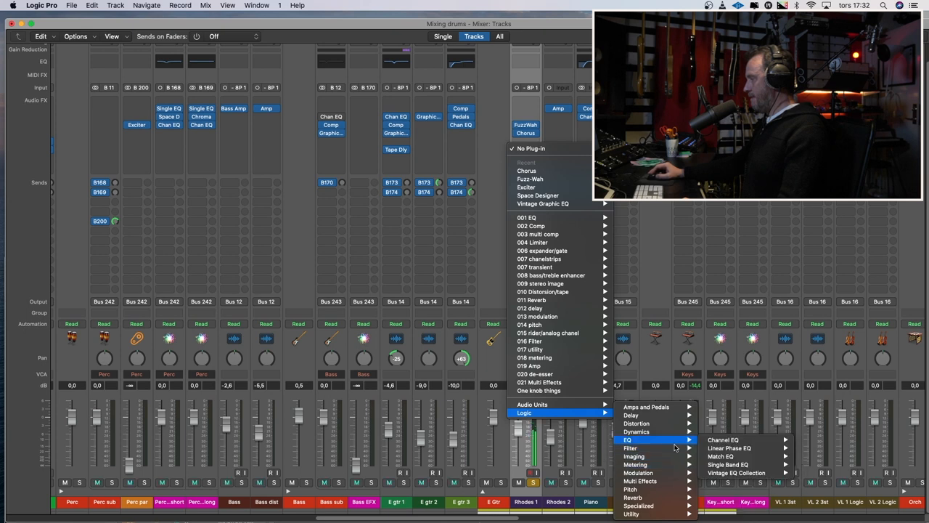
mouse_move(630, 415)
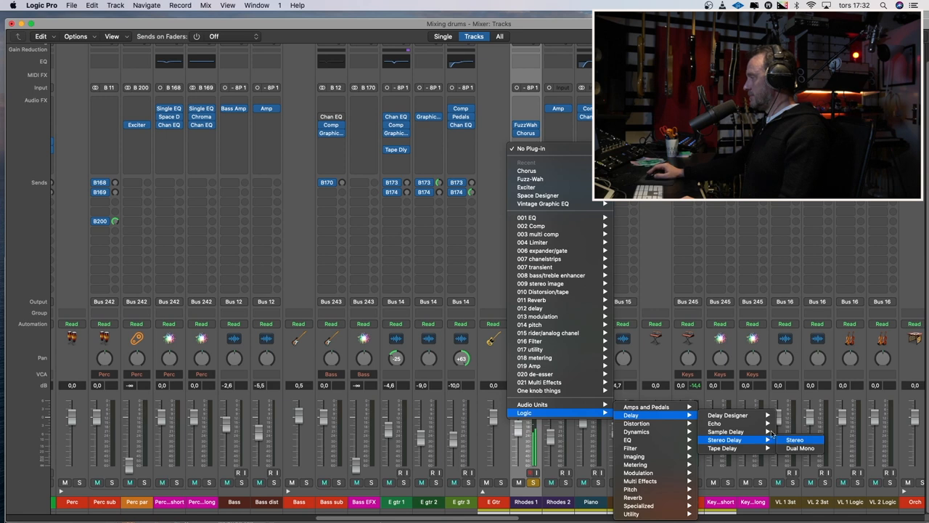
- Insert a Stereo Delay on Rhodes 1 with deviation offset to +3.67%/−2.00%
left_click(794, 439)
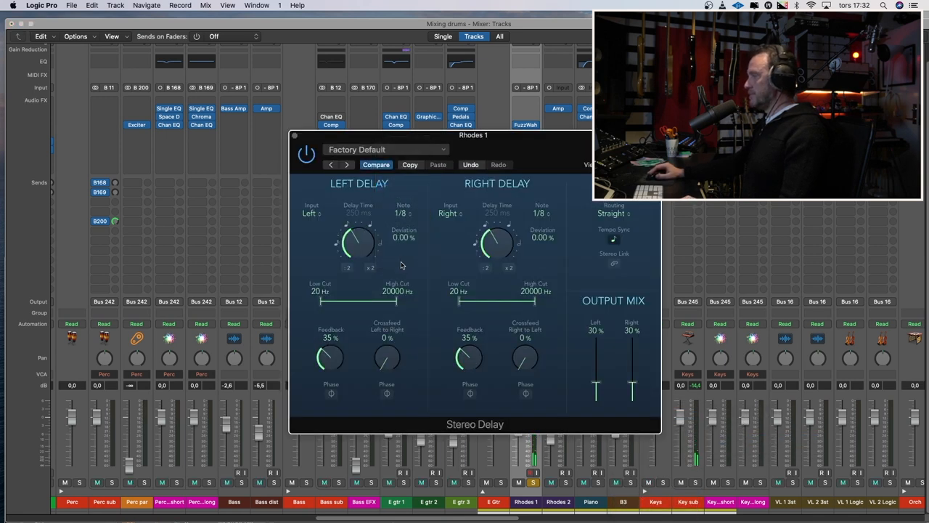
left_click_drag(356, 244, 360, 229)
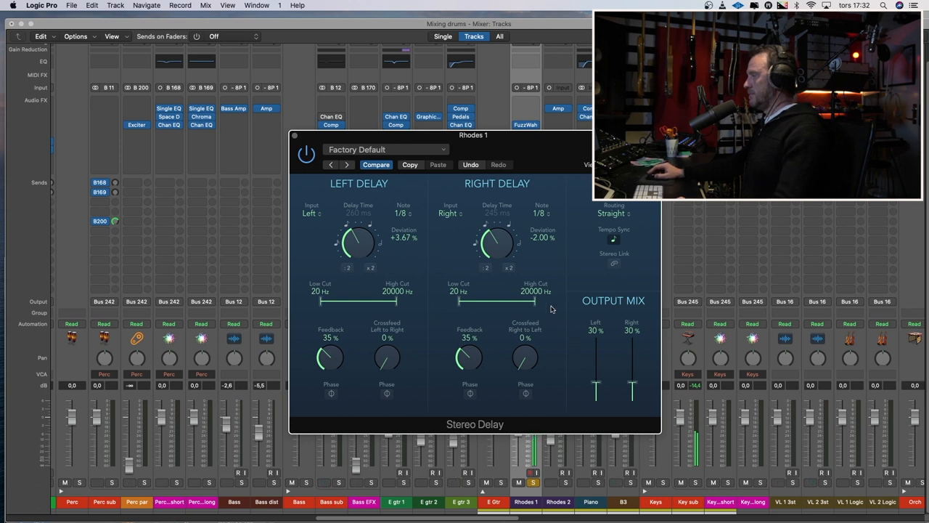
- Filter the delay repeats to 190–1700 Hz left and 240–1600 Hz right
left_click_drag(530, 301, 508, 300)
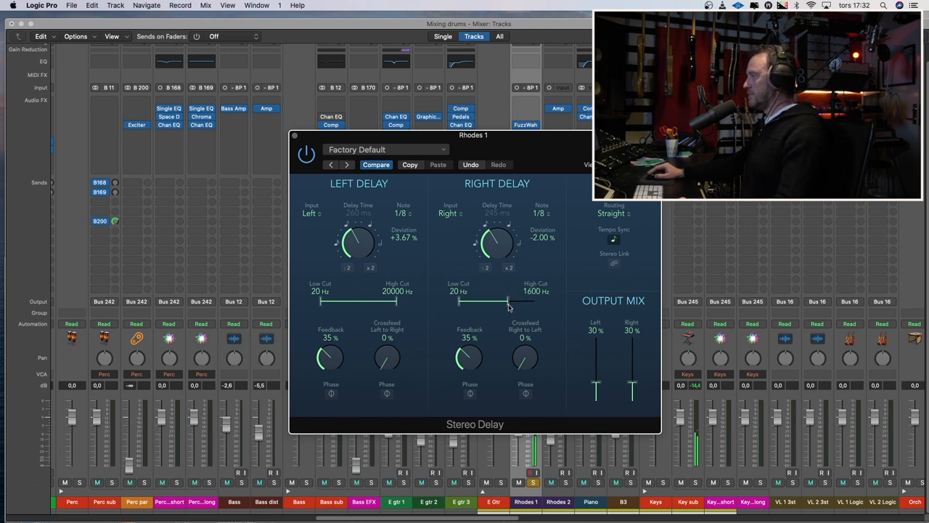
left_click_drag(530, 300, 509, 301)
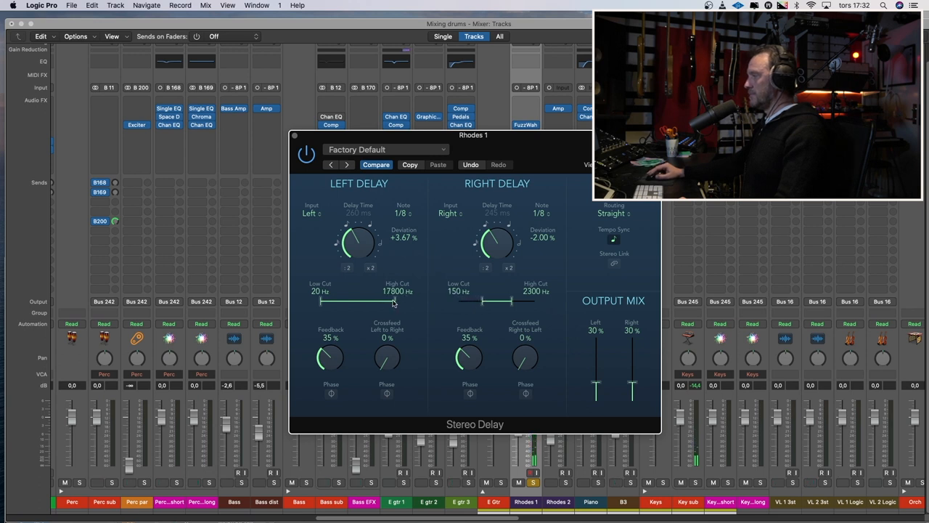
left_click_drag(394, 300, 375, 300)
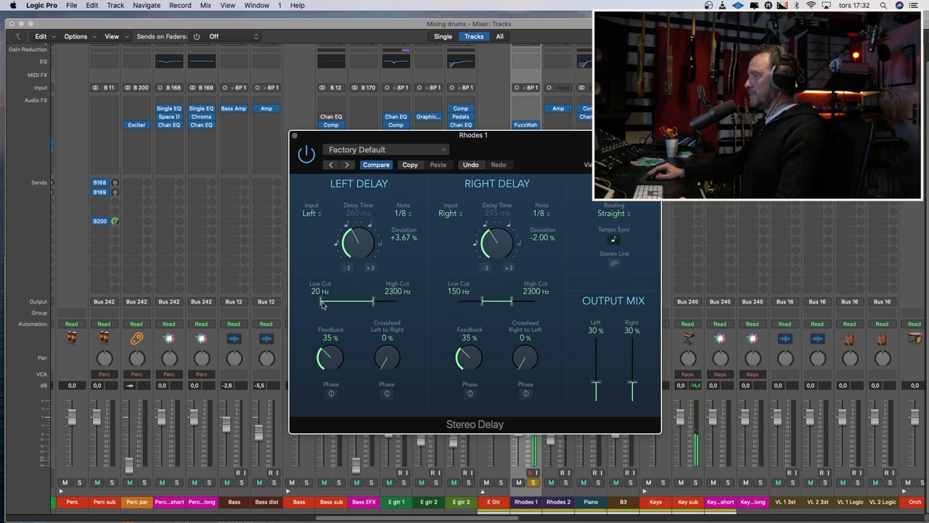
left_click_drag(322, 301, 341, 300)
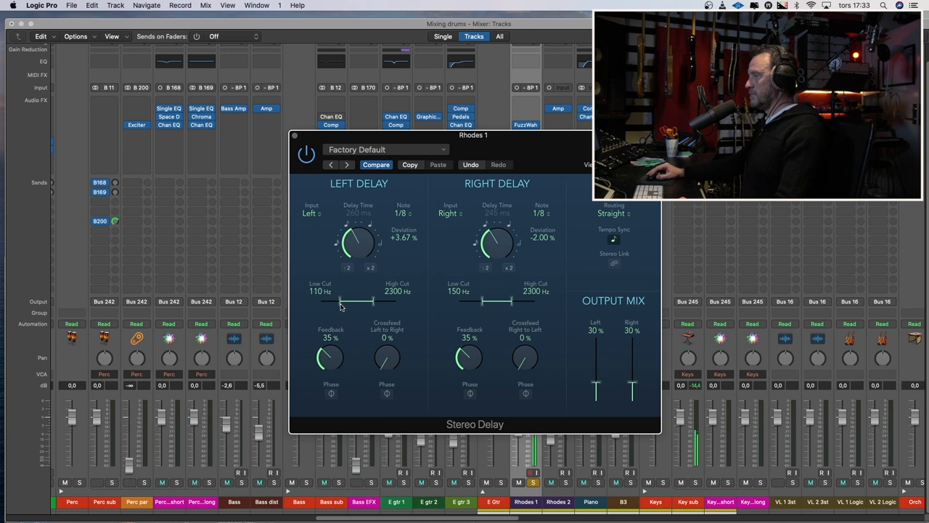
left_click_drag(322, 300, 341, 301)
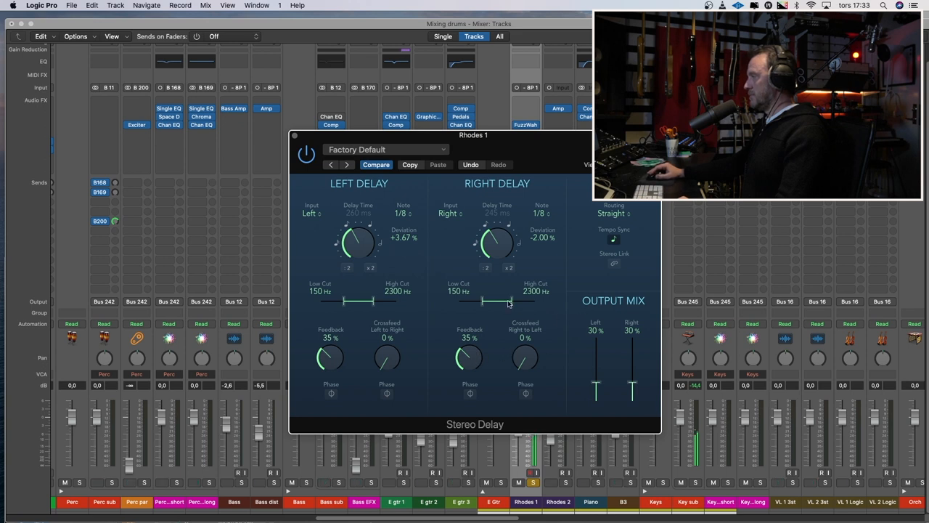
left_click_drag(481, 301, 497, 301)
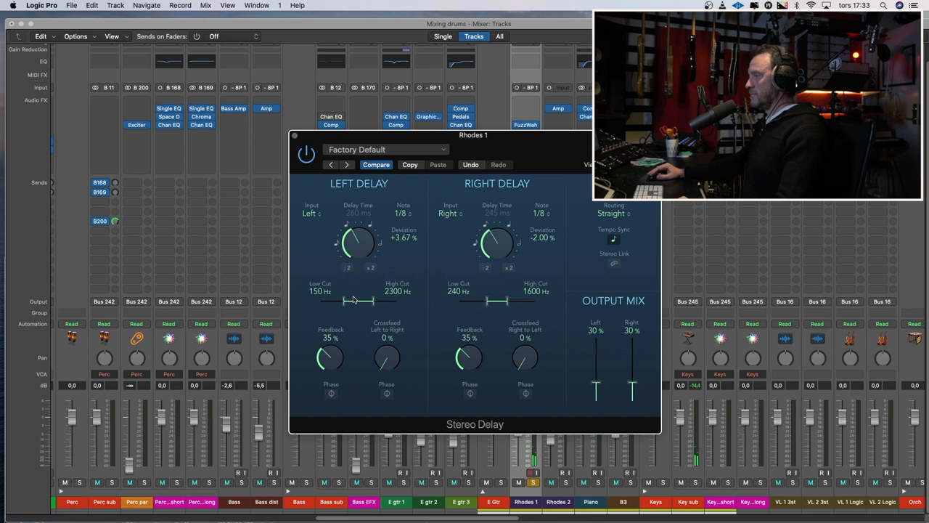
left_click_drag(326, 301, 349, 301)
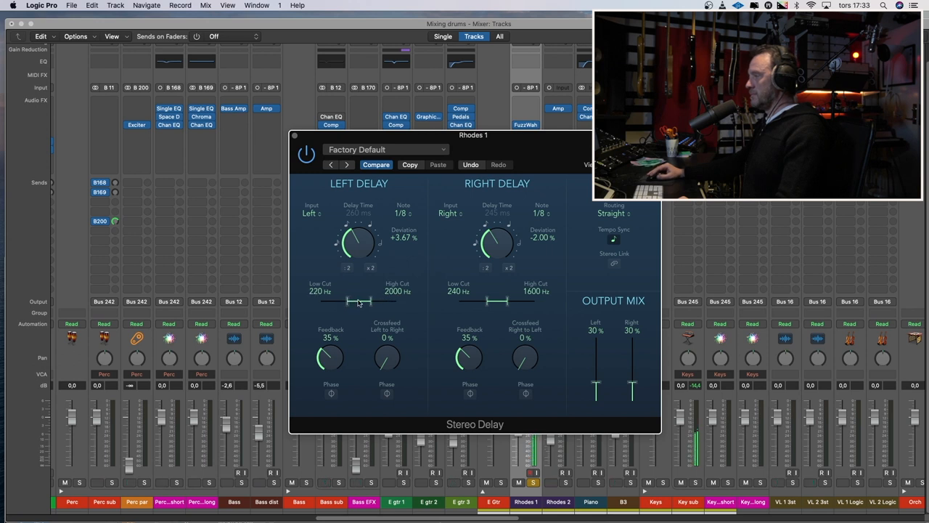
left_click_drag(355, 301, 351, 300)
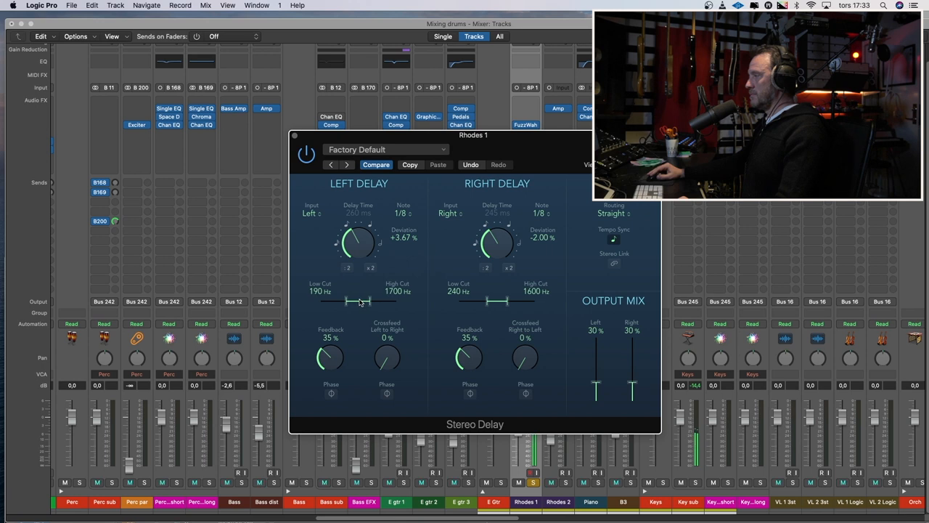
mouse_move(389, 303)
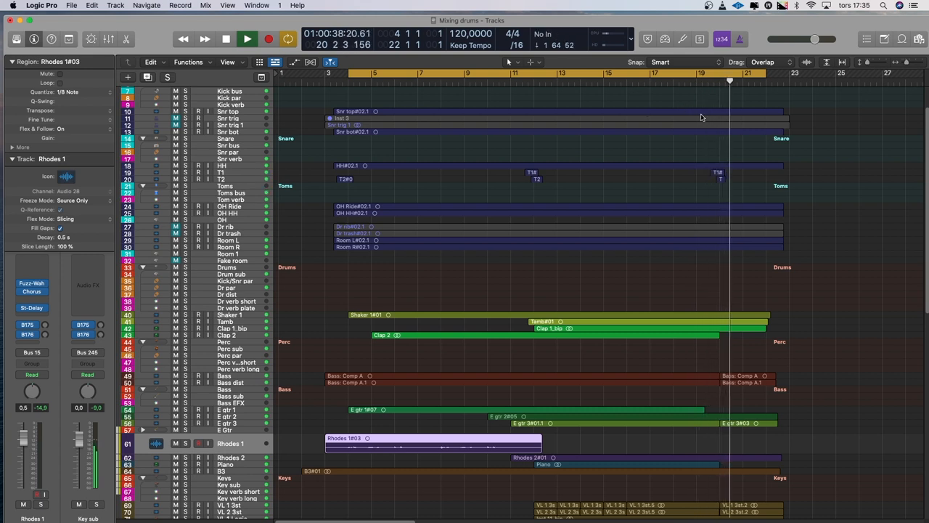
- Close the Mixer and play back the arrangement from the Tracks area
left_click(247, 37)
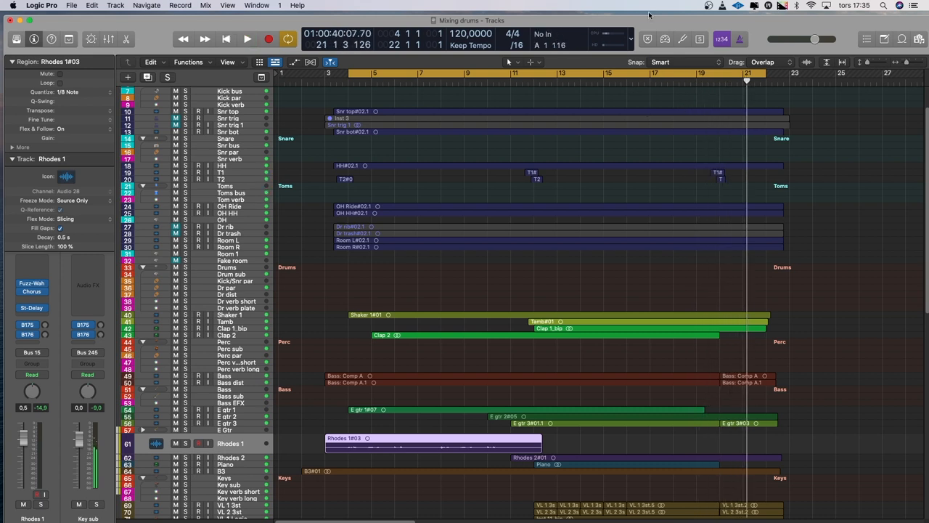